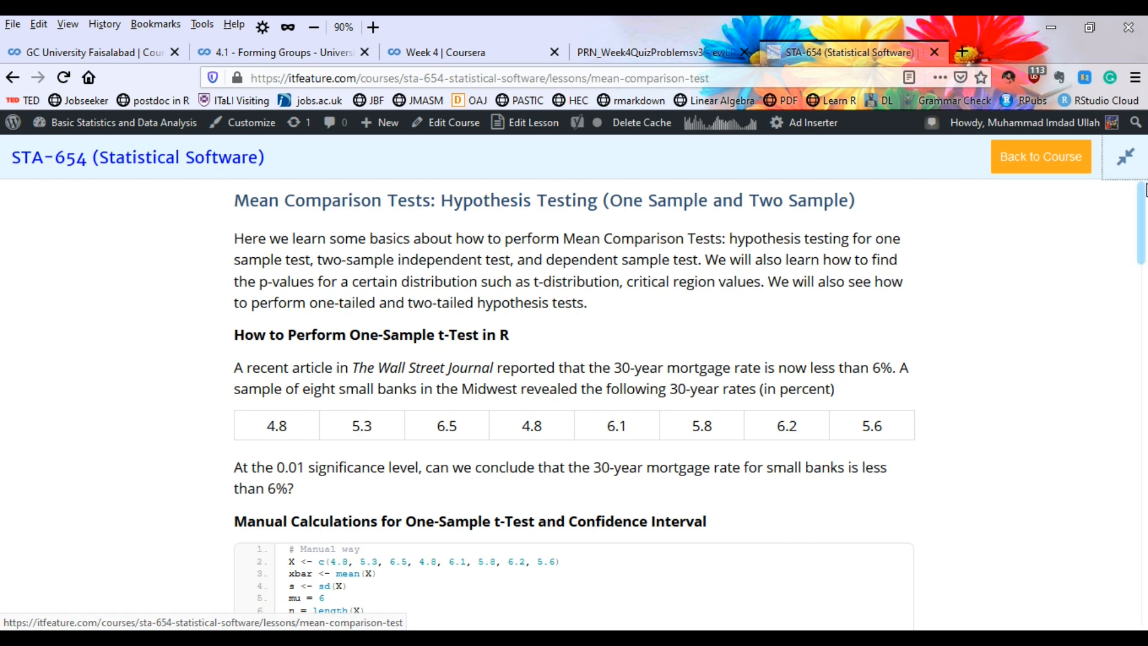
Step: Scroll the STA-654 lesson down to the 'Manual Calculations for One-Sample t-Test' code block
scroll("down", 3)
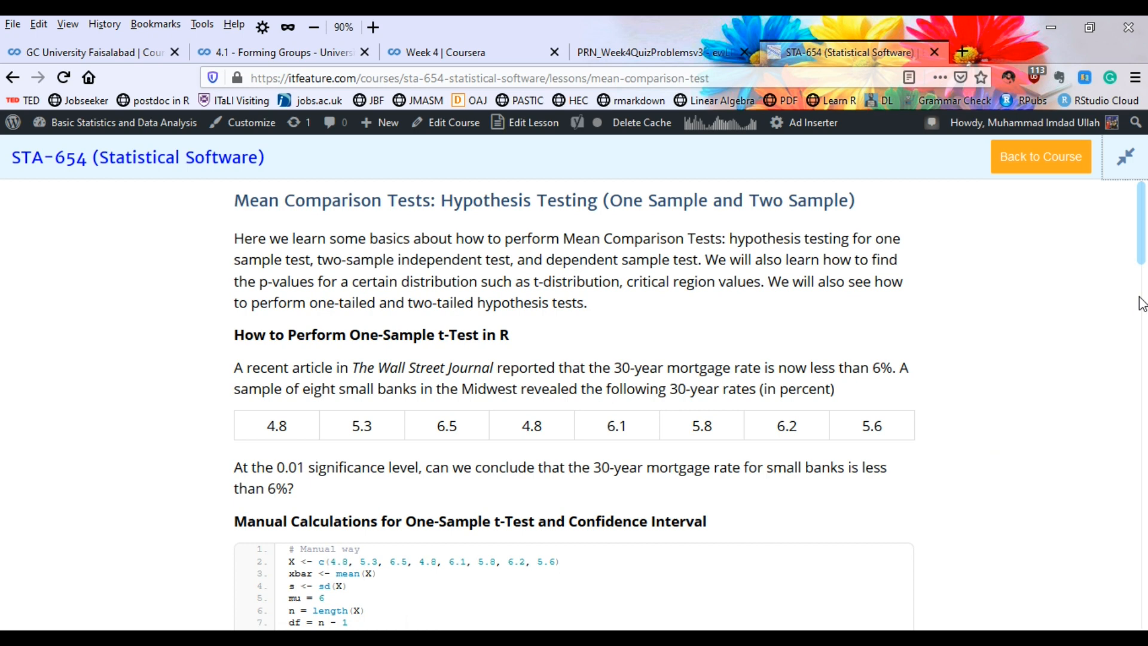
scroll("down", 3)
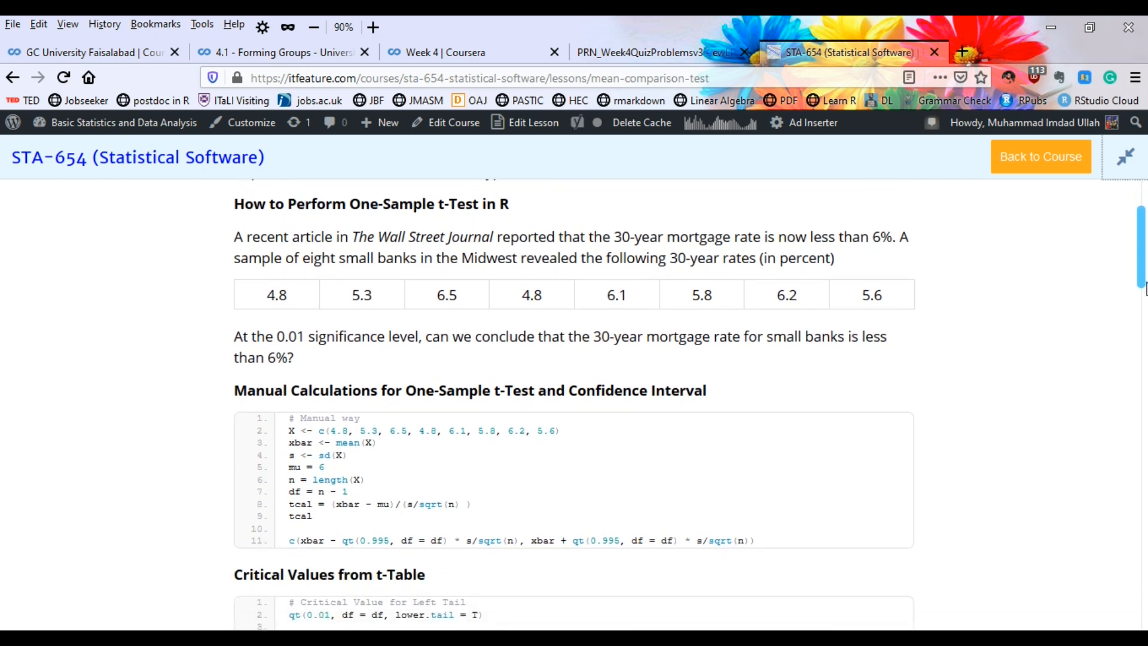
scroll("down", 3)
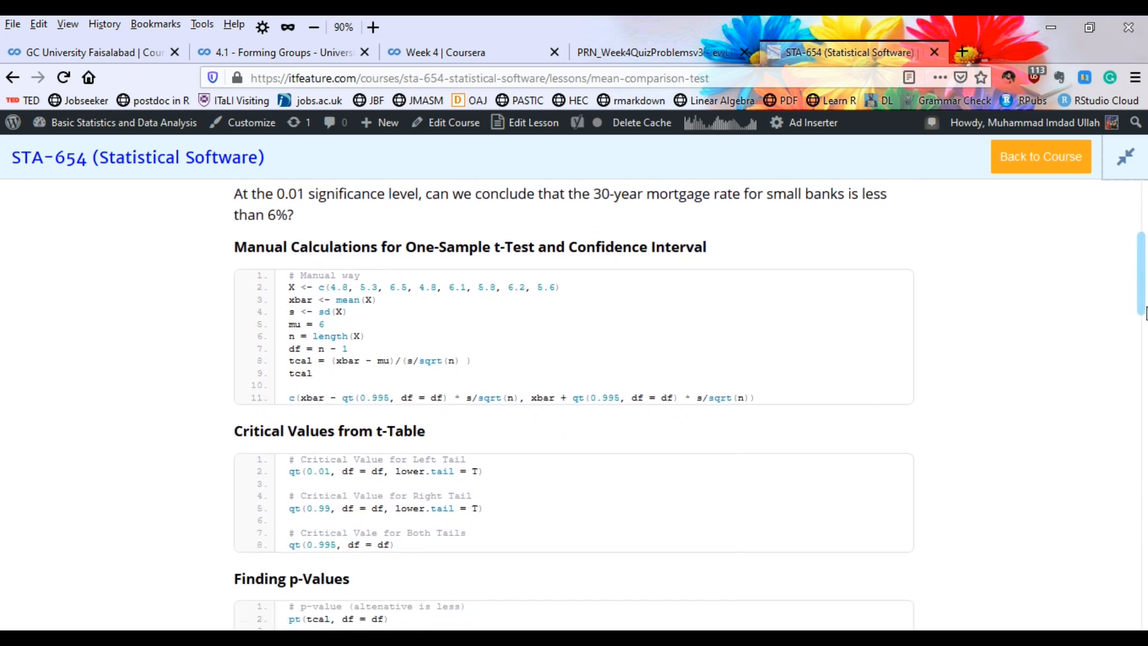
scroll("down", 3)
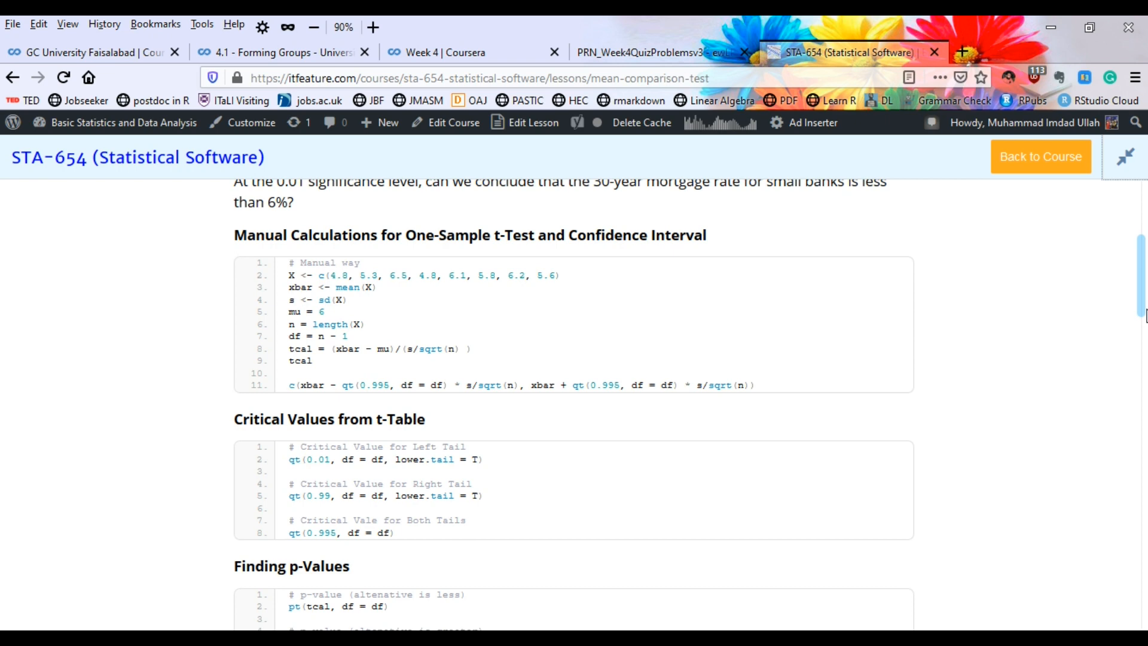
mouse_move(337, 300)
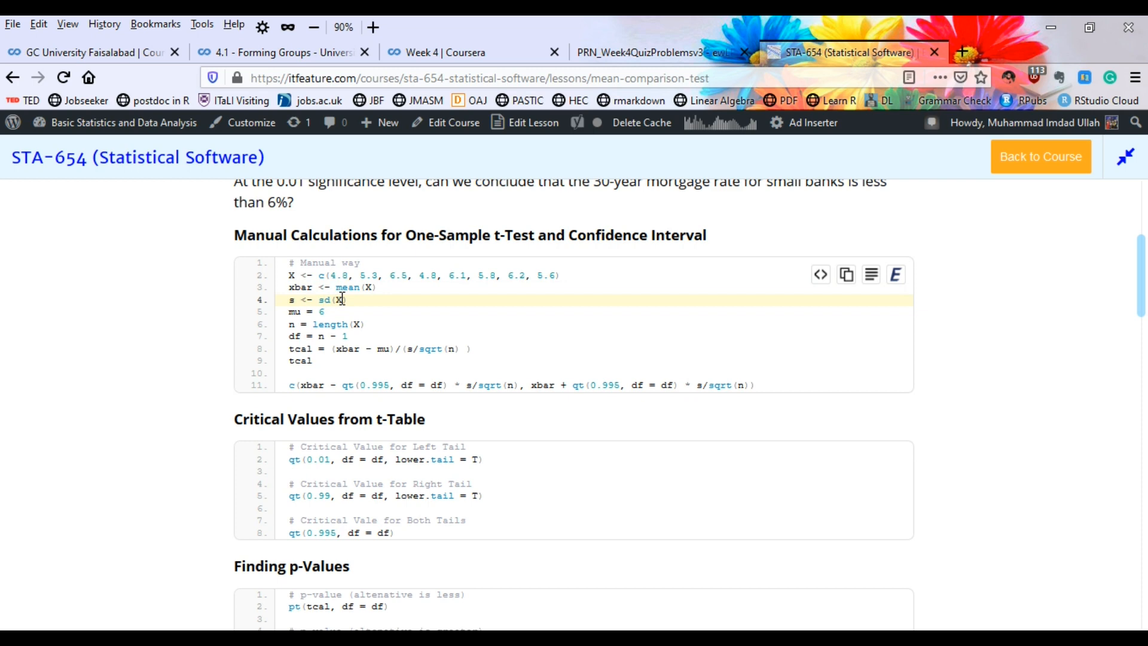
left_click(295, 275)
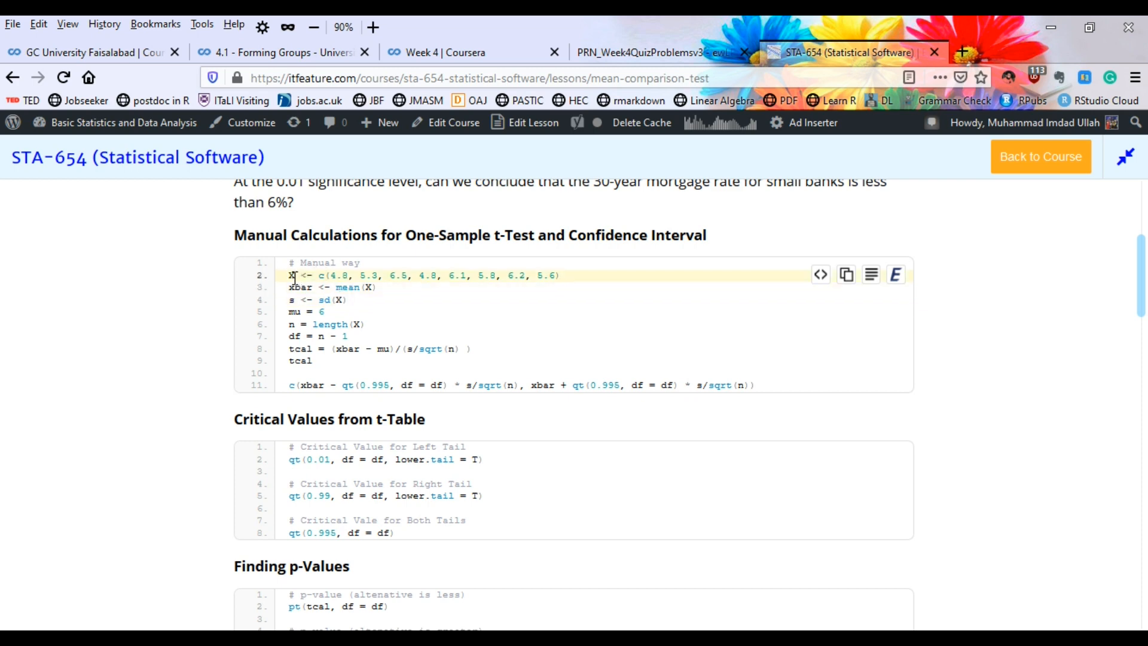
mouse_move(473, 275)
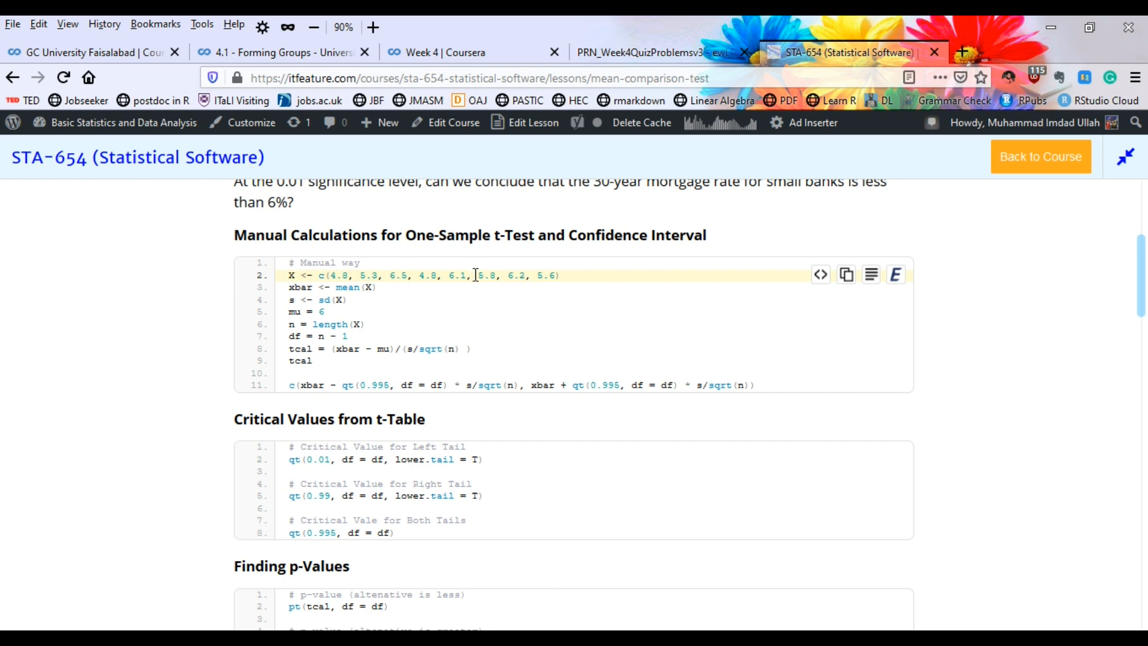
left_click(318, 311)
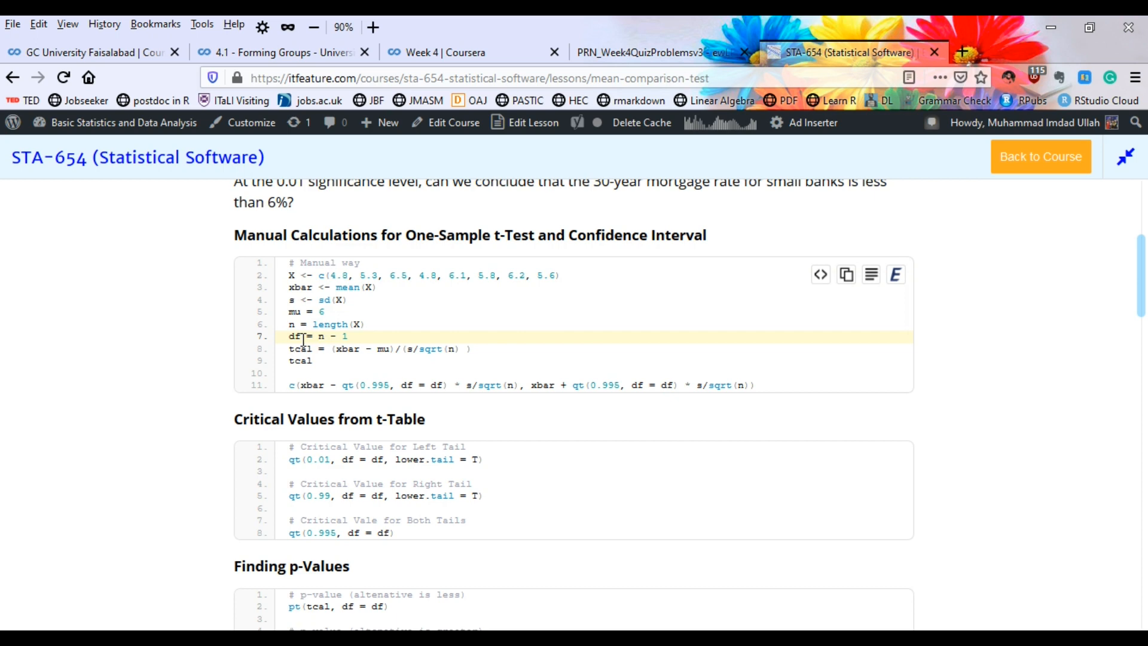
double_click(302, 311)
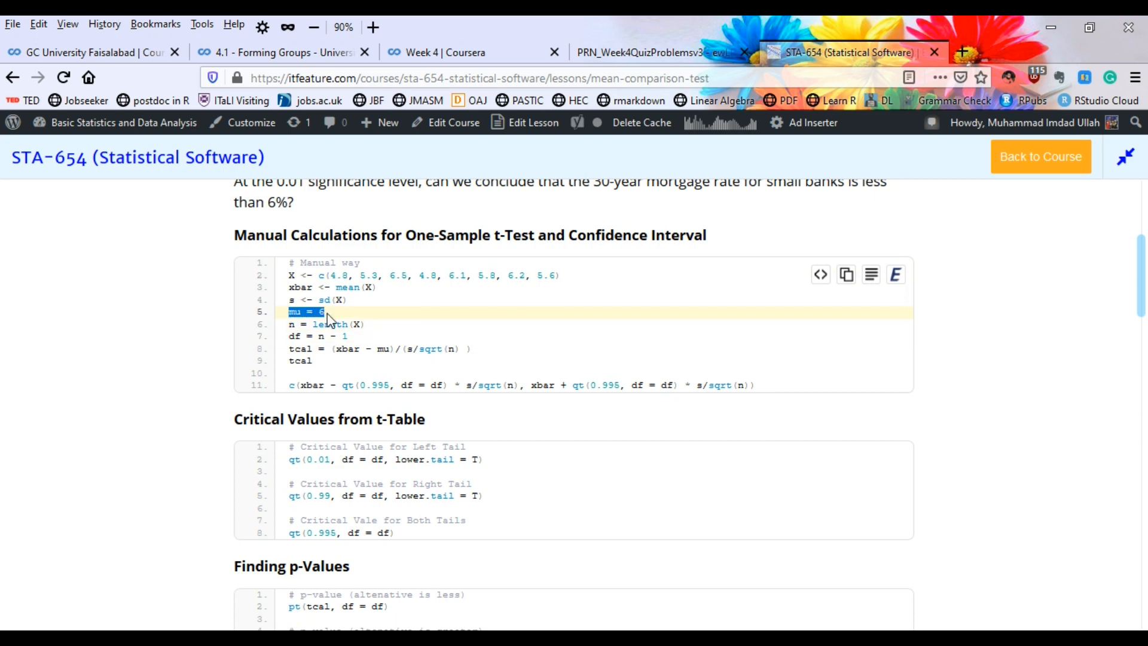
left_click(334, 351)
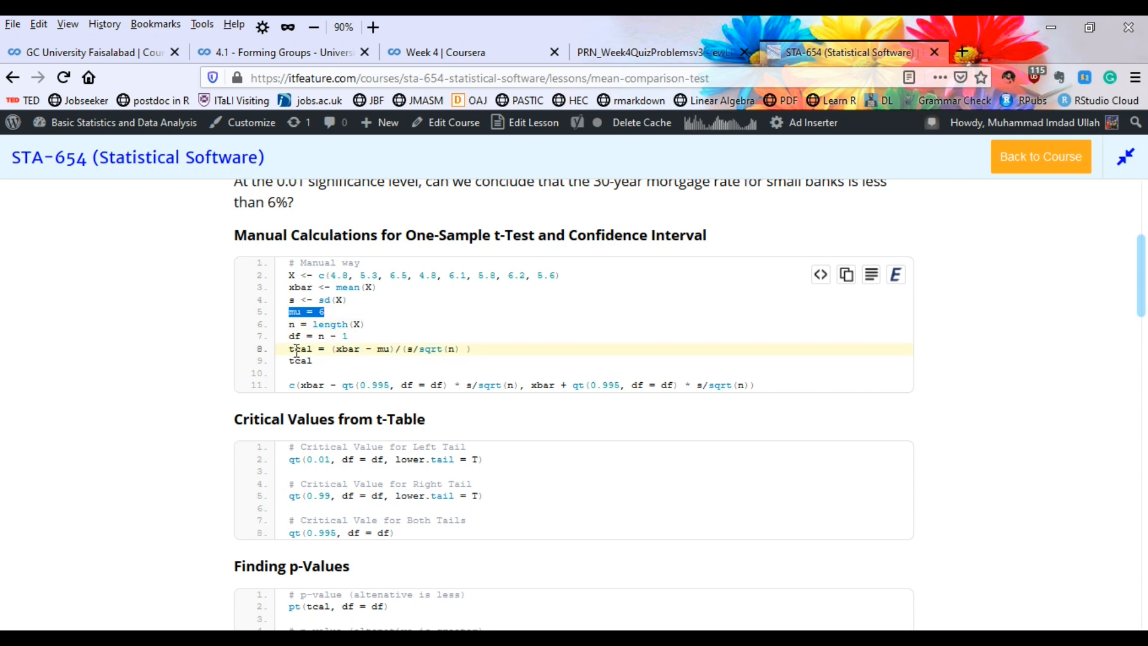
left_click(299, 299)
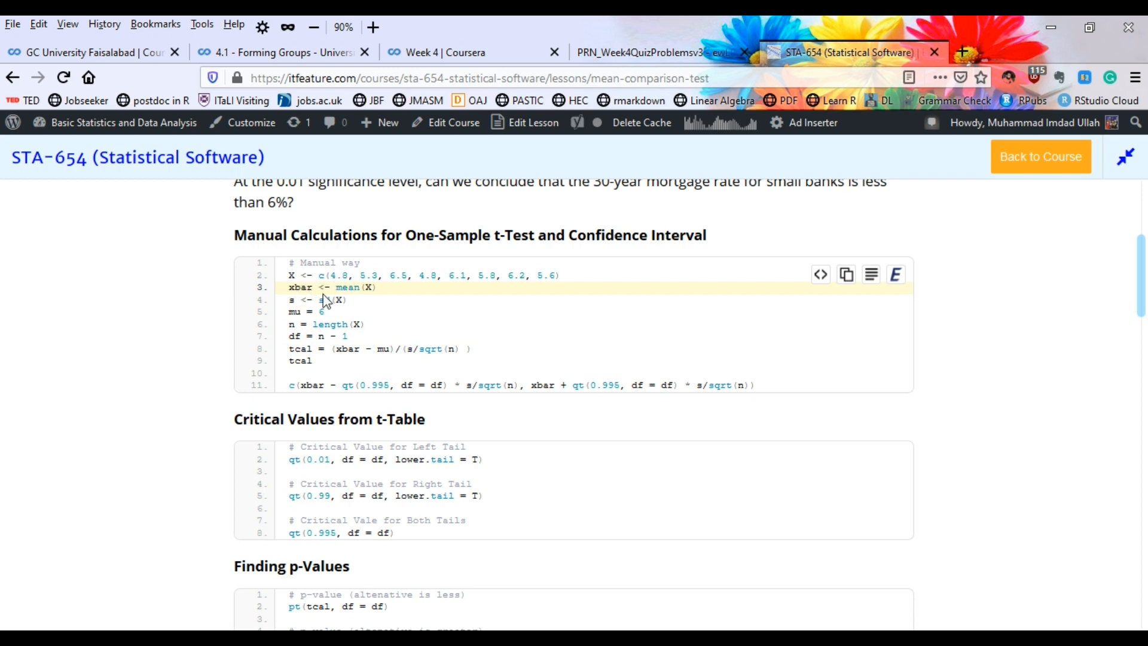
left_click(322, 324)
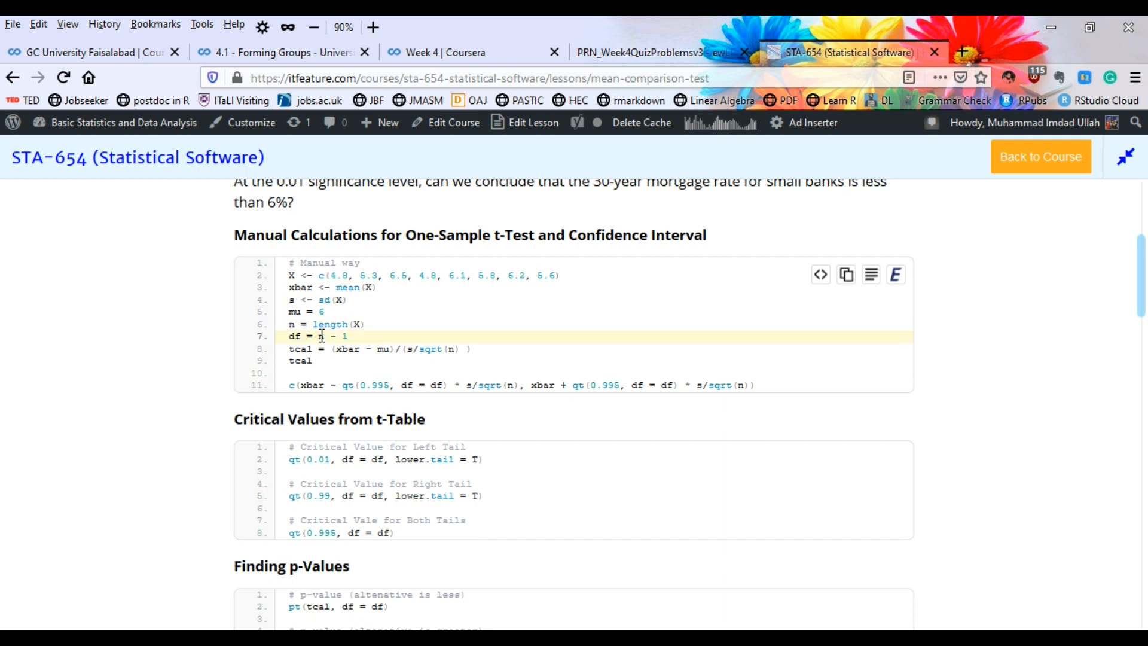
mouse_move(308, 341)
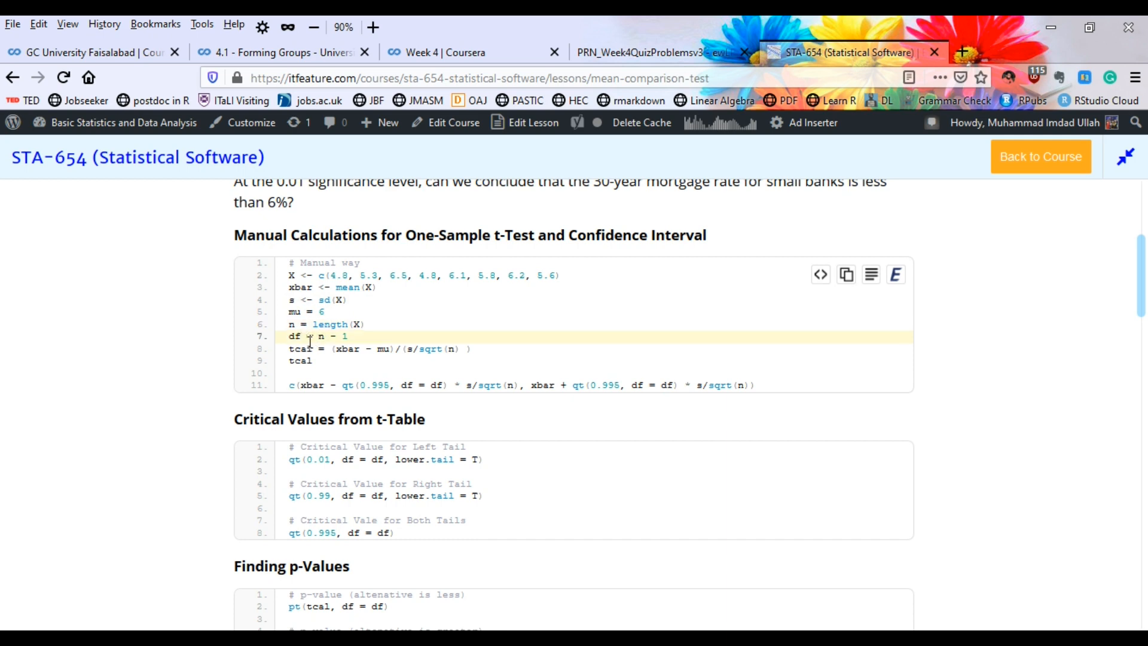
left_click(351, 348)
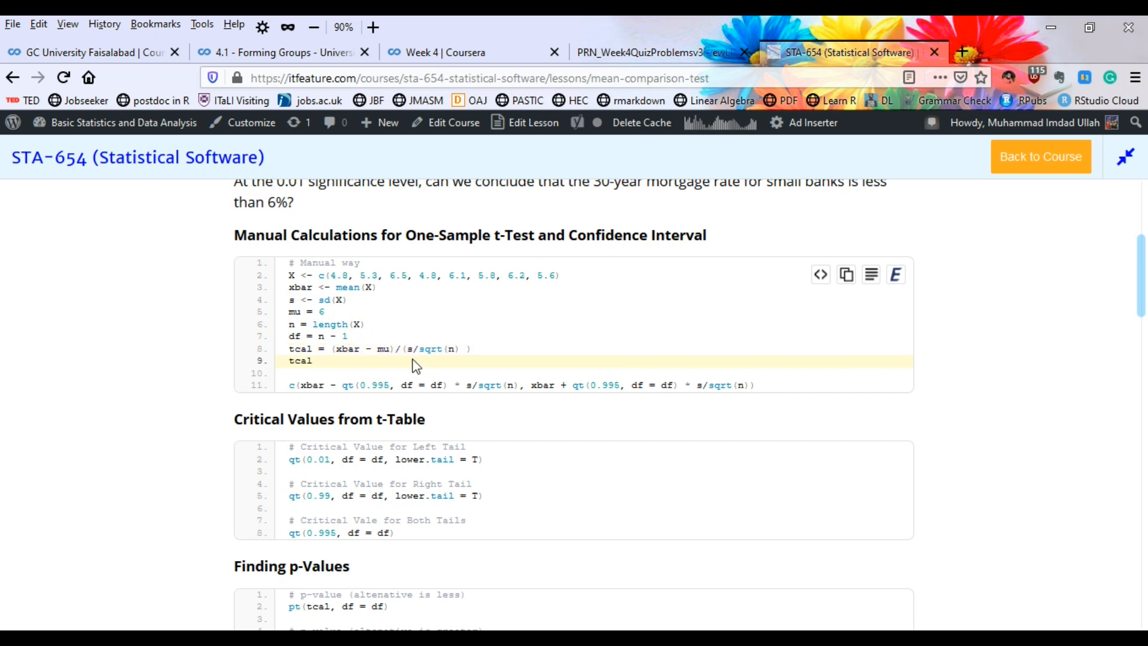
mouse_move(438, 364)
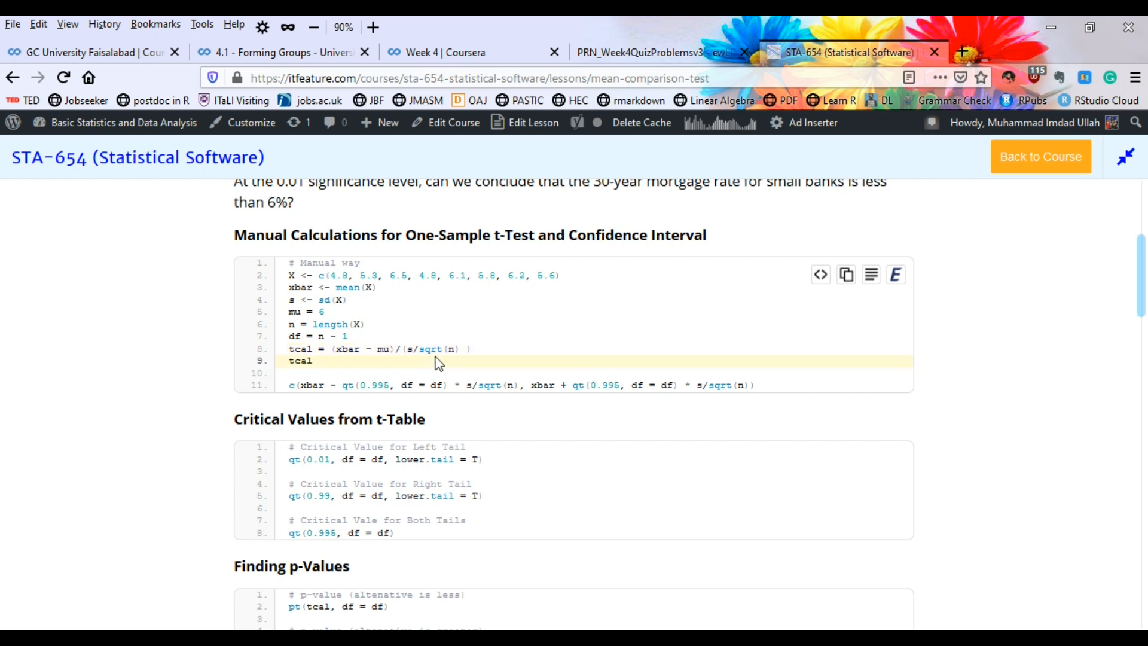
mouse_move(429, 362)
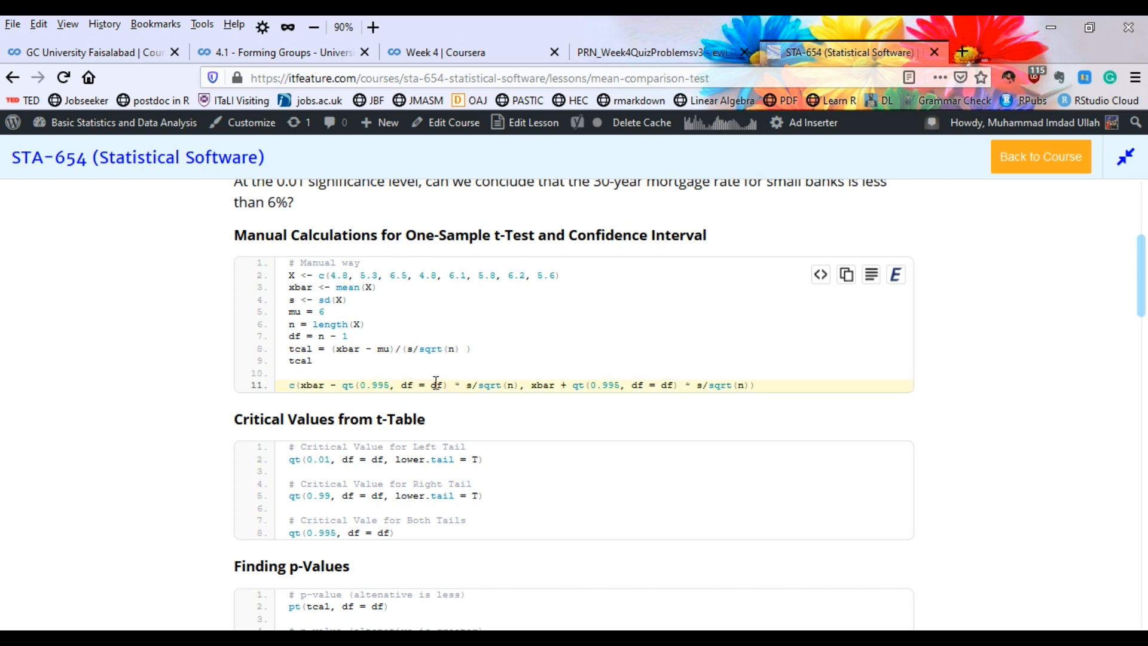
mouse_move(334, 390)
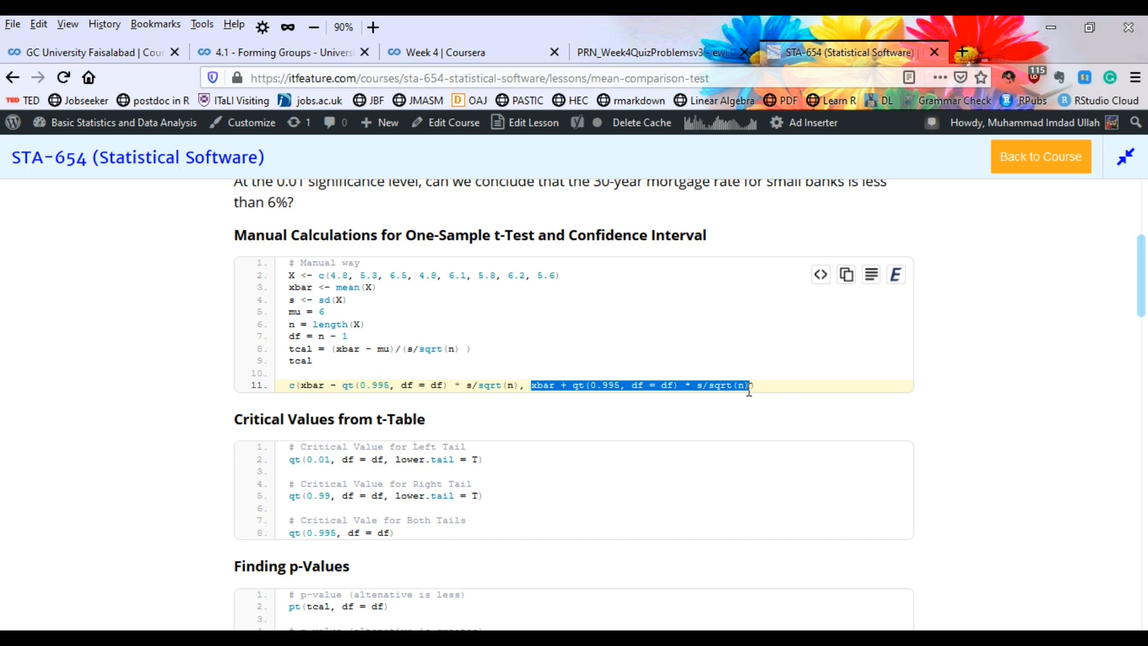
Step: Walk through the qt() critical value arguments 0.01, df = df and lower.tail, then reach the p-value code
scroll("down", 3)
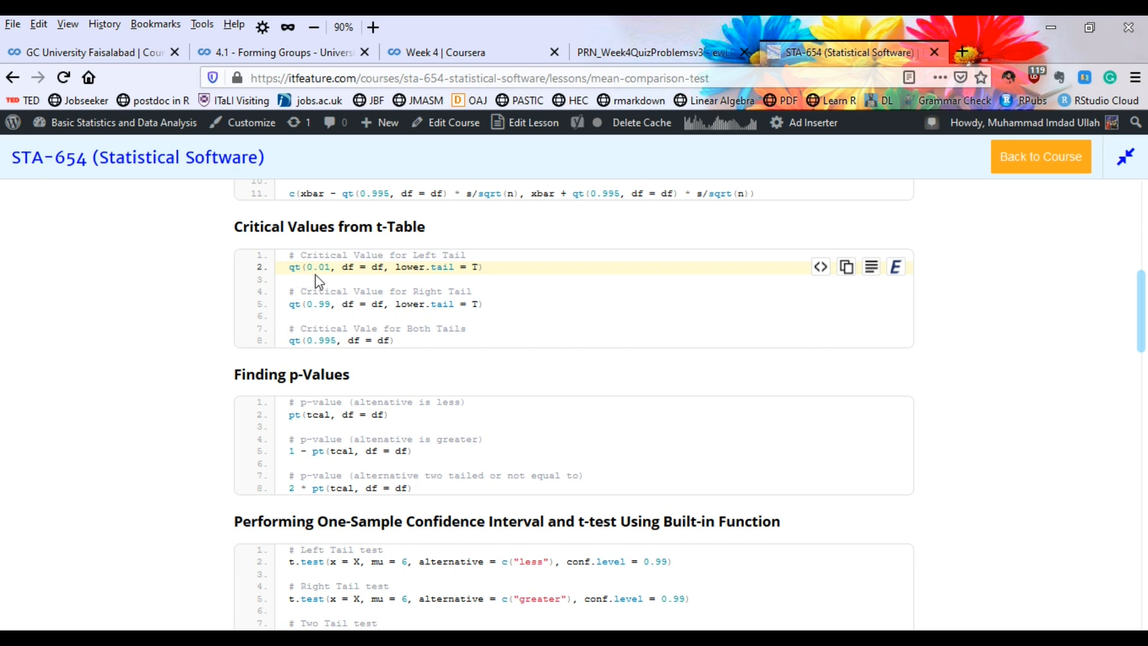
double_click(315, 267)
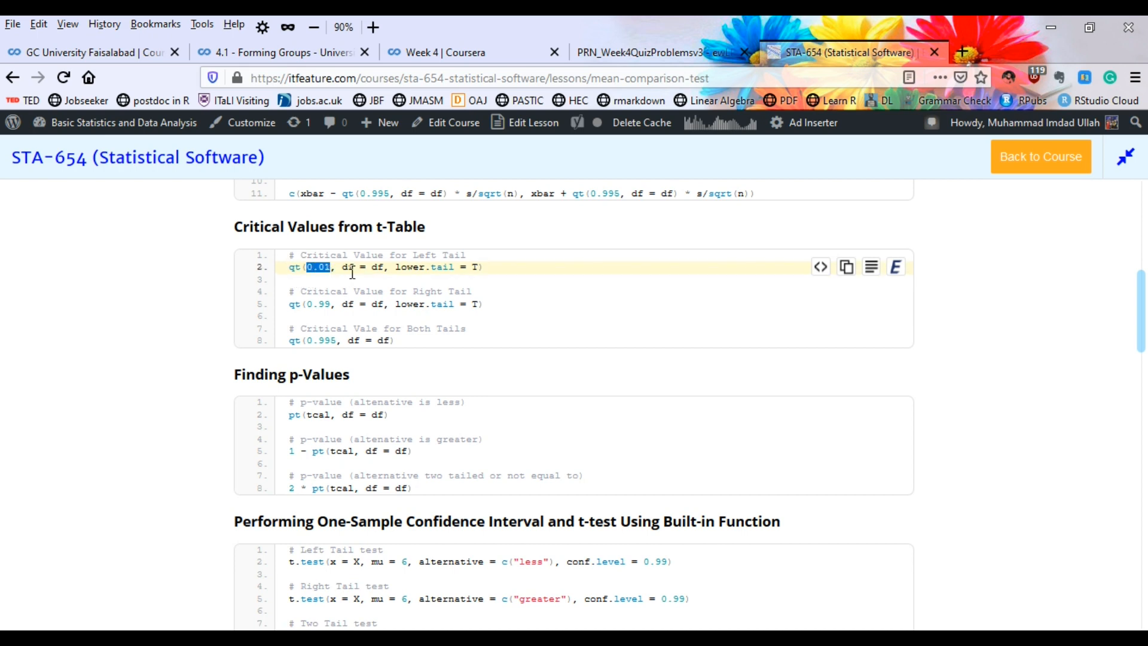
double_click(358, 266)
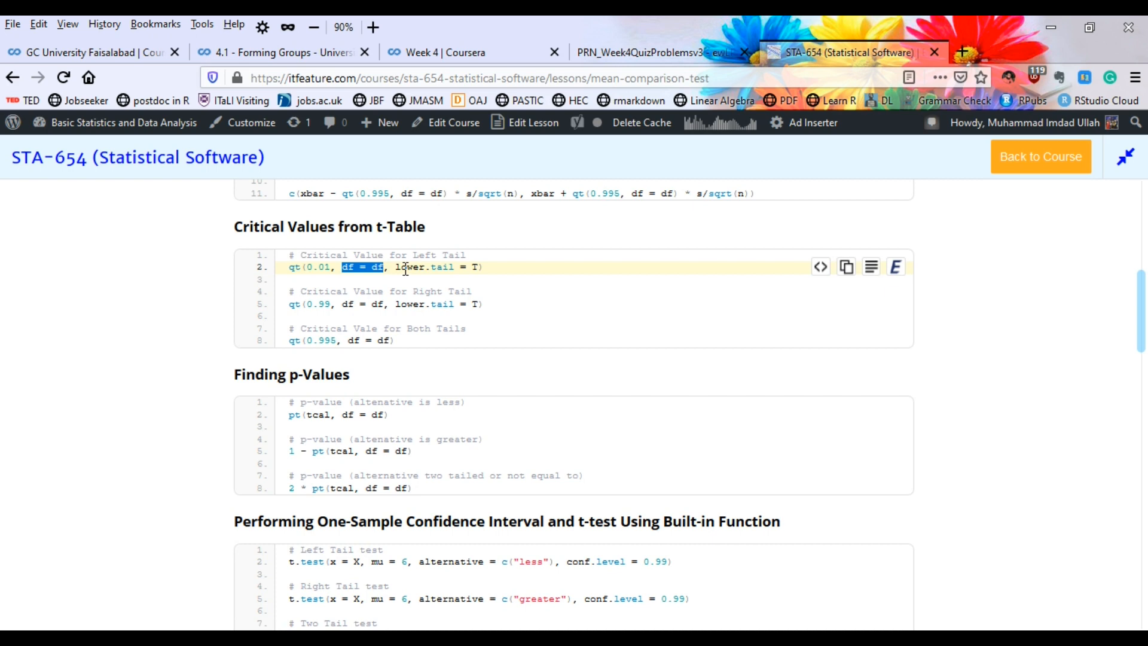
double_click(414, 267)
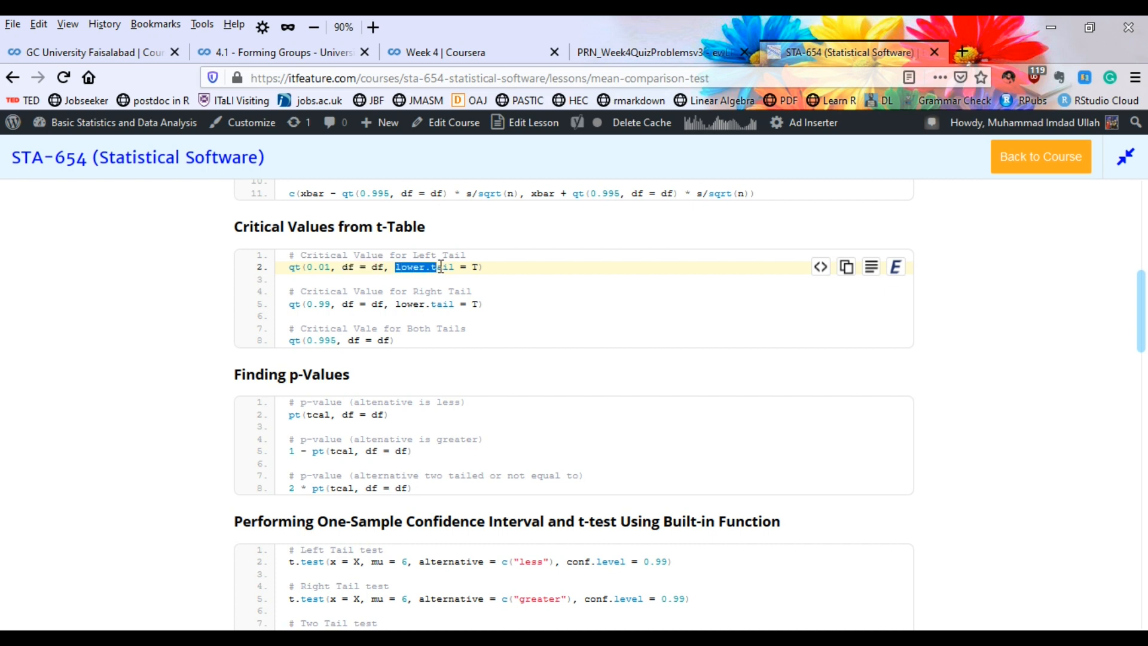
scroll("down", 3)
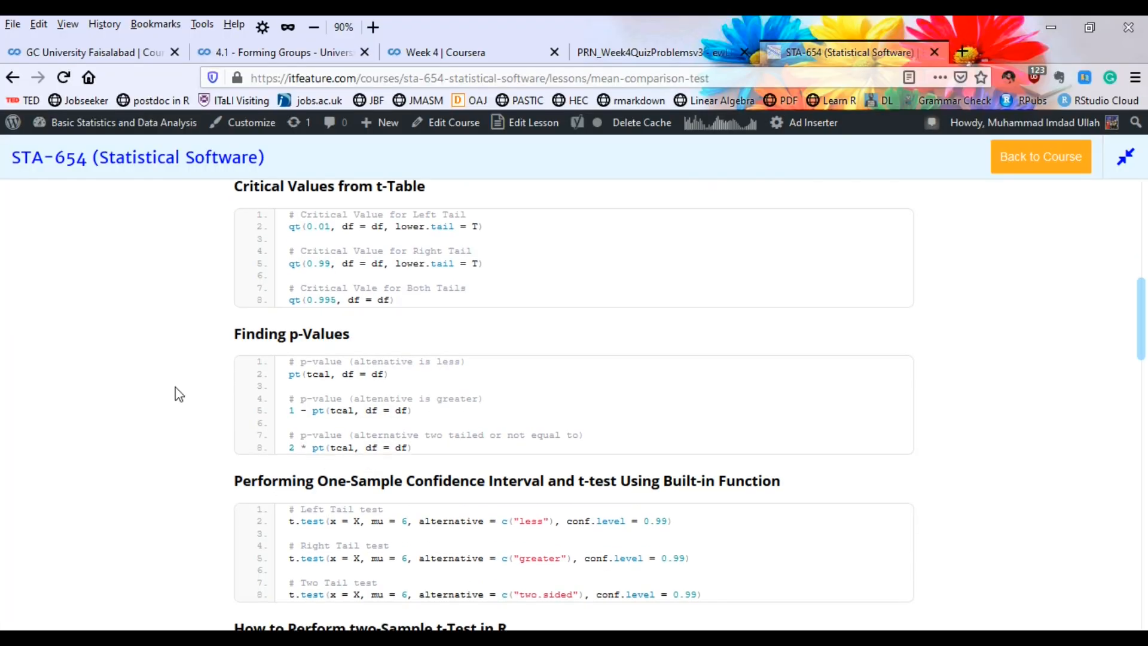
Step: Mark the p-value code lines, ending on the two-tailed pt(tcal, df = df) expression
scroll("down", 3)
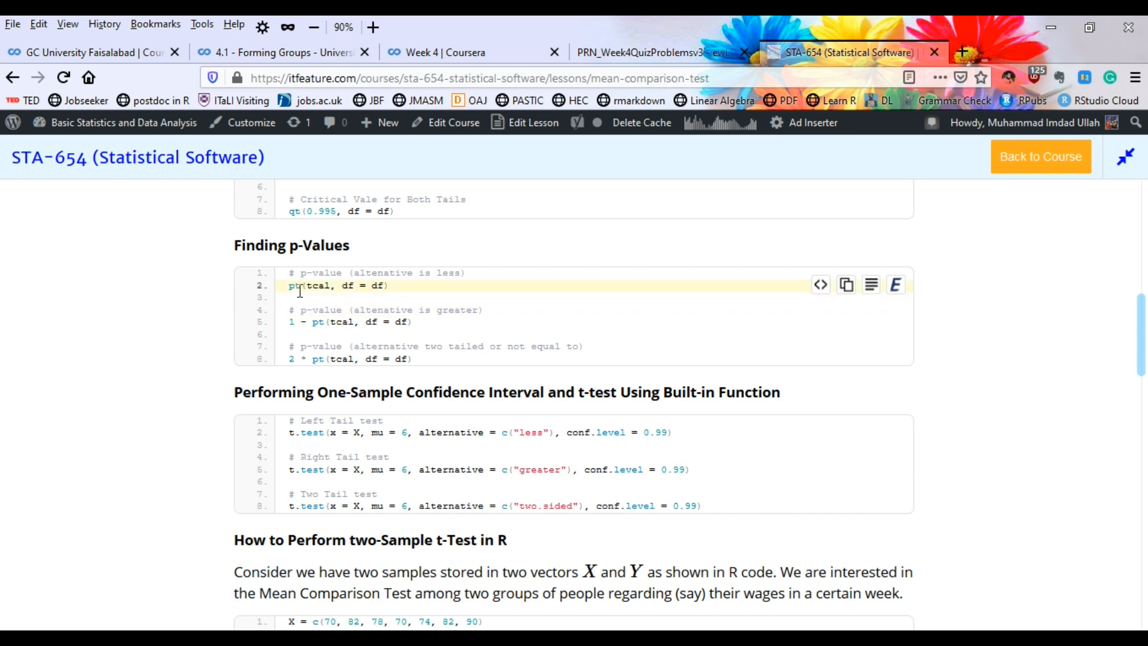
double_click(305, 286)
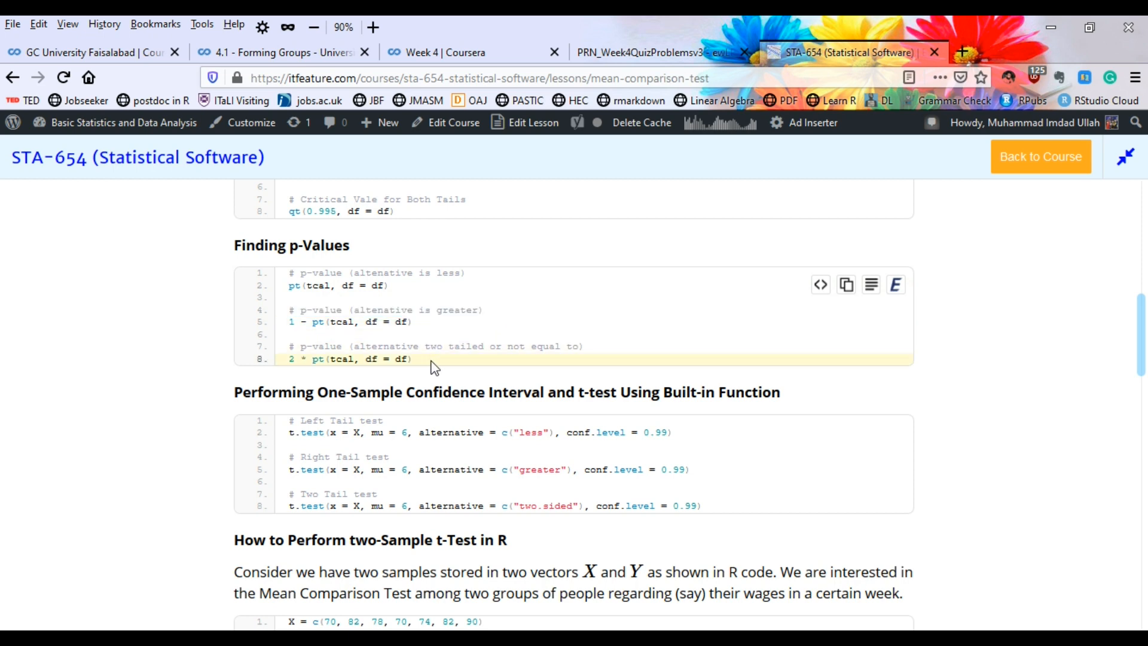
mouse_move(416, 361)
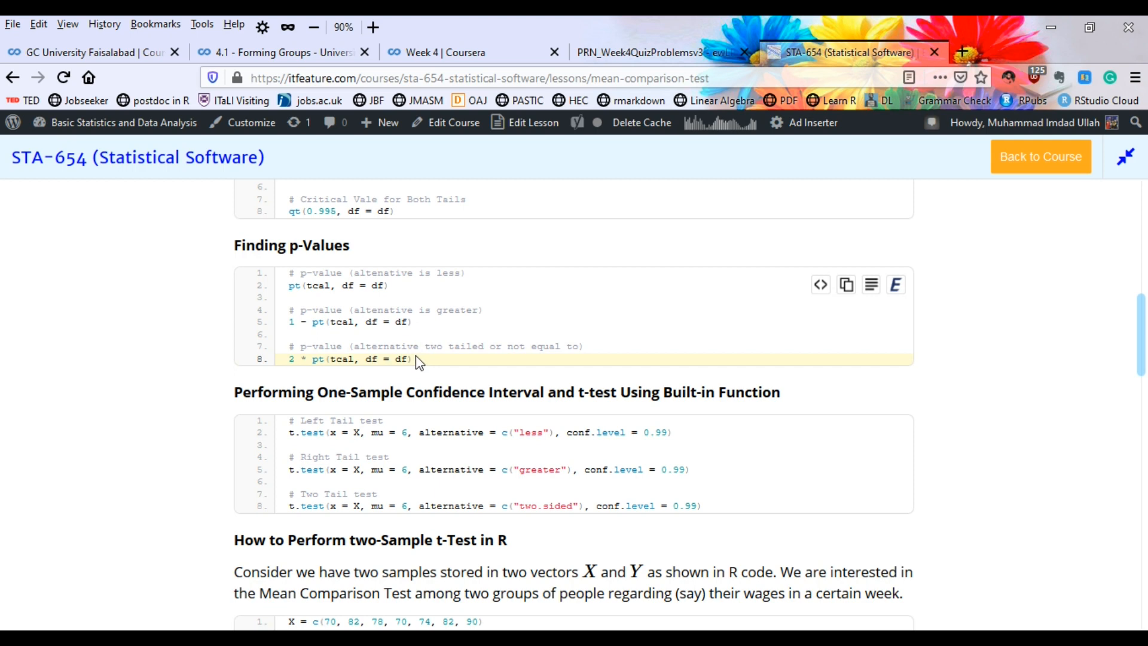
double_click(352, 359)
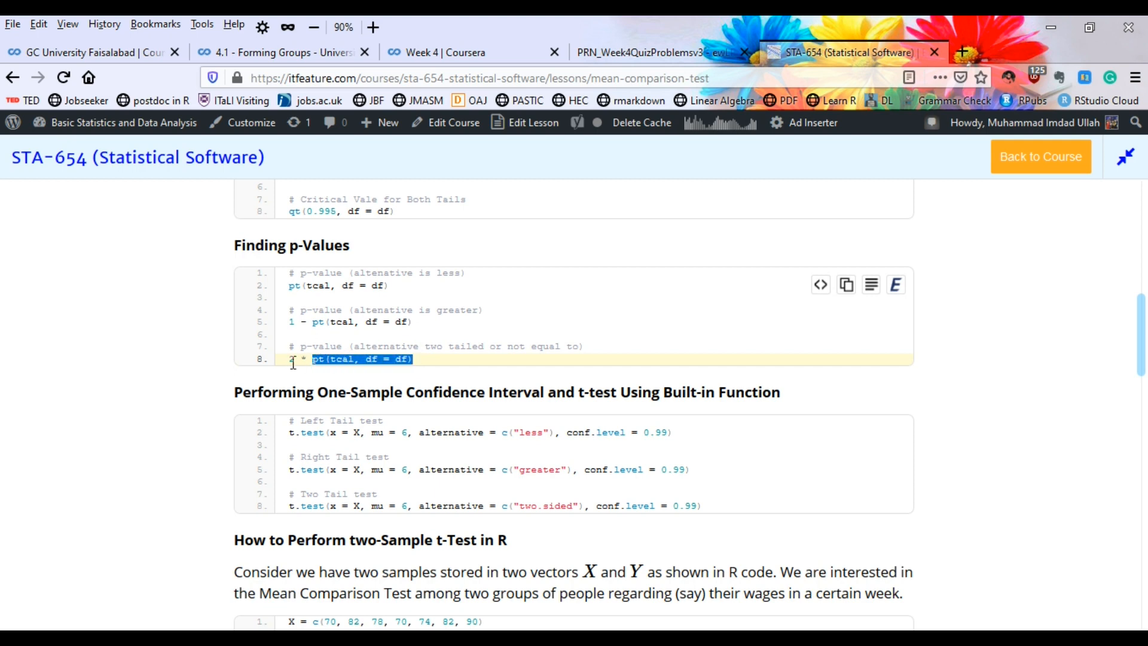
Step: Highlight the data and conf.level = 0.99 arguments of the left-tail t.test and the greater alternative of the right-tail test
scroll("down", 3)
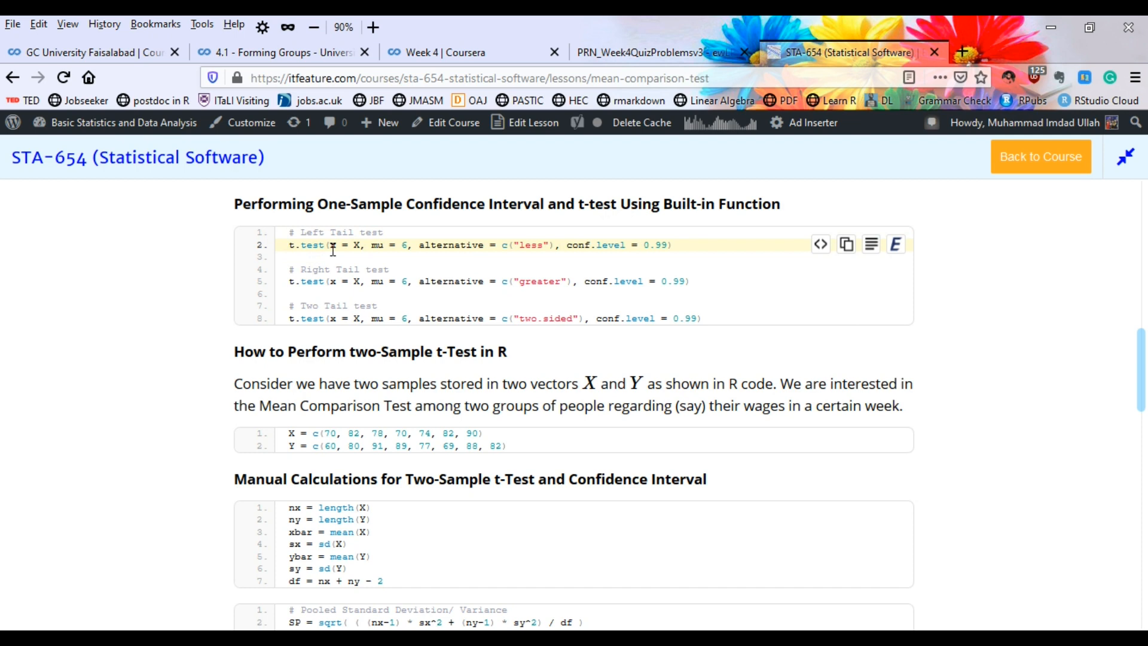
double_click(341, 244)
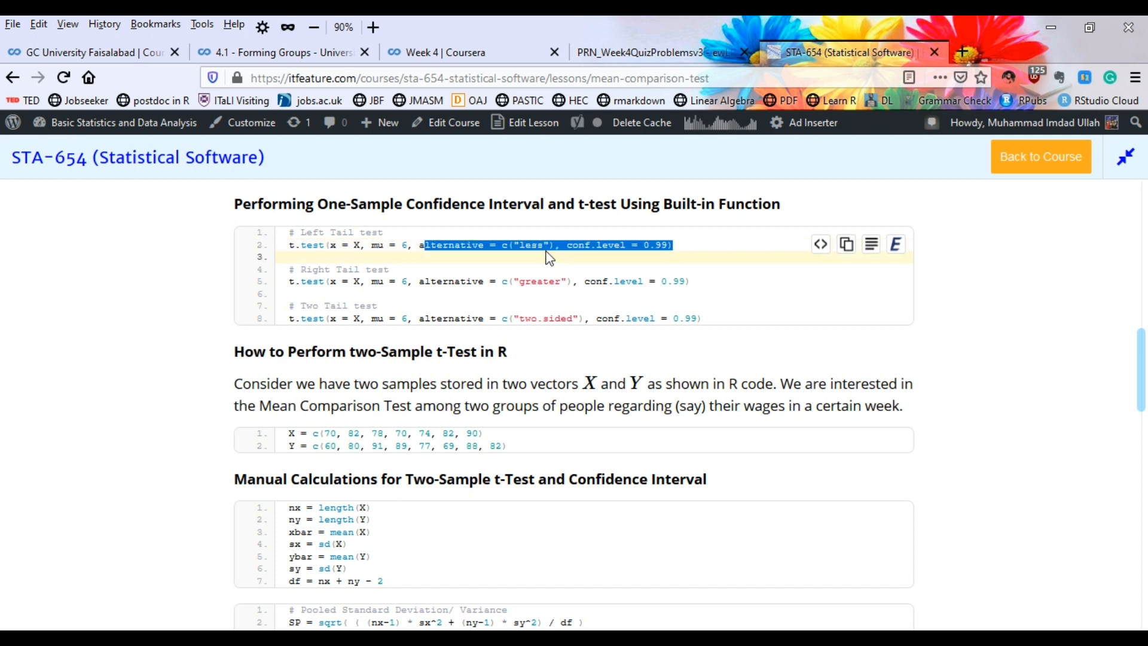
double_click(514, 244)
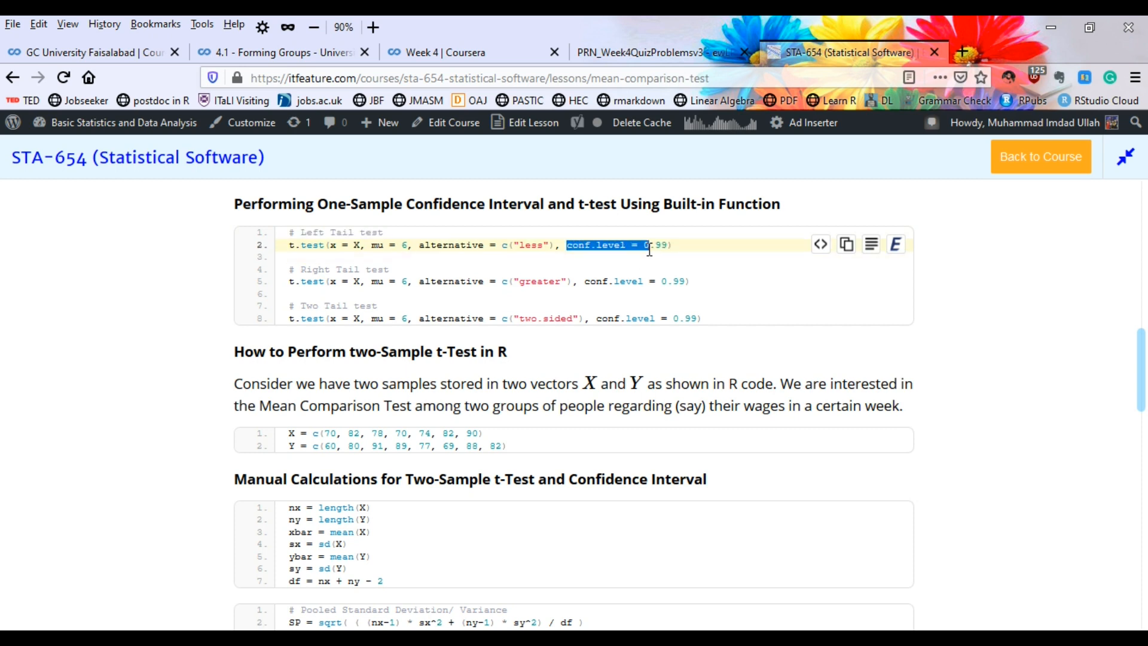
left_click(667, 244)
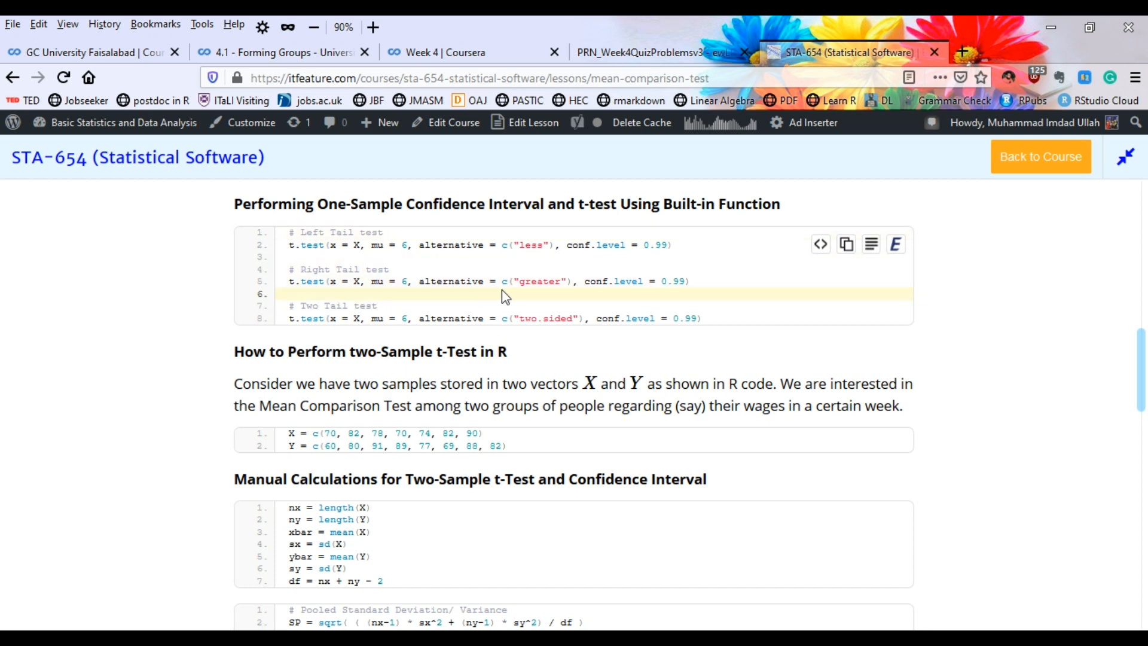
double_click(539, 281)
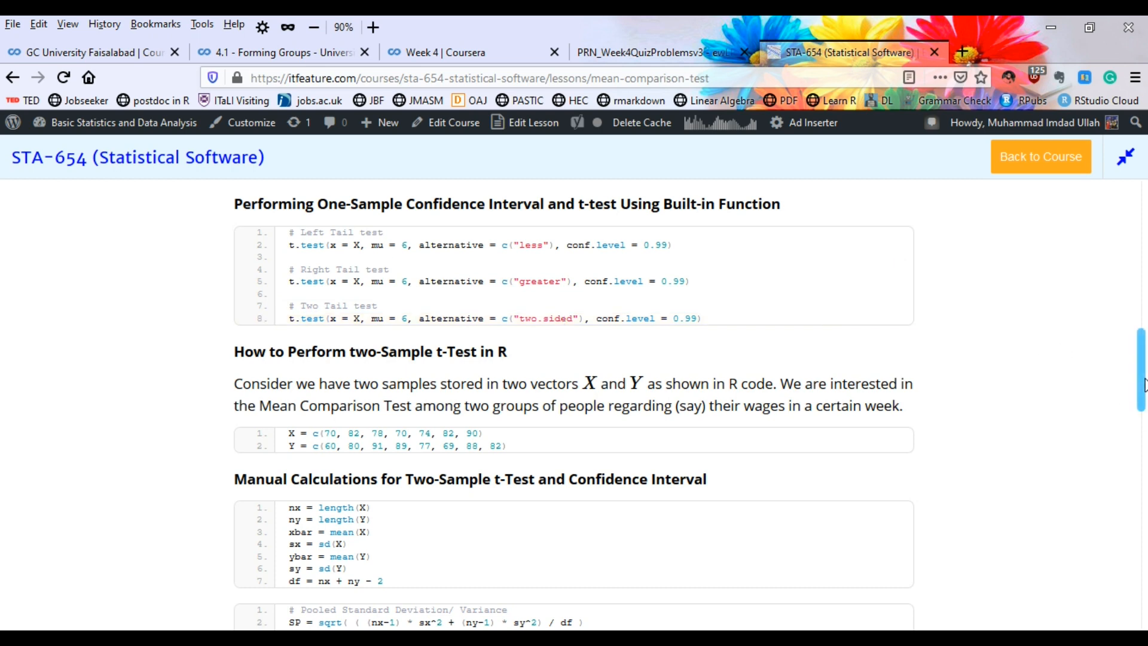
Step: Walk through the two-sample nx, mean of Y, standard deviation and degrees-of-freedom lines
scroll("down", 3)
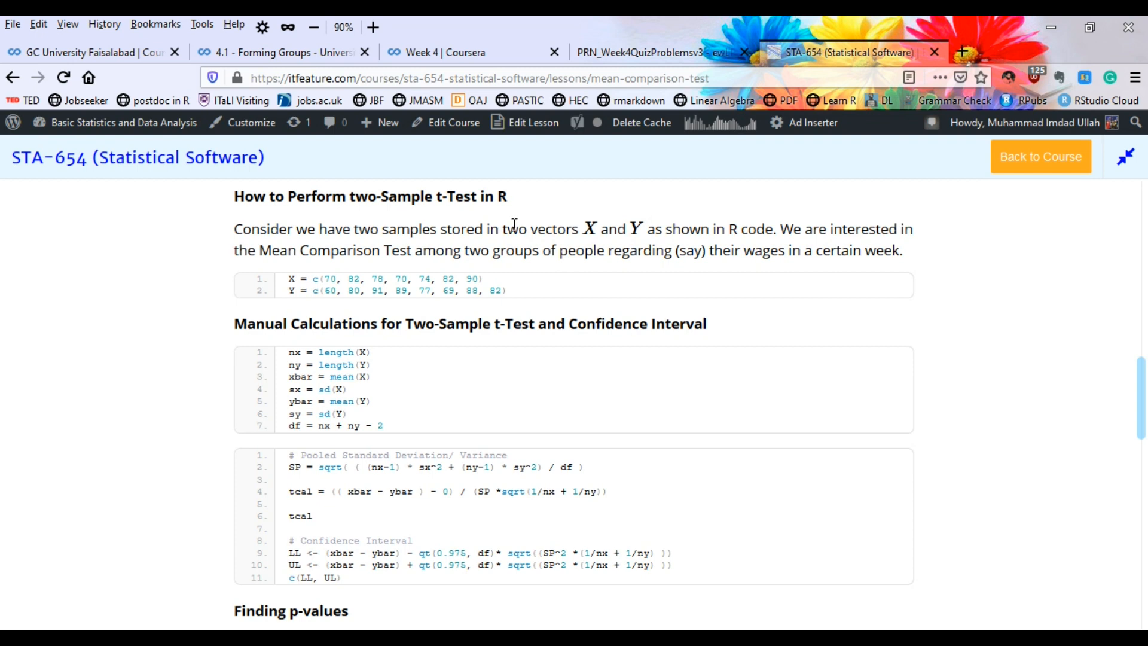
mouse_move(446, 242)
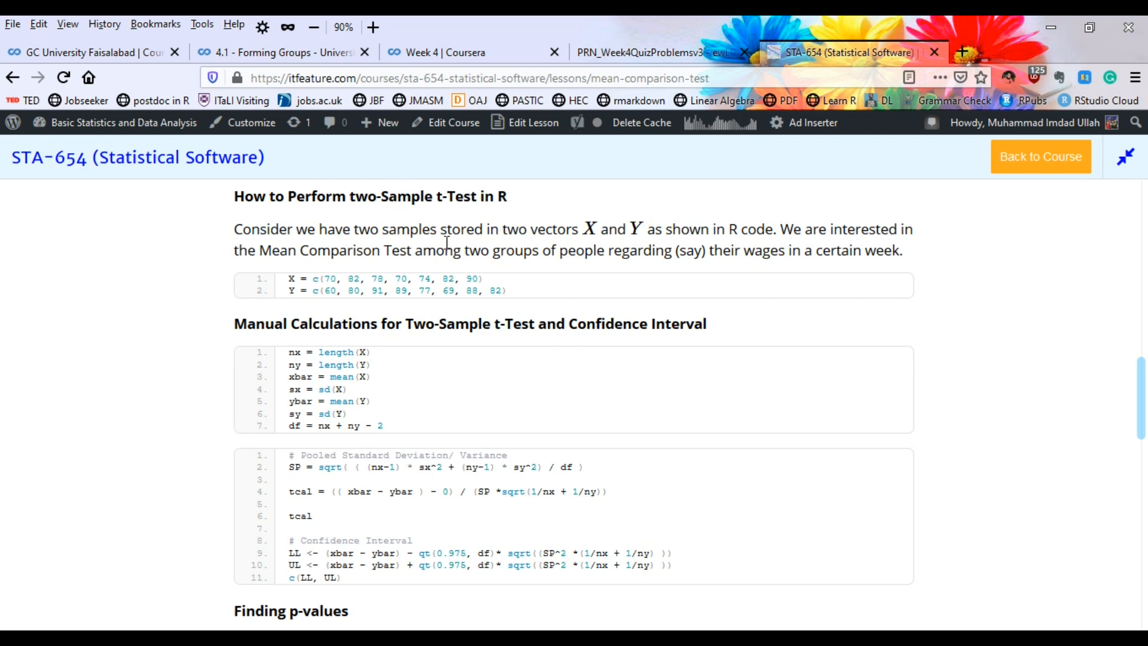
mouse_move(541, 258)
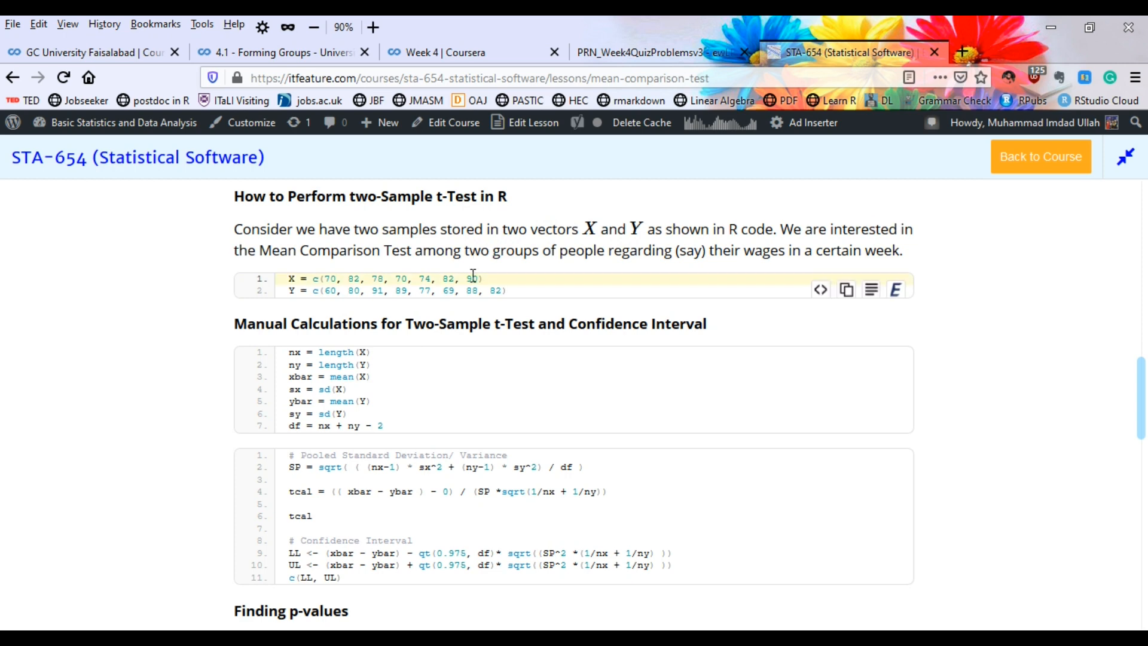
mouse_move(781, 256)
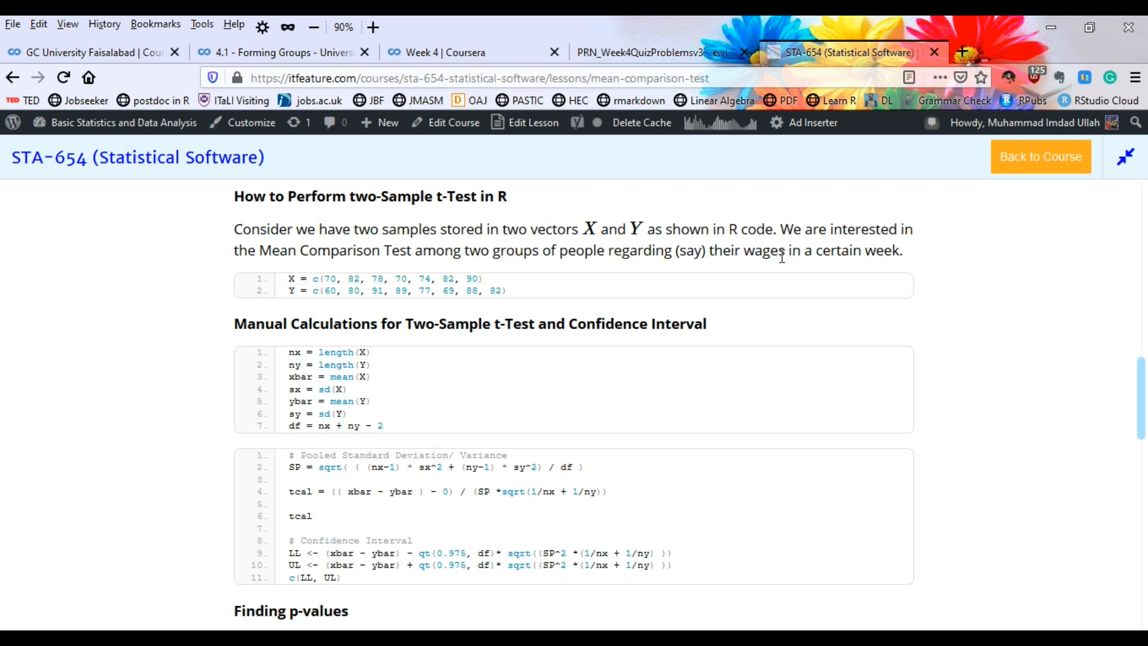
mouse_move(633, 347)
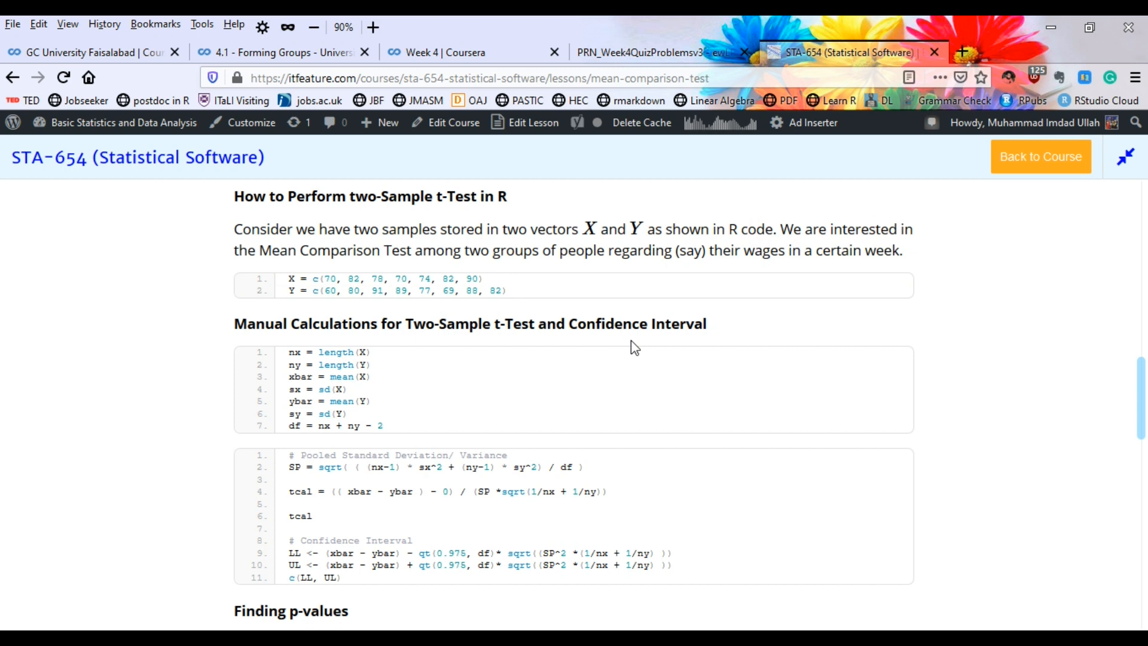
mouse_move(387, 344)
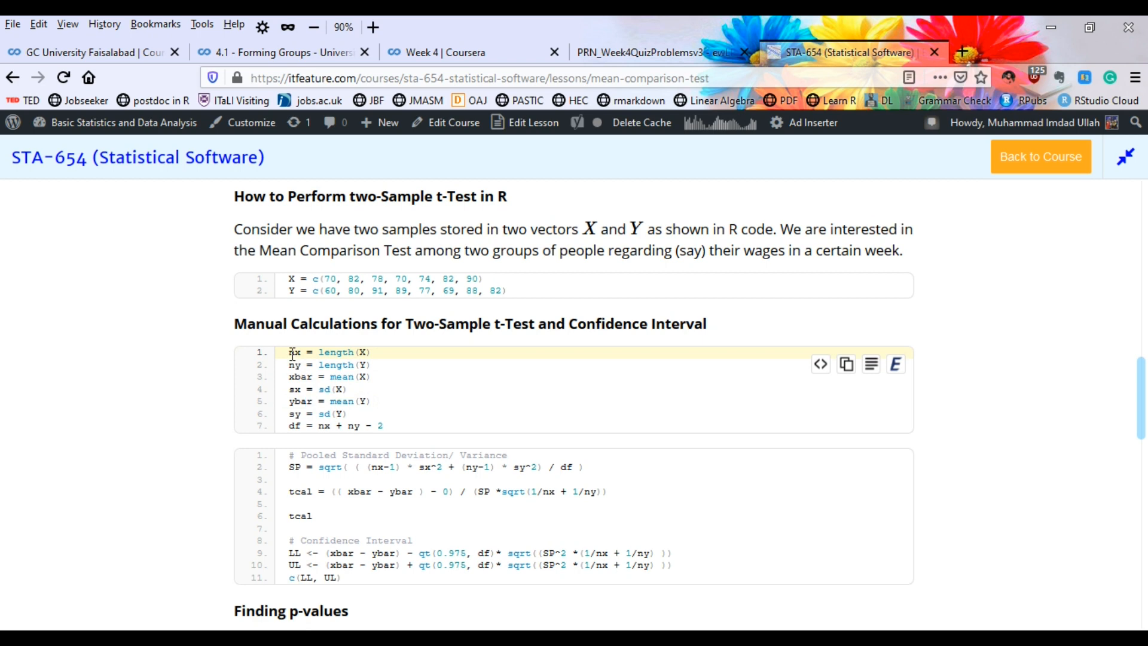
double_click(328, 351)
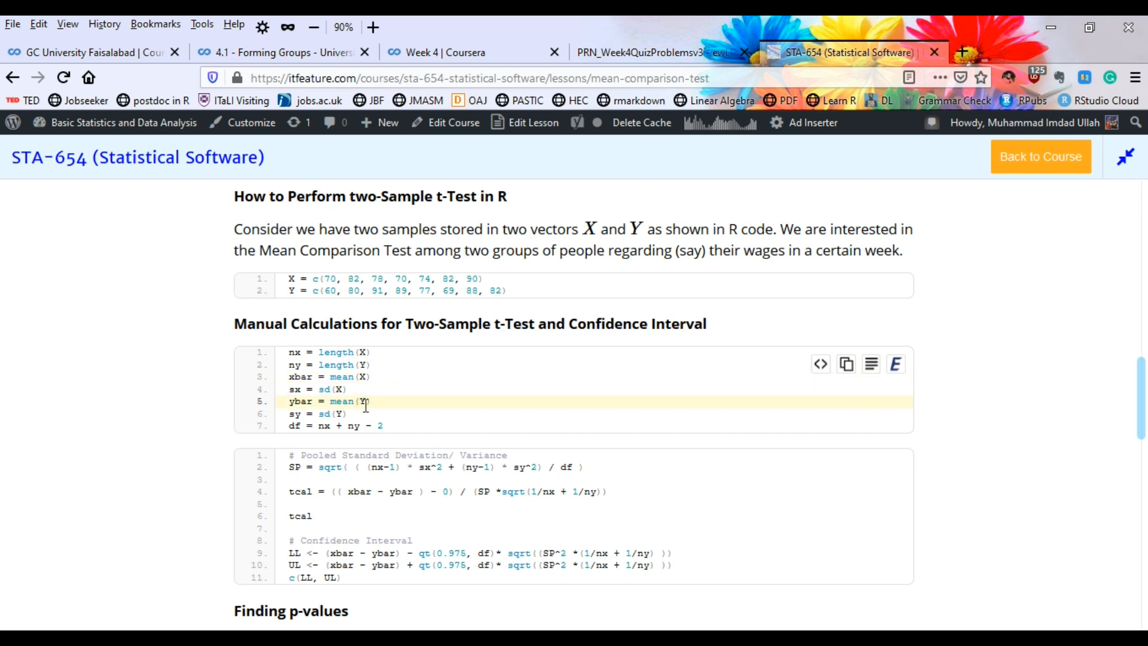
left_click(337, 389)
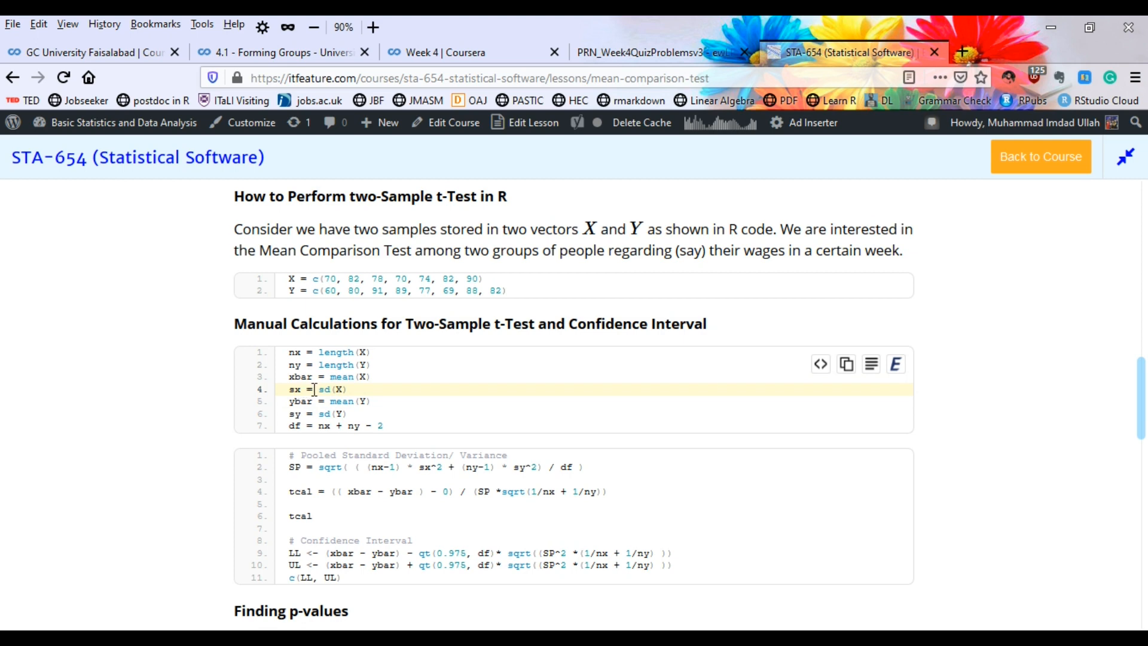
left_click(335, 414)
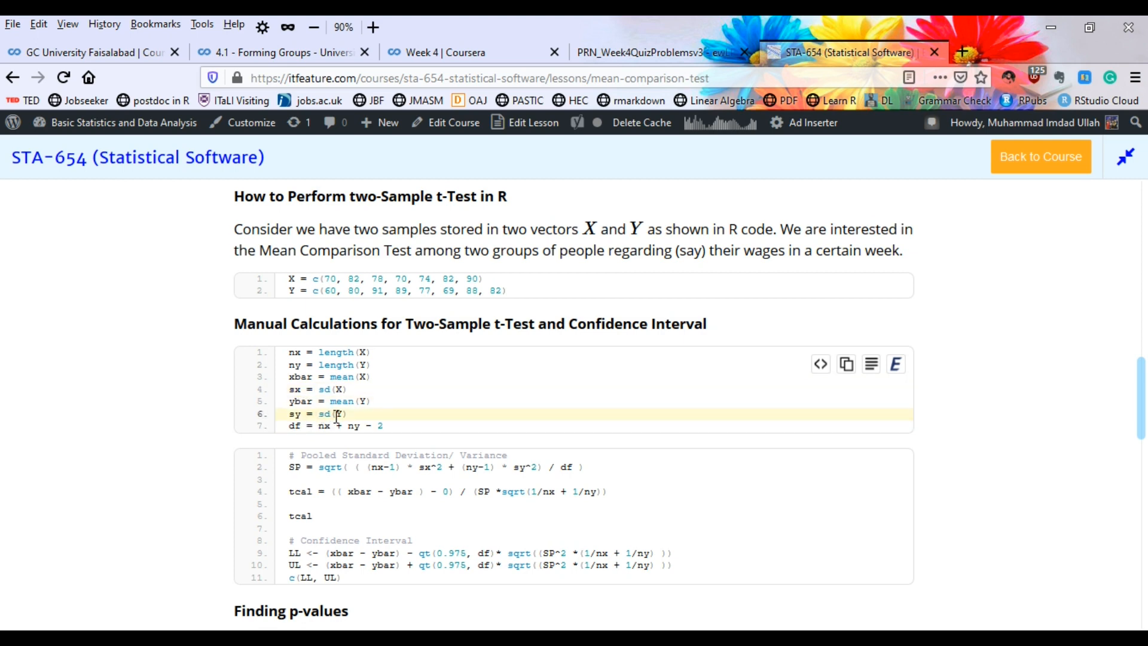
left_click(321, 426)
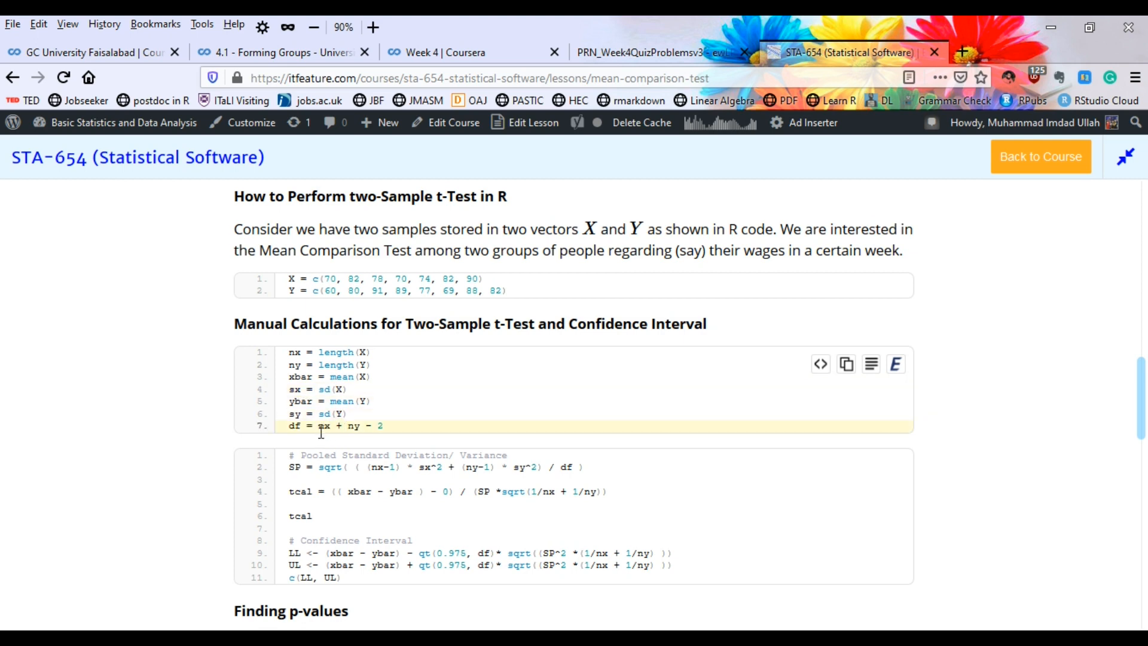
double_click(328, 426)
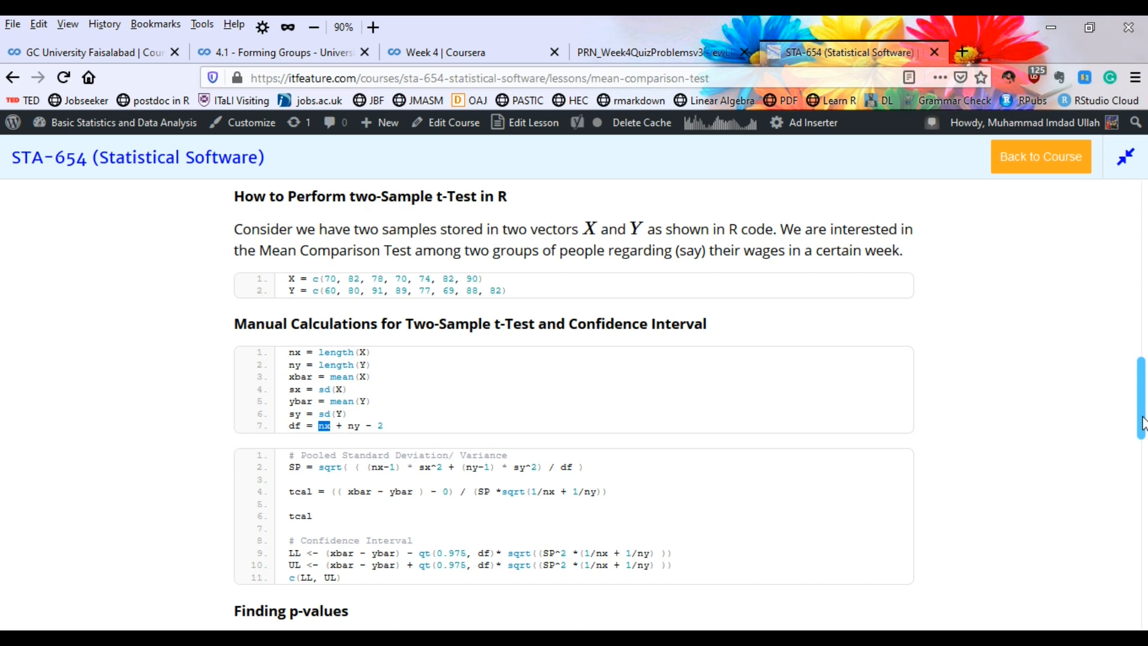
Step: Highlight df in the lower confidence limit and LL in the c(LL, UL) interval output, reaching the p-value code
scroll("down", 3)
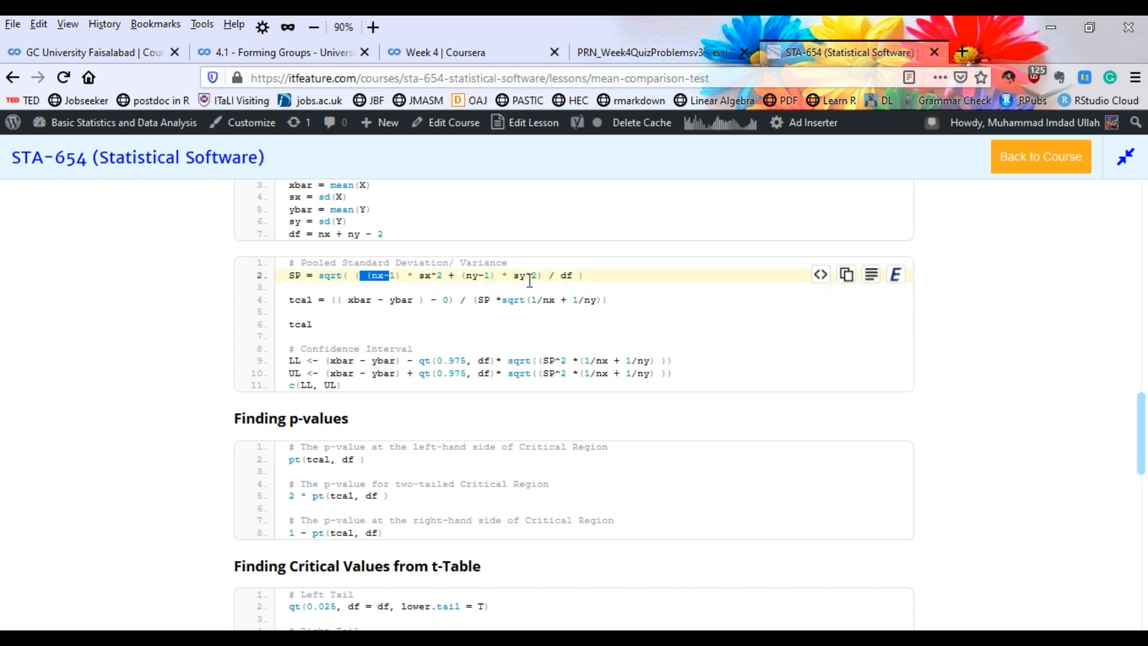
mouse_move(572, 286)
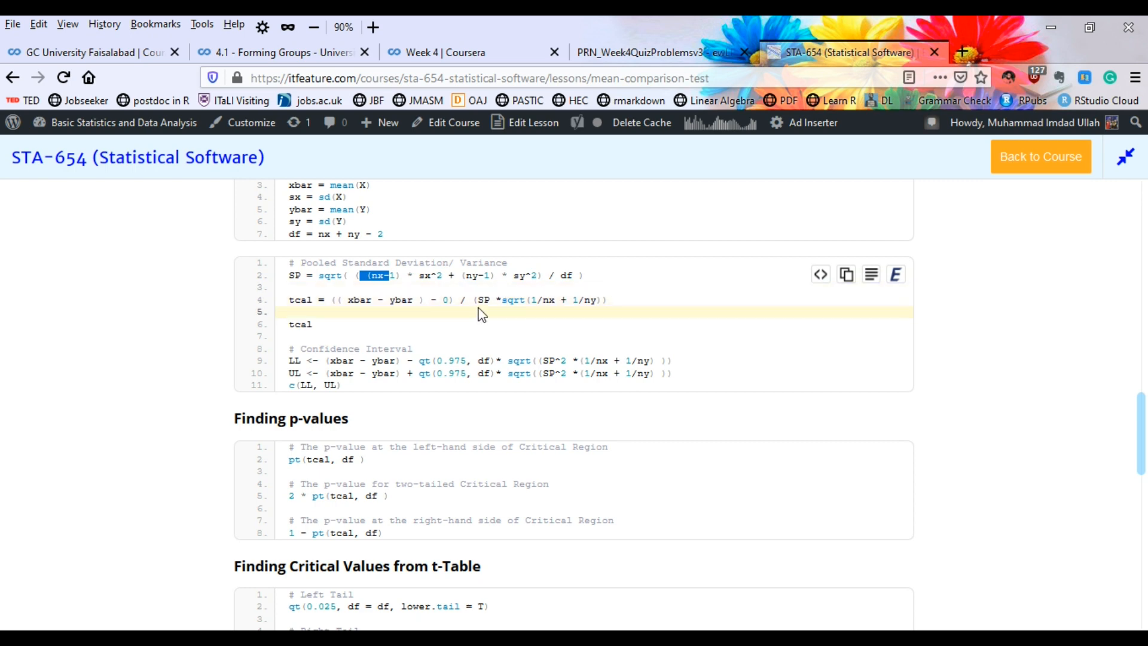
mouse_move(475, 321)
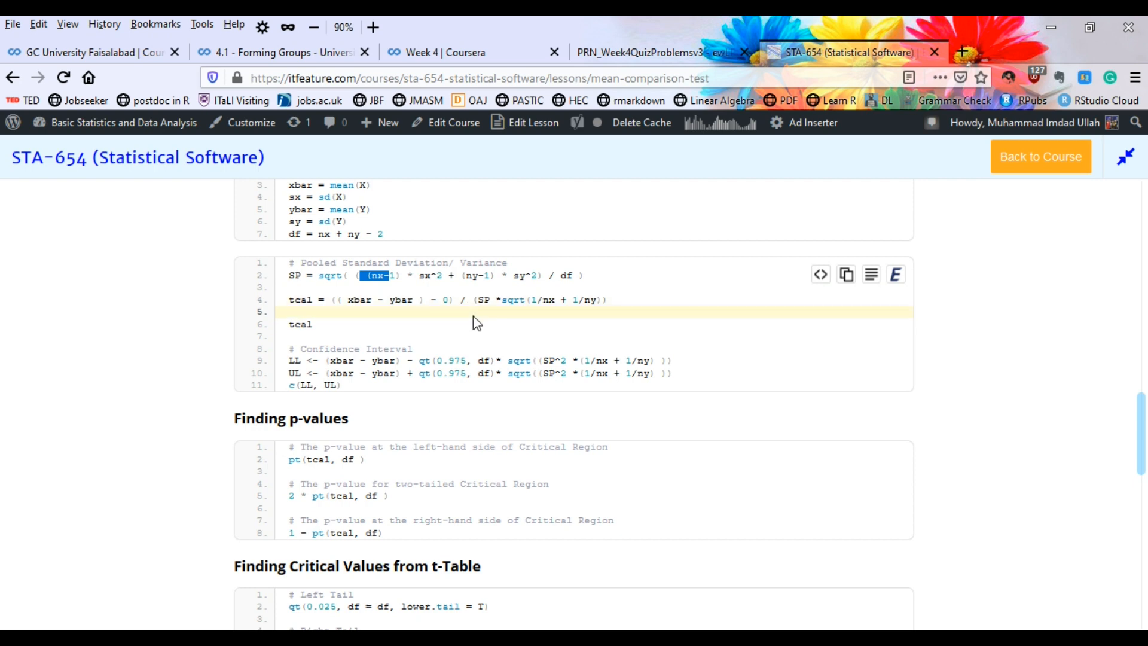
mouse_move(508, 317)
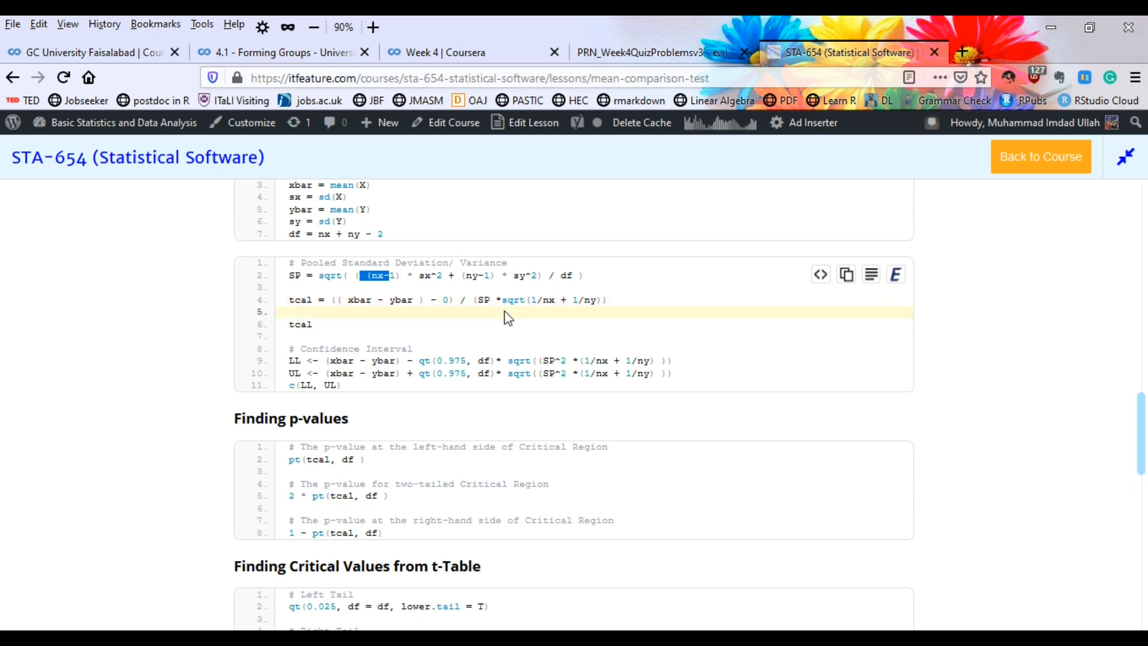
mouse_move(533, 299)
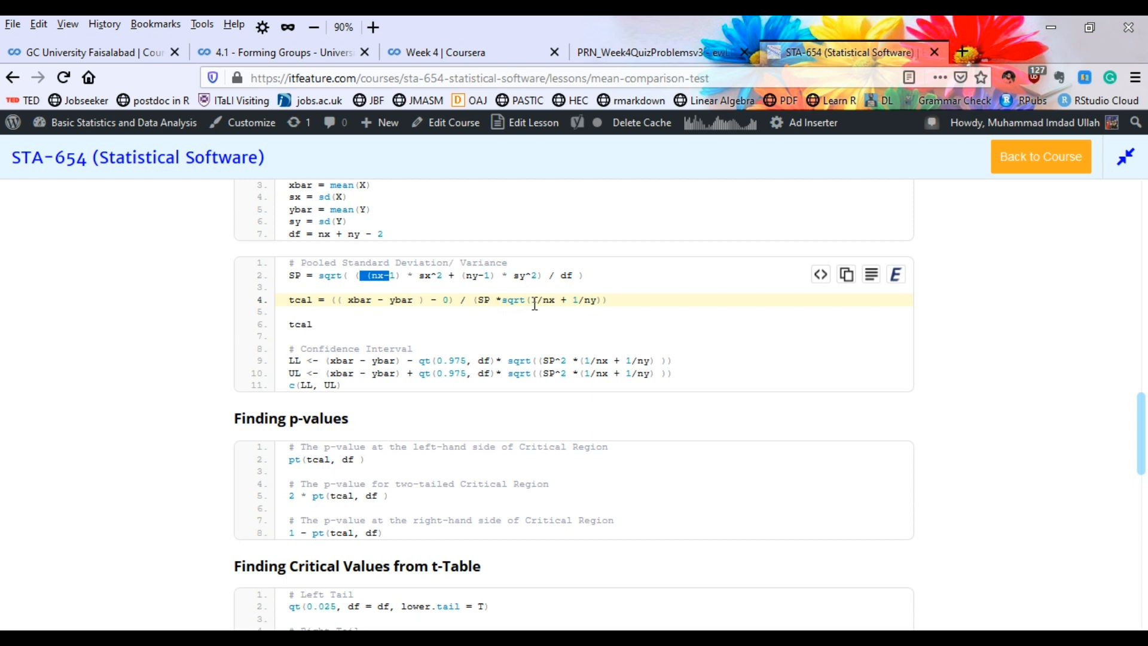
mouse_move(573, 302)
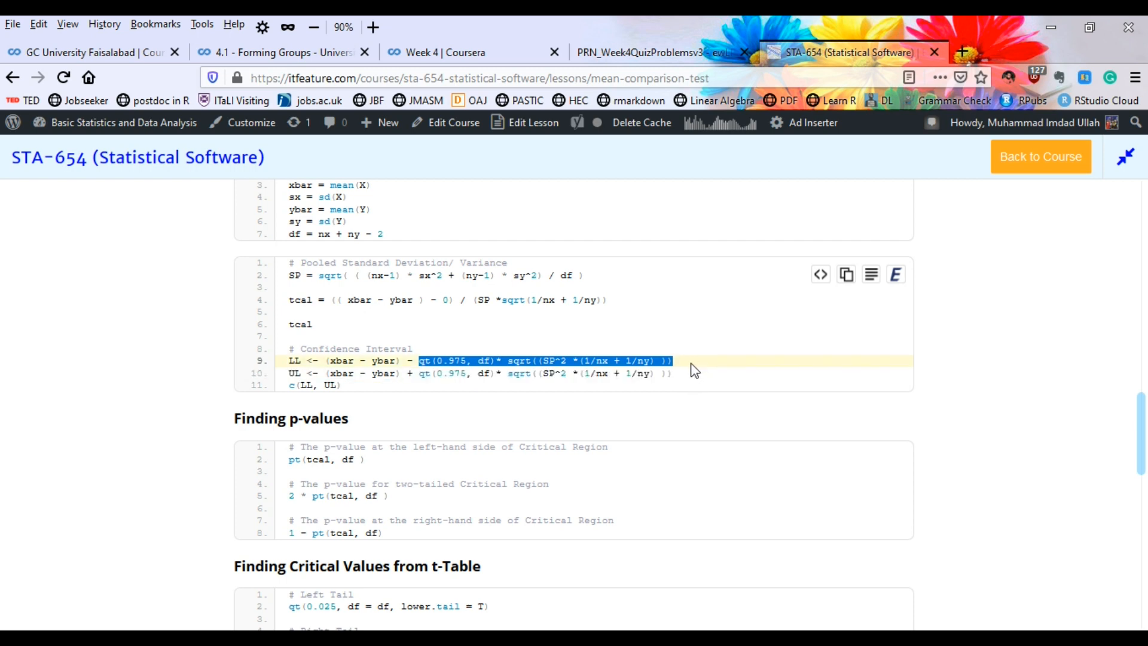
left_click(429, 373)
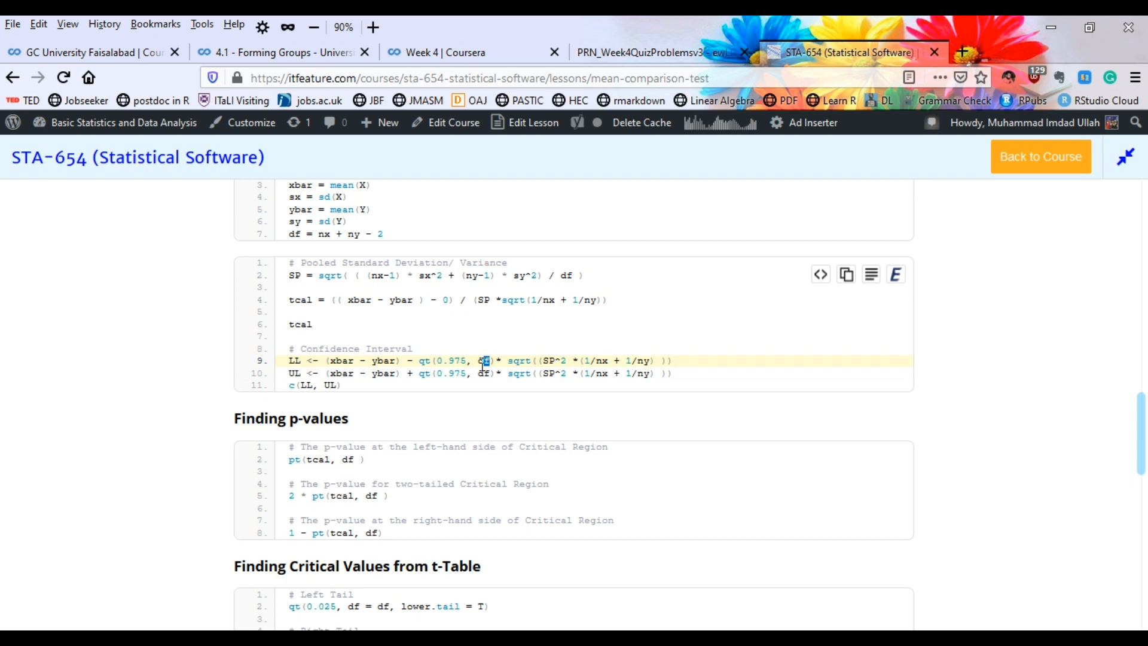
left_click(485, 360)
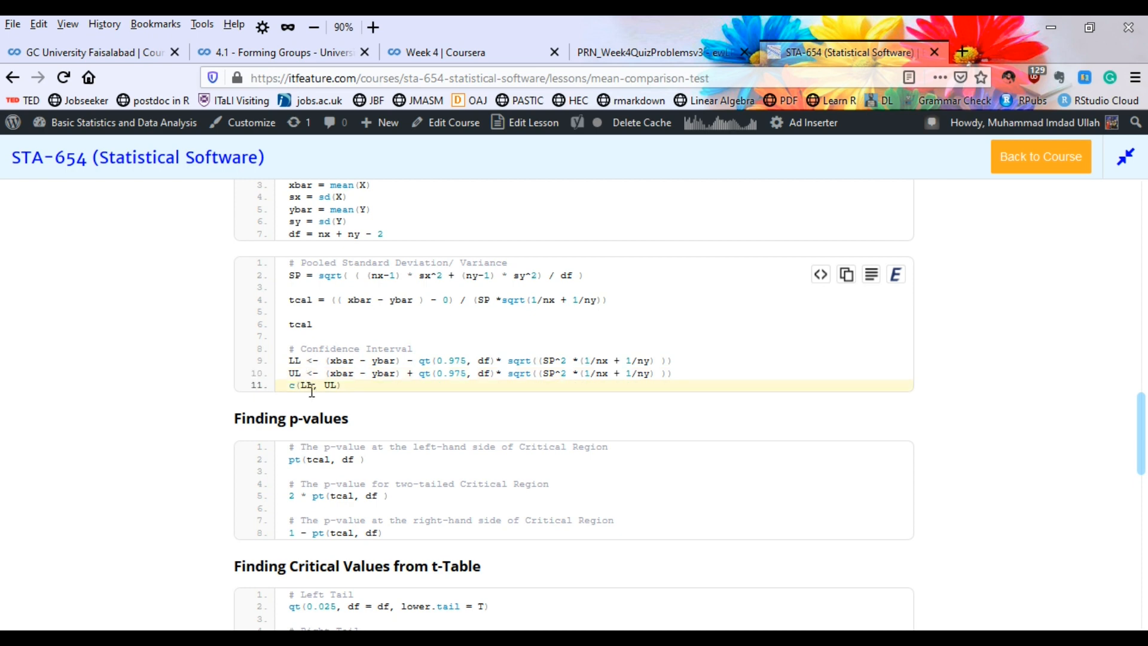
double_click(311, 386)
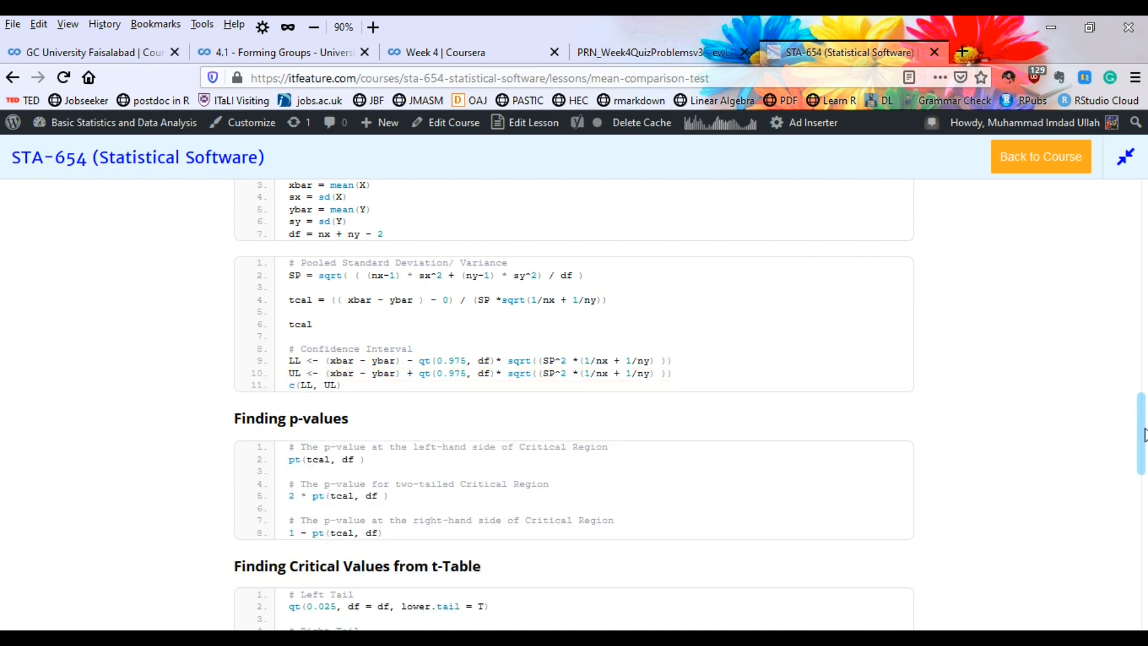
scroll("down", 3)
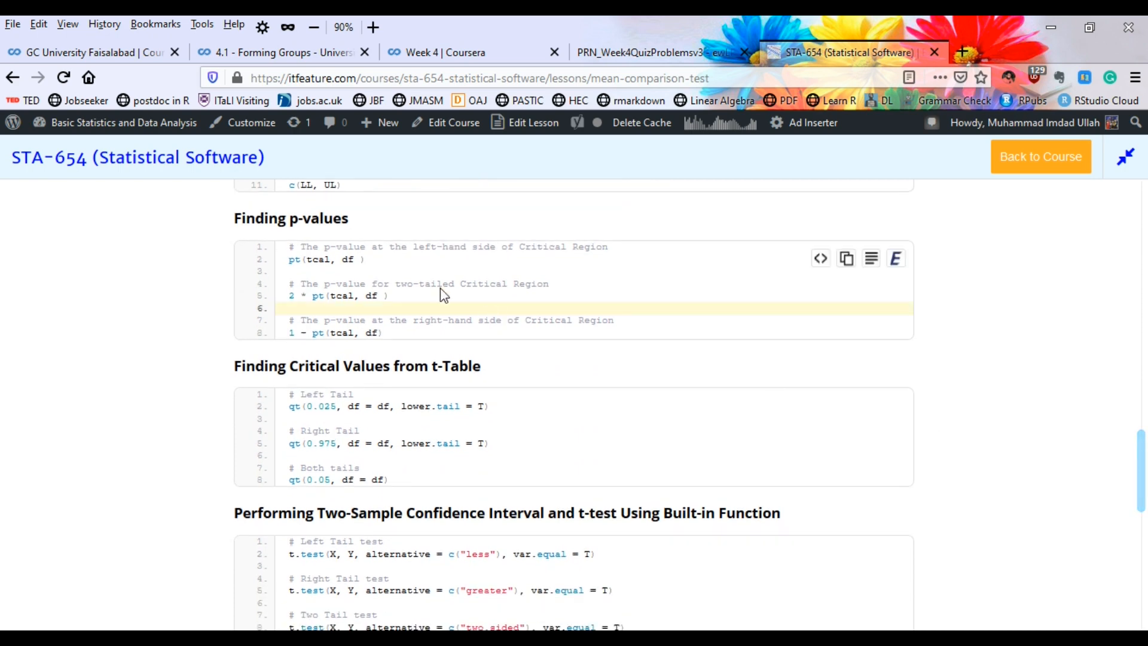
Step: Scroll to the two-sample critical value and built-in t.test code, including the data-frame formula version
left_click(369, 259)
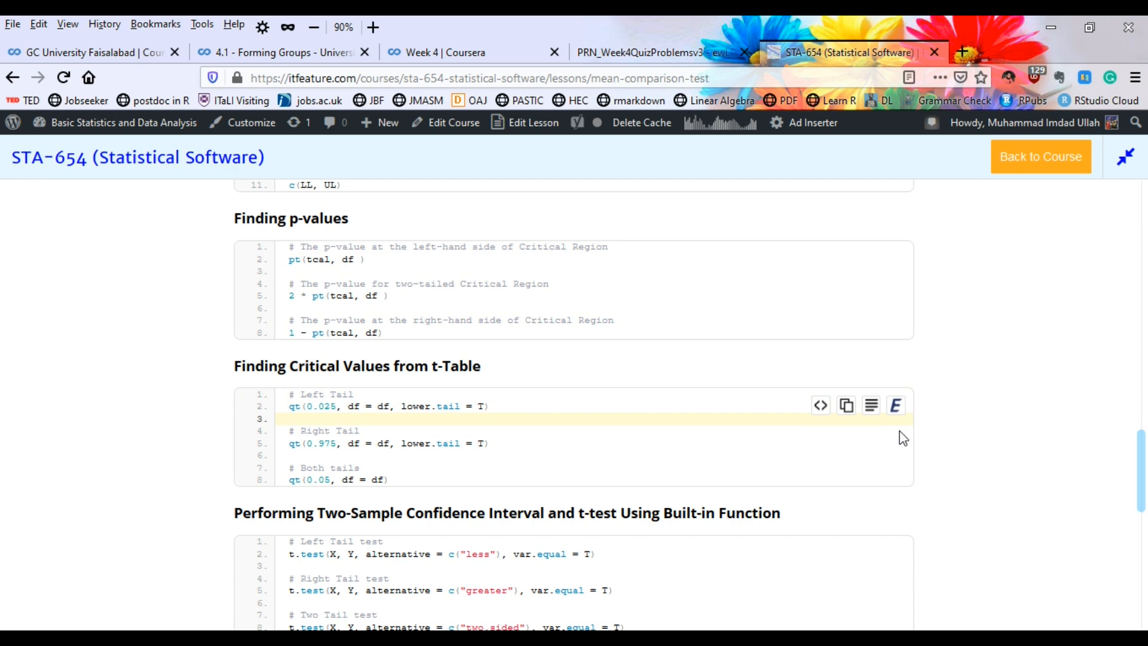
scroll("down", 3)
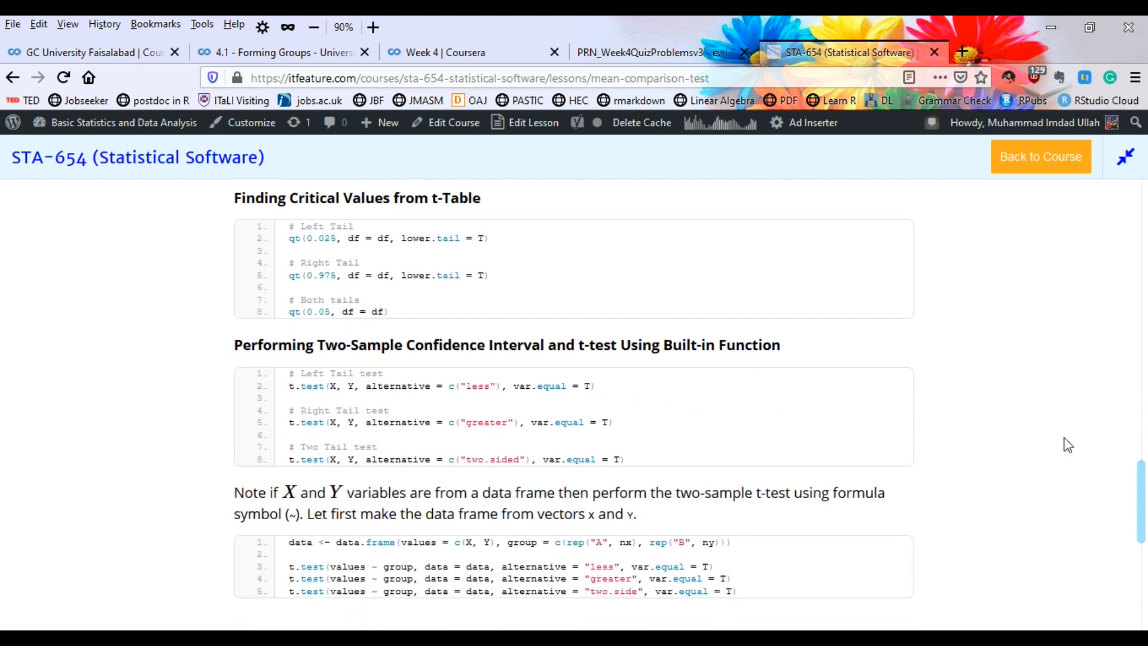
mouse_move(490, 337)
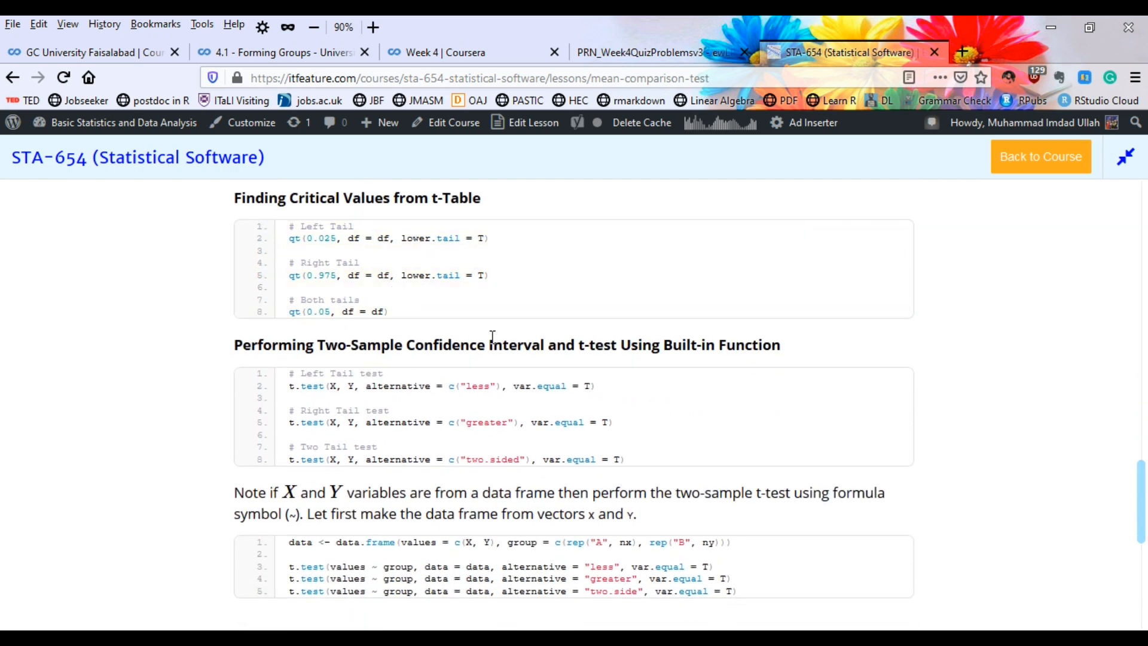
mouse_move(338, 287)
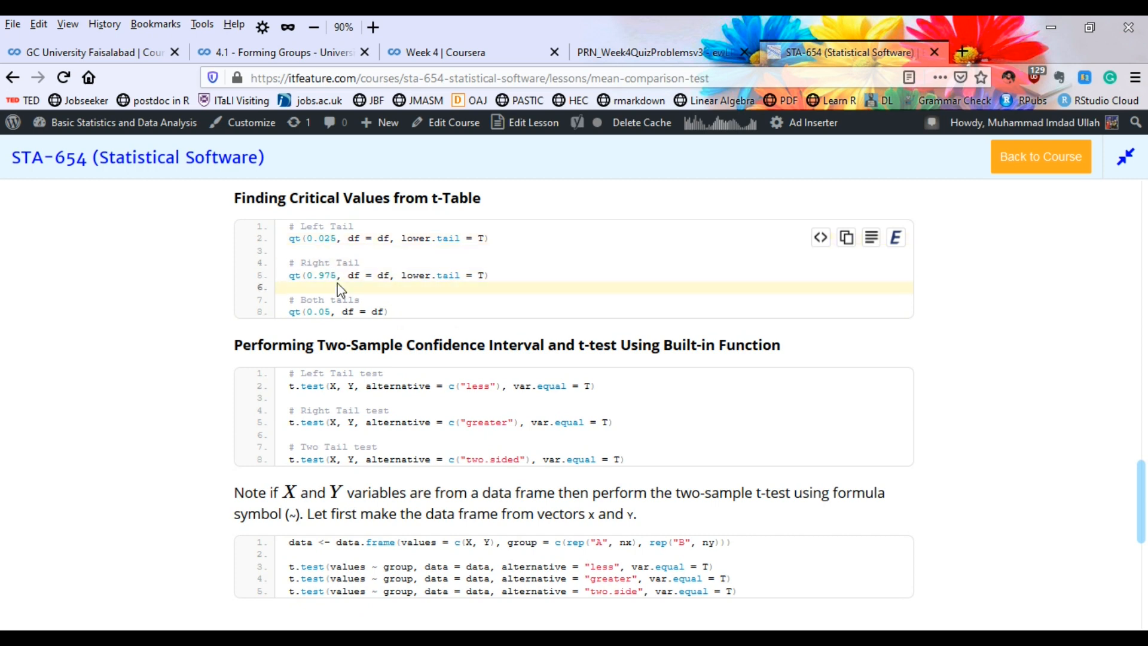
mouse_move(439, 303)
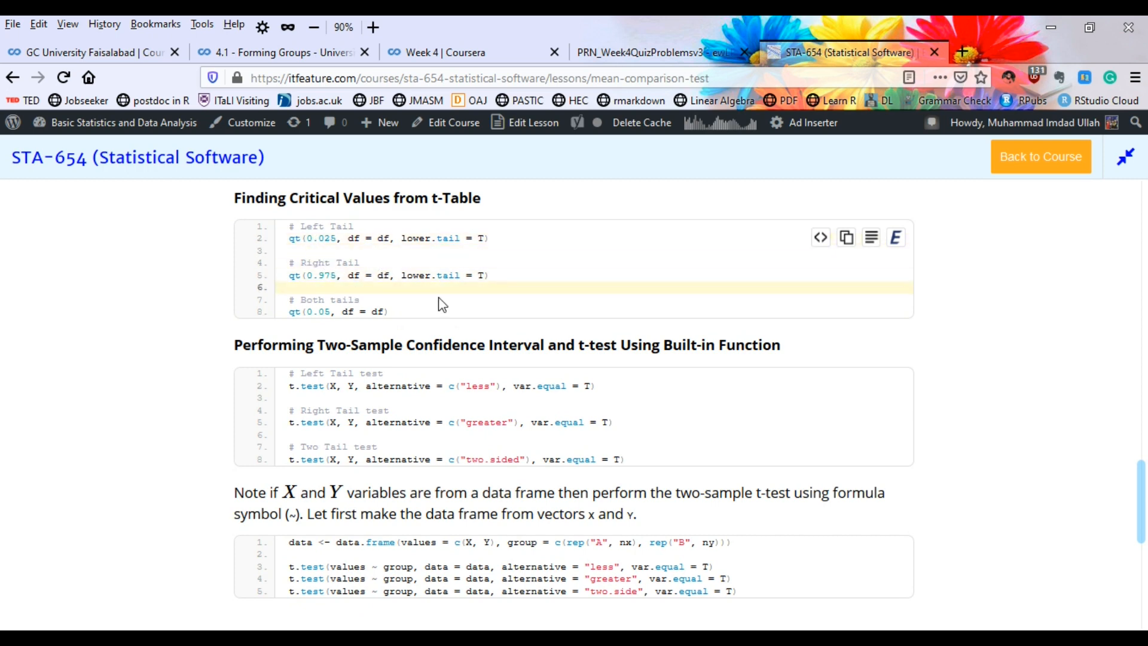
mouse_move(696, 432)
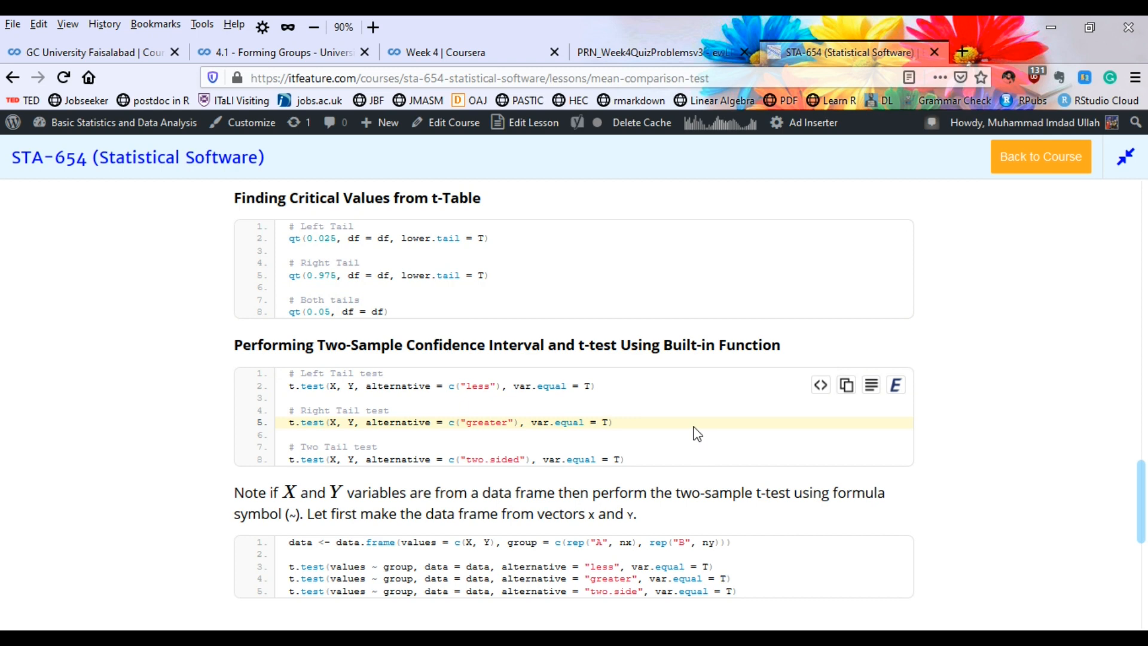
scroll("down", 3)
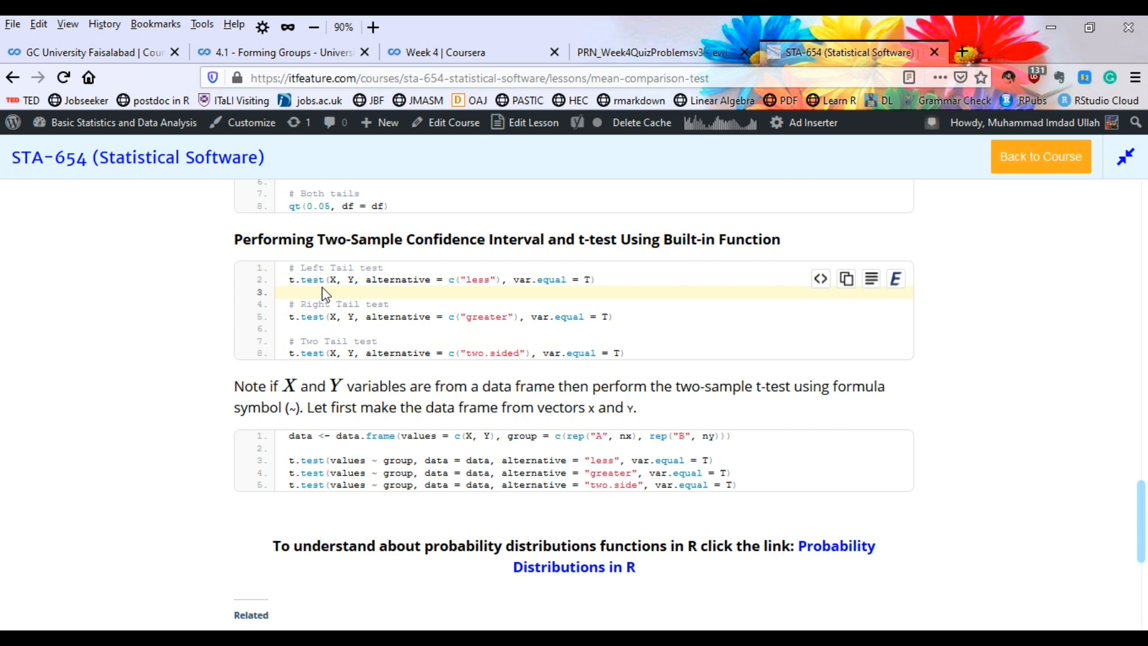
double_click(307, 279)
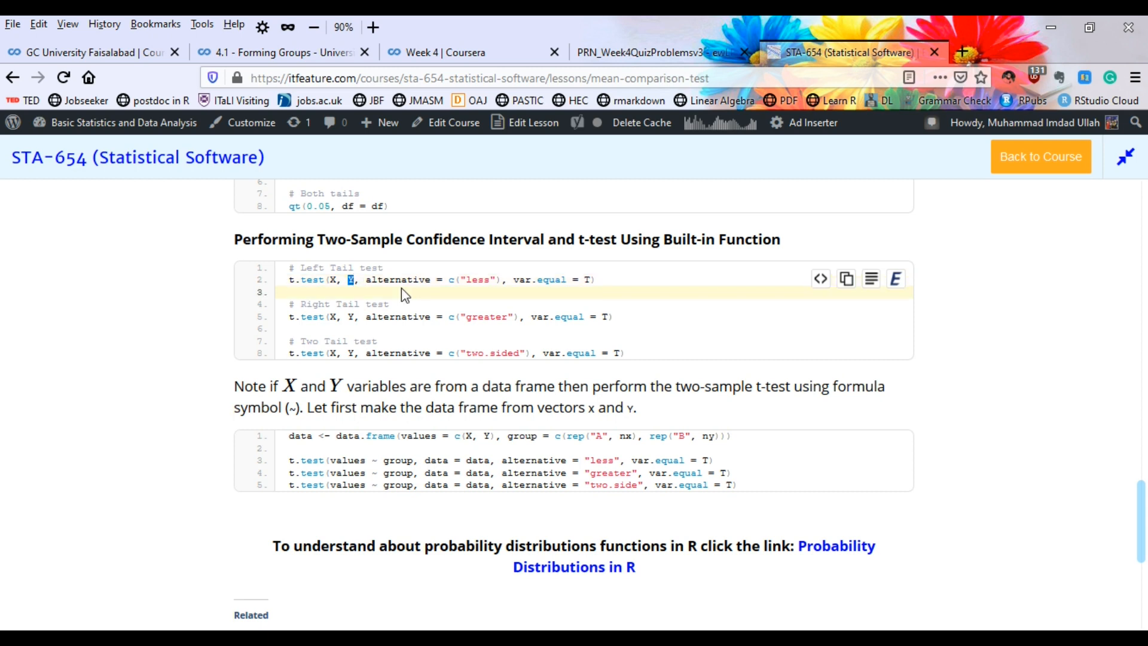
double_click(552, 278)
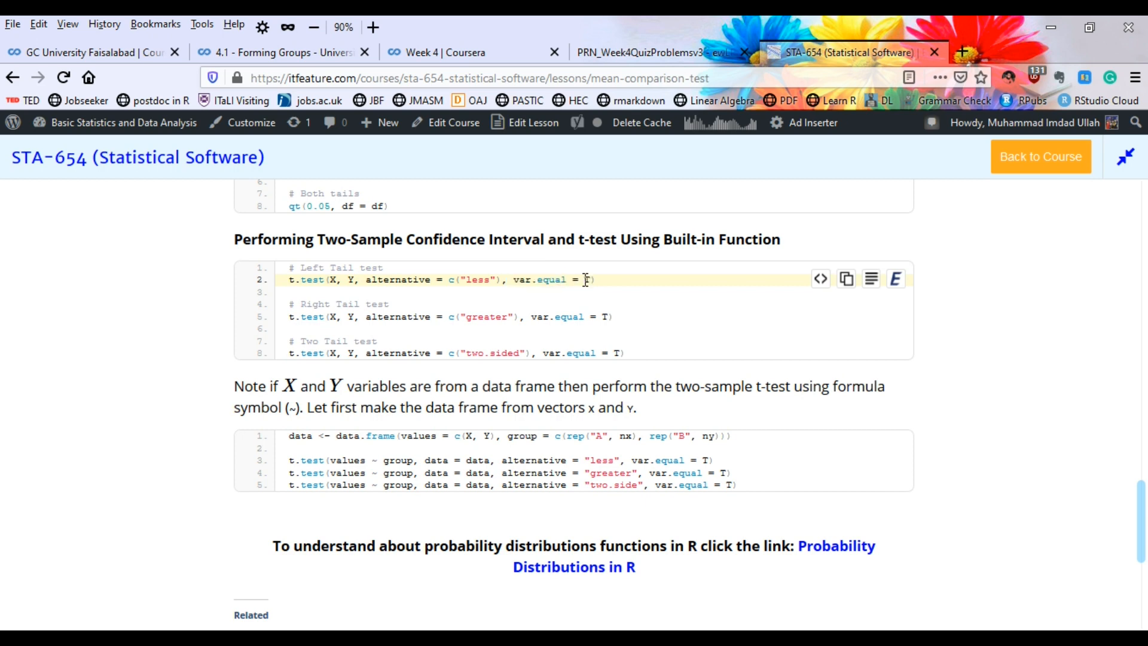
double_click(585, 278)
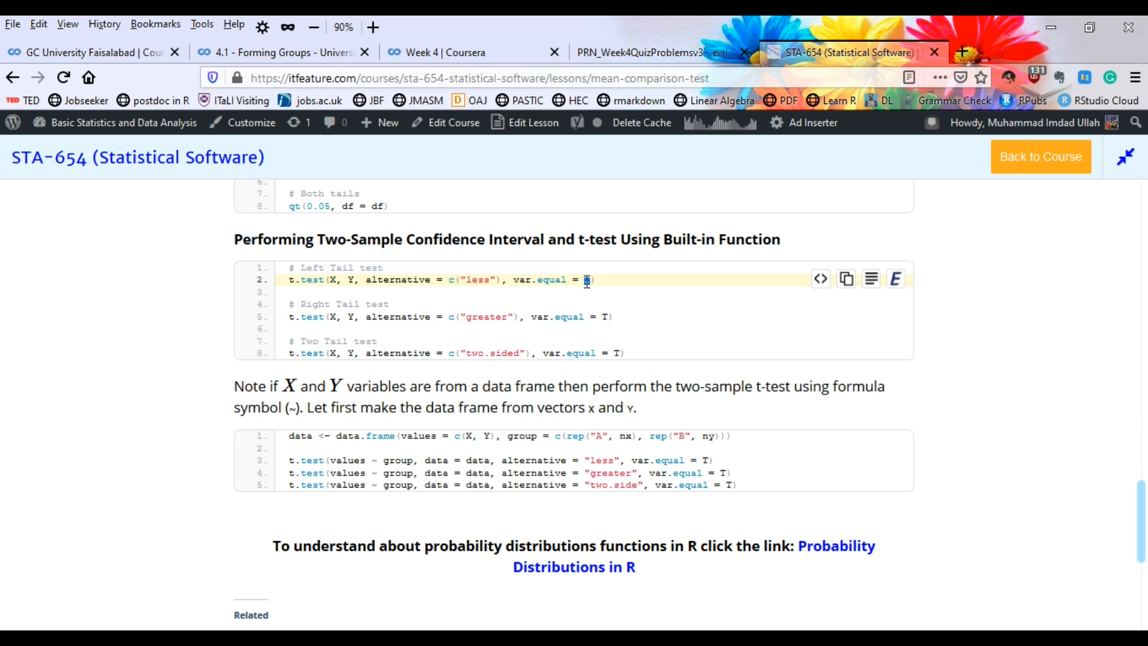
left_click(607, 316)
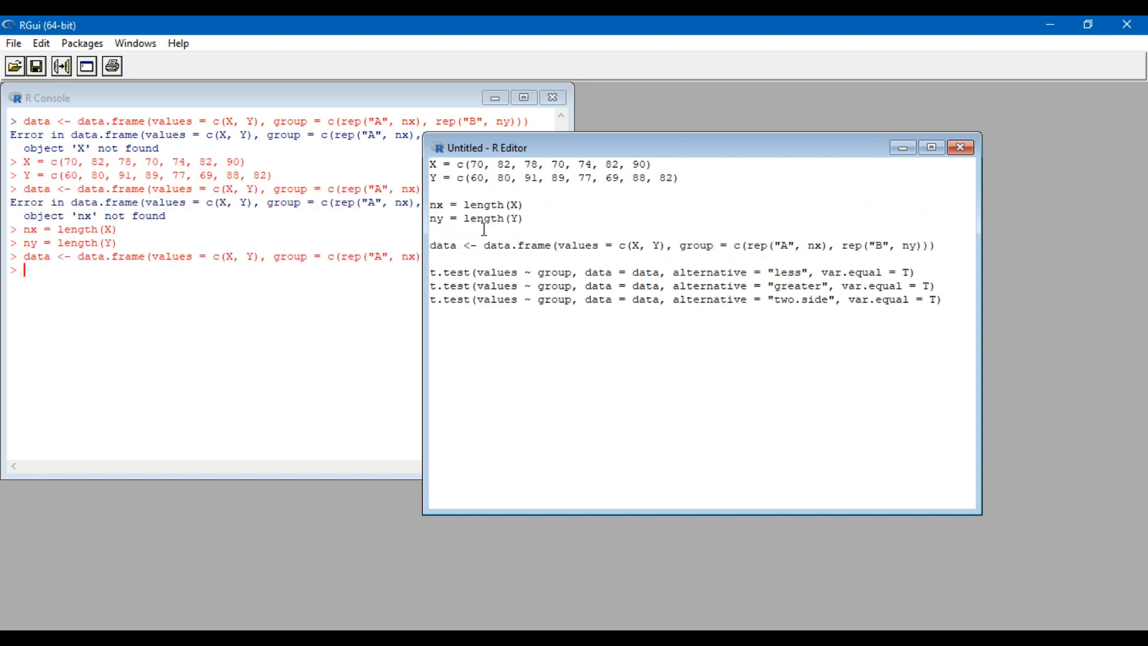
Step: Print the data frame and highlight its values and group column names
key("Return")
type("class(")
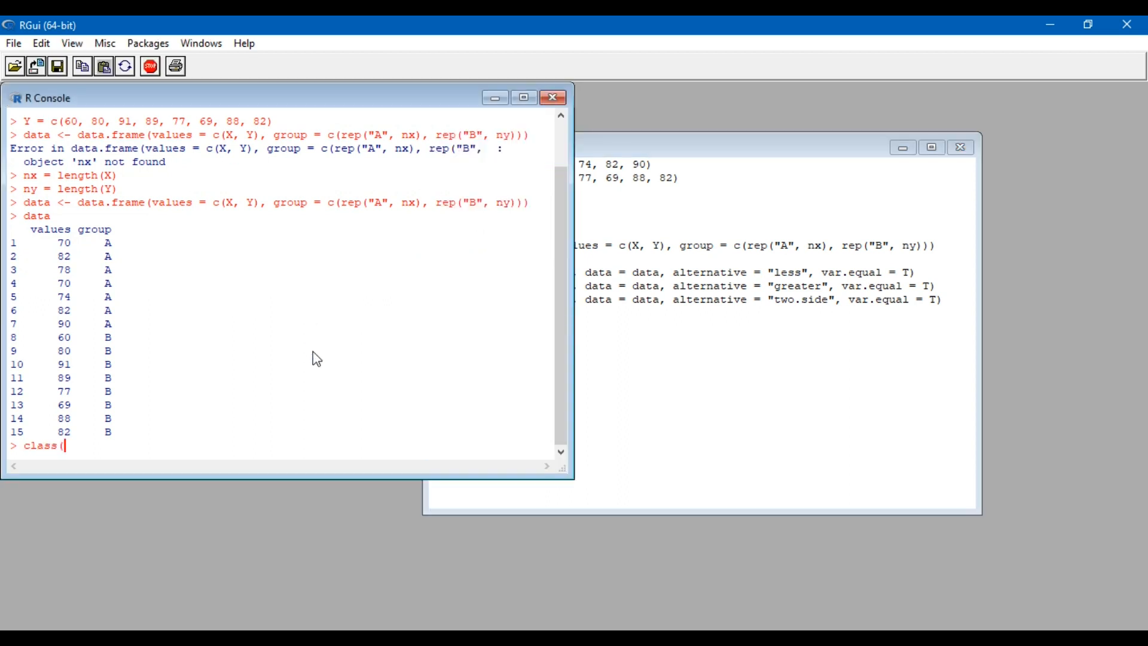
type("data)")
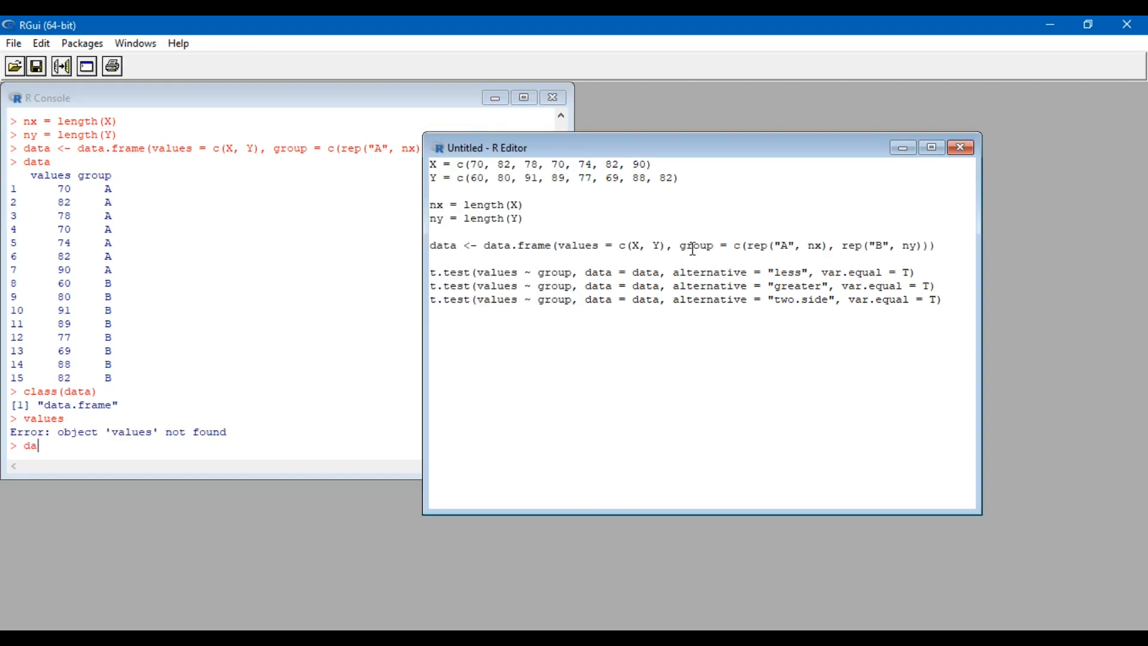
double_click(579, 246)
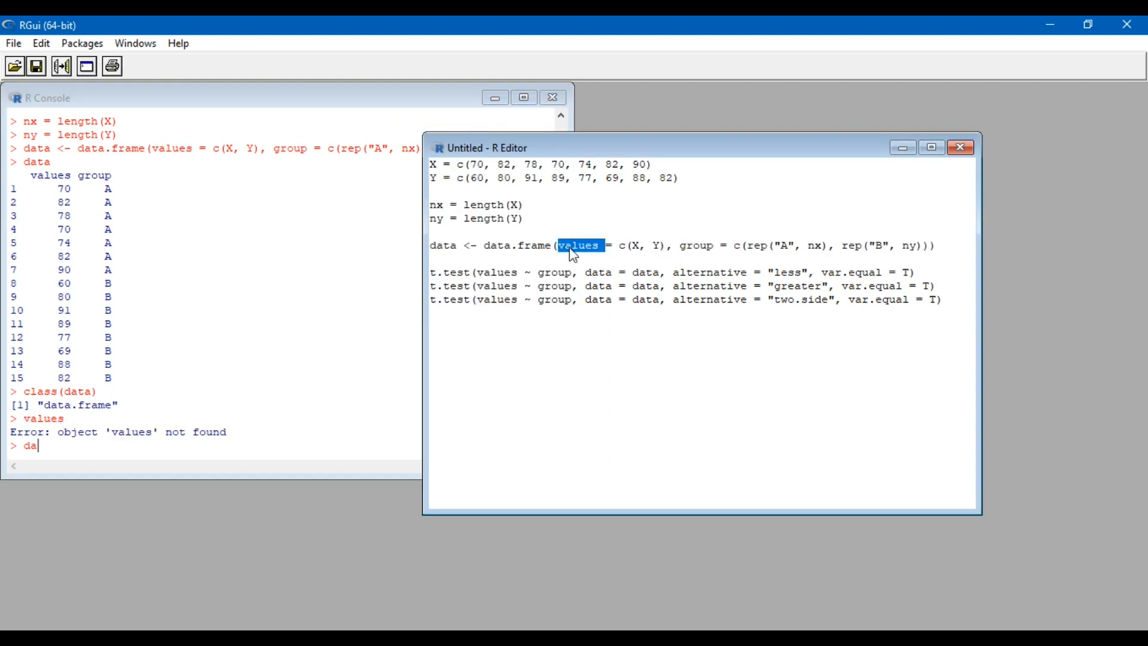
double_click(696, 245)
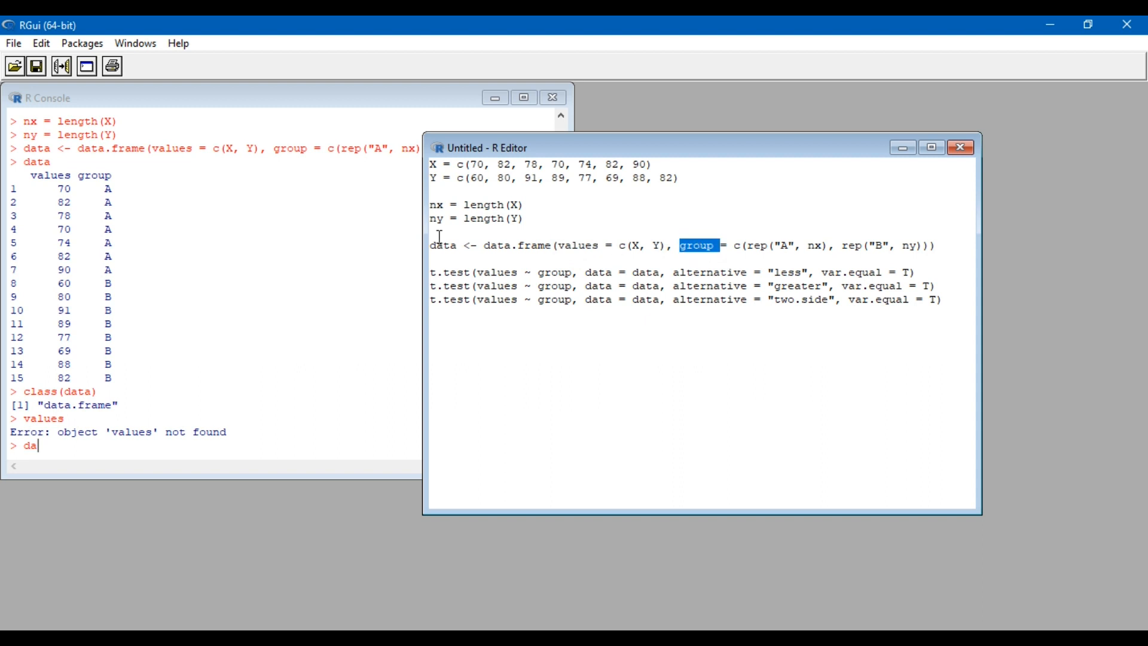
mouse_move(71, 249)
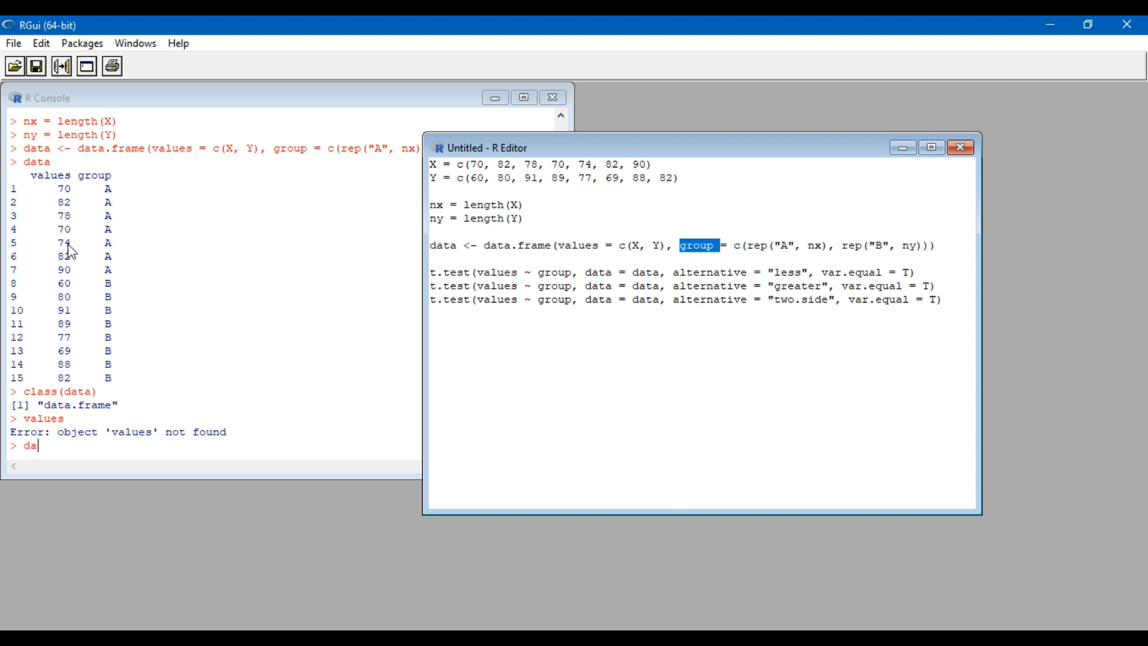
mouse_move(111, 196)
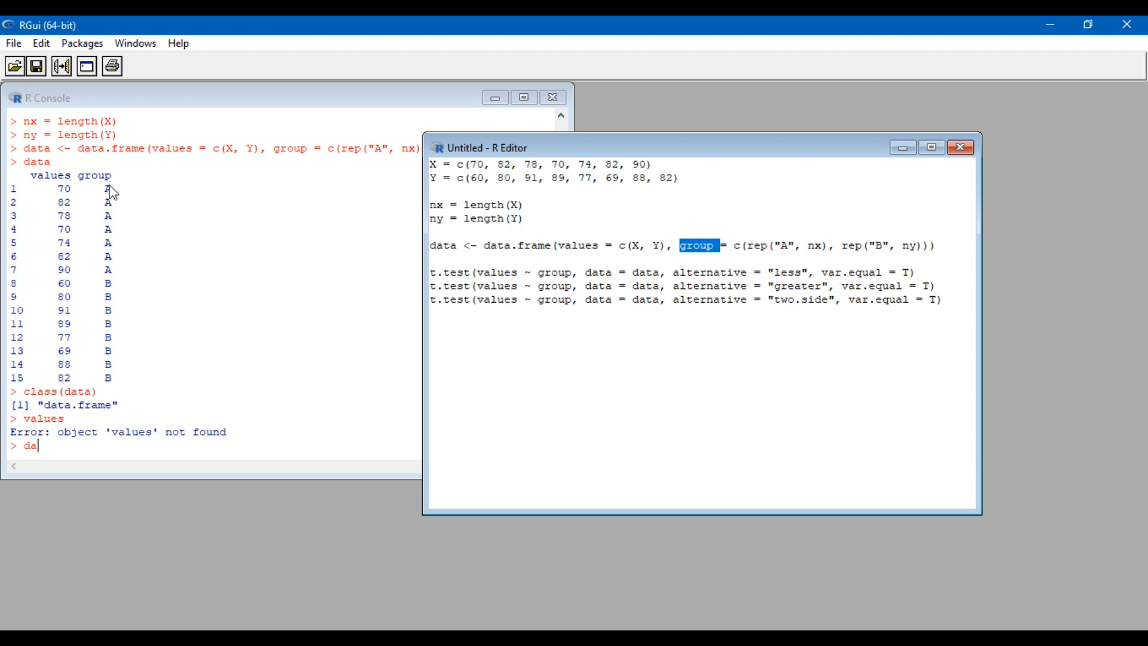
mouse_move(110, 284)
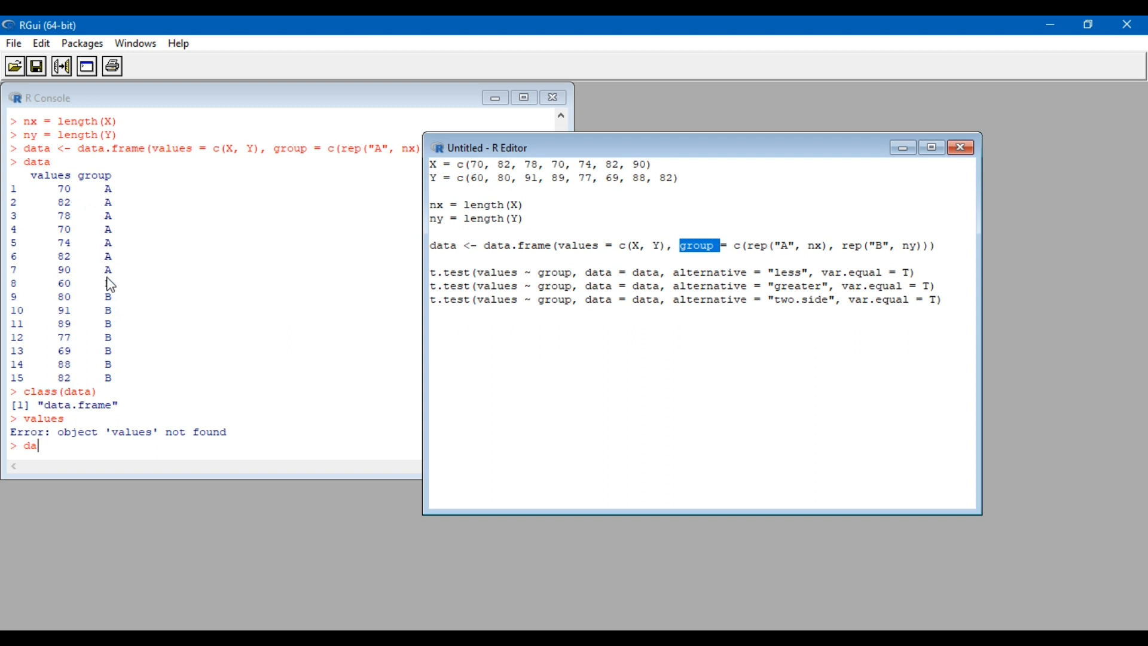
mouse_move(115, 279)
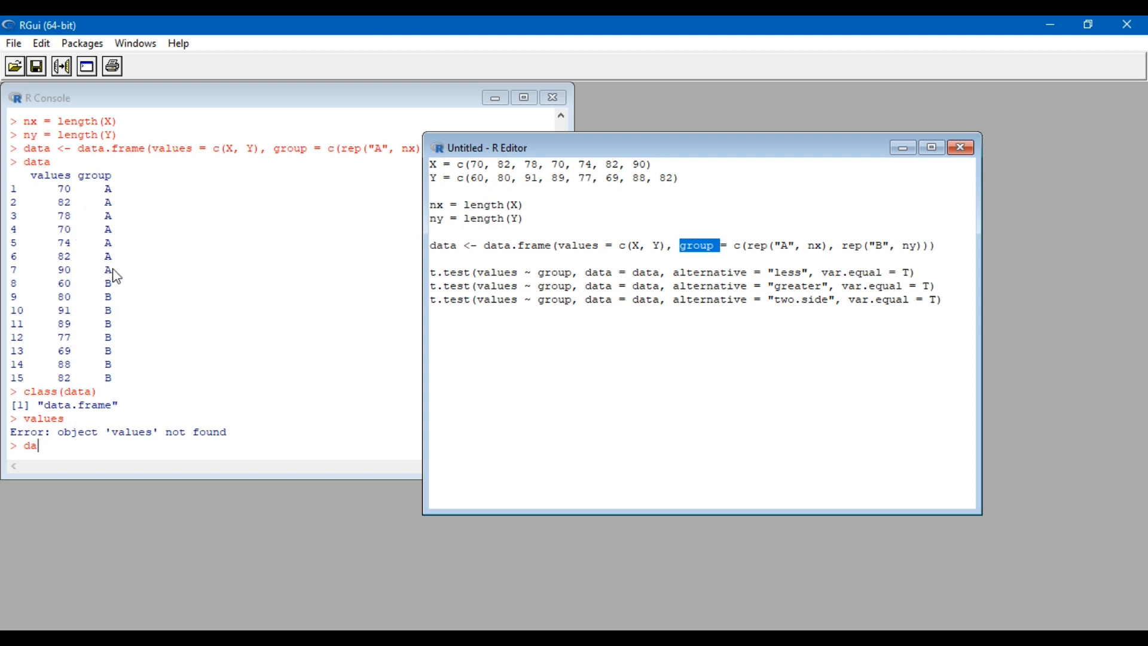
mouse_move(83, 296)
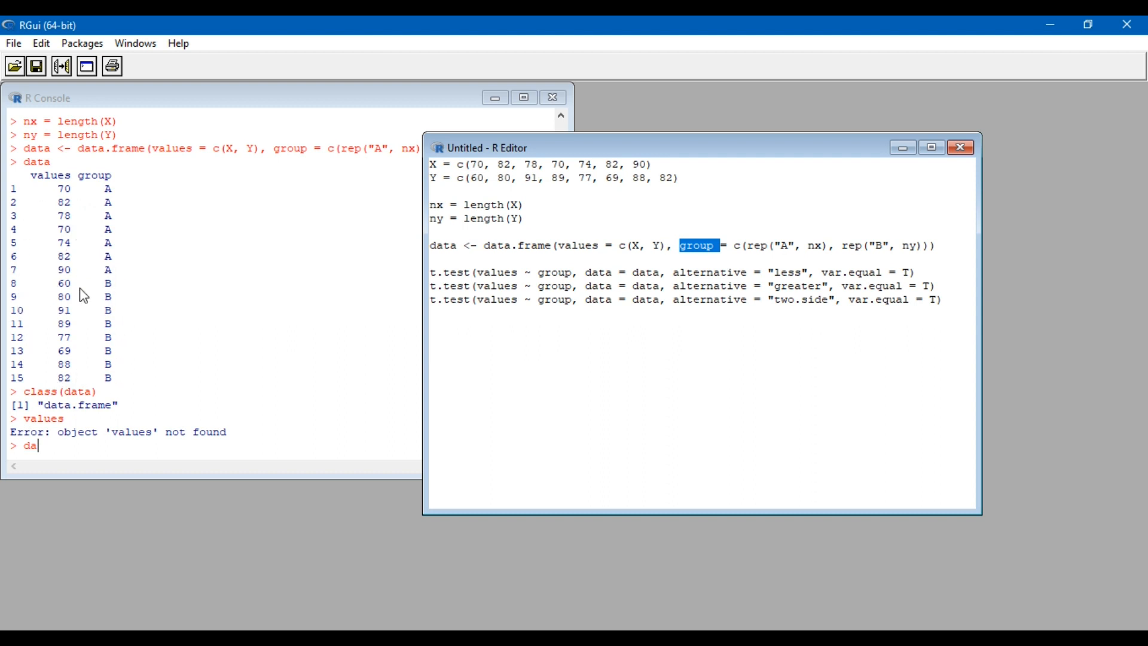
Step: Highlight values and group in the first t.test(values ~ group) formula line
left_click(497, 273)
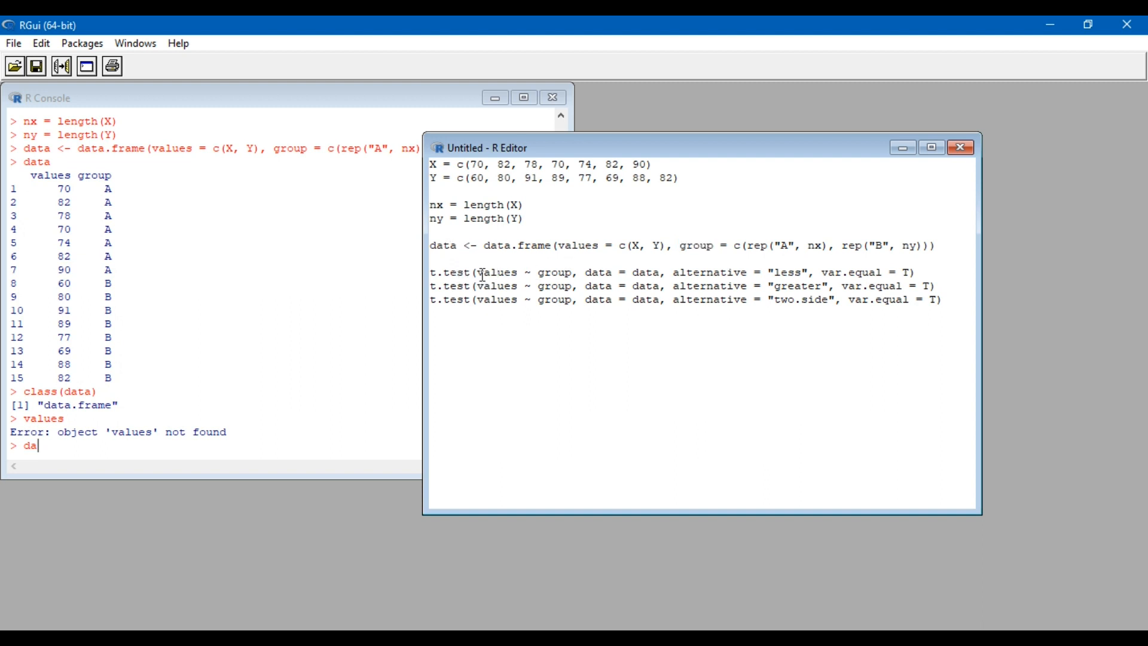
double_click(495, 271)
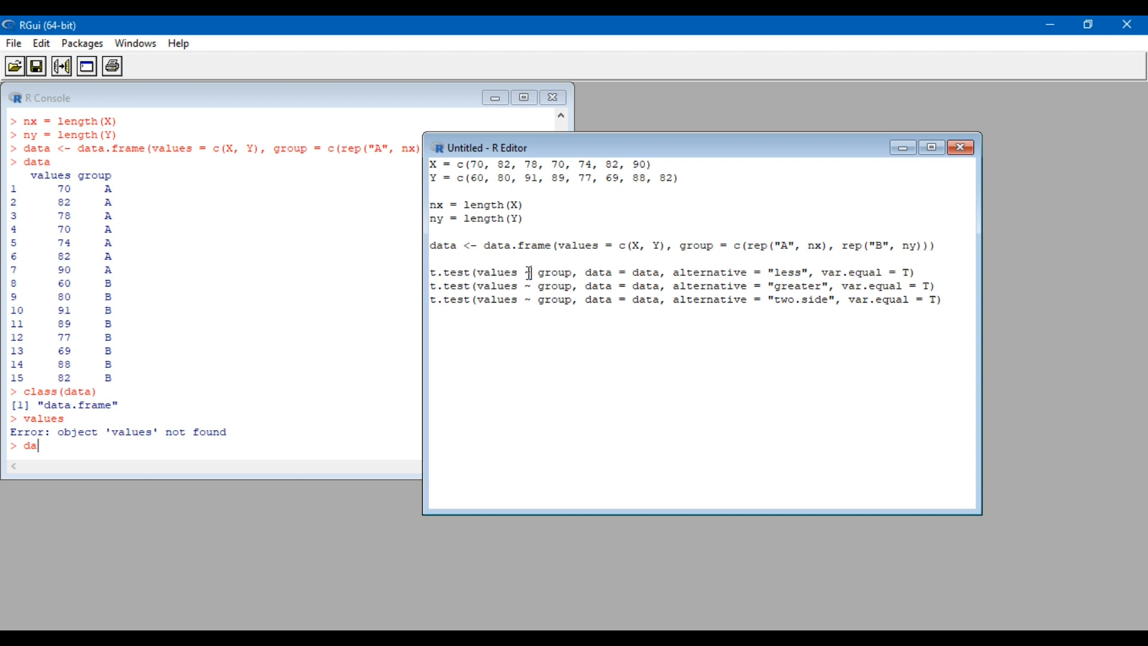
double_click(555, 272)
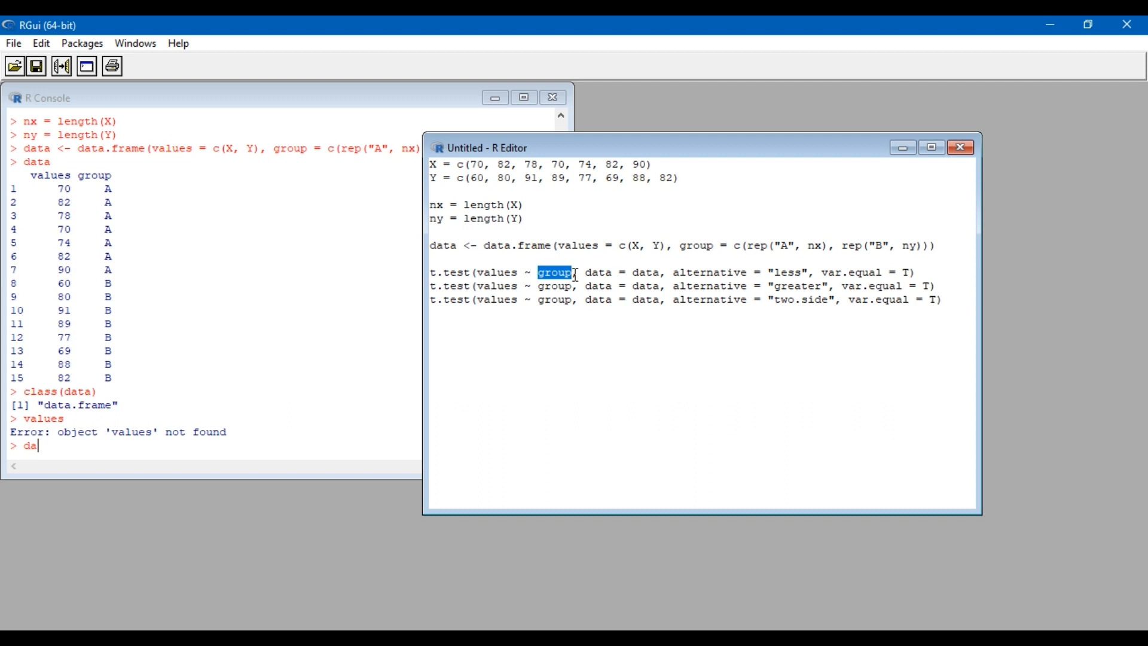
left_click(590, 271)
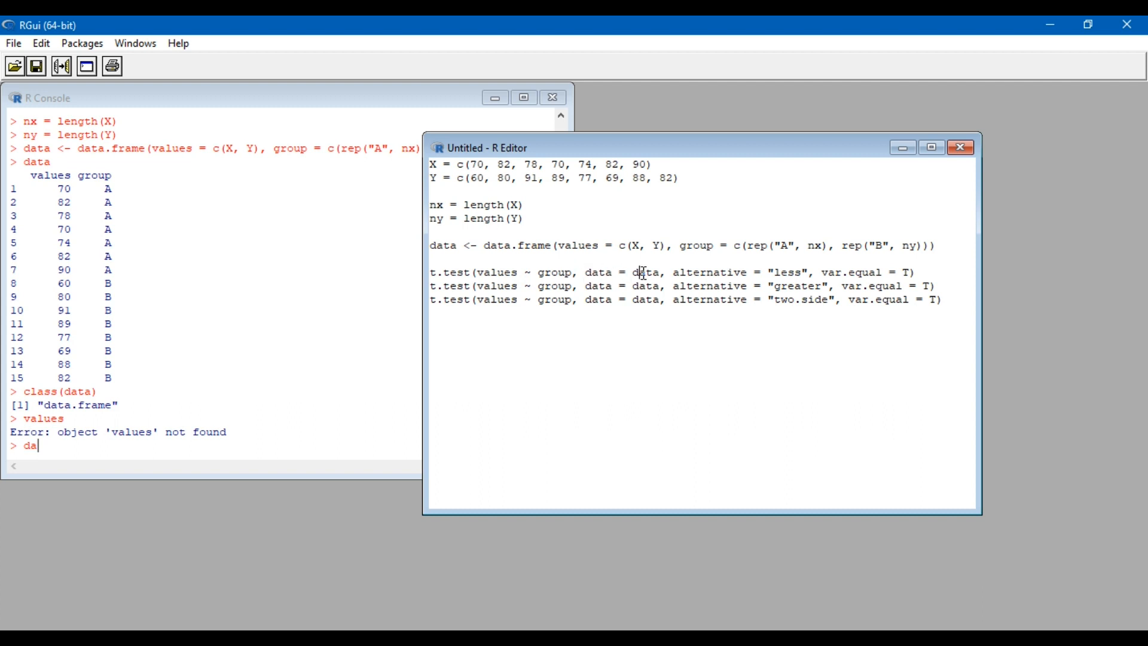
mouse_move(443, 245)
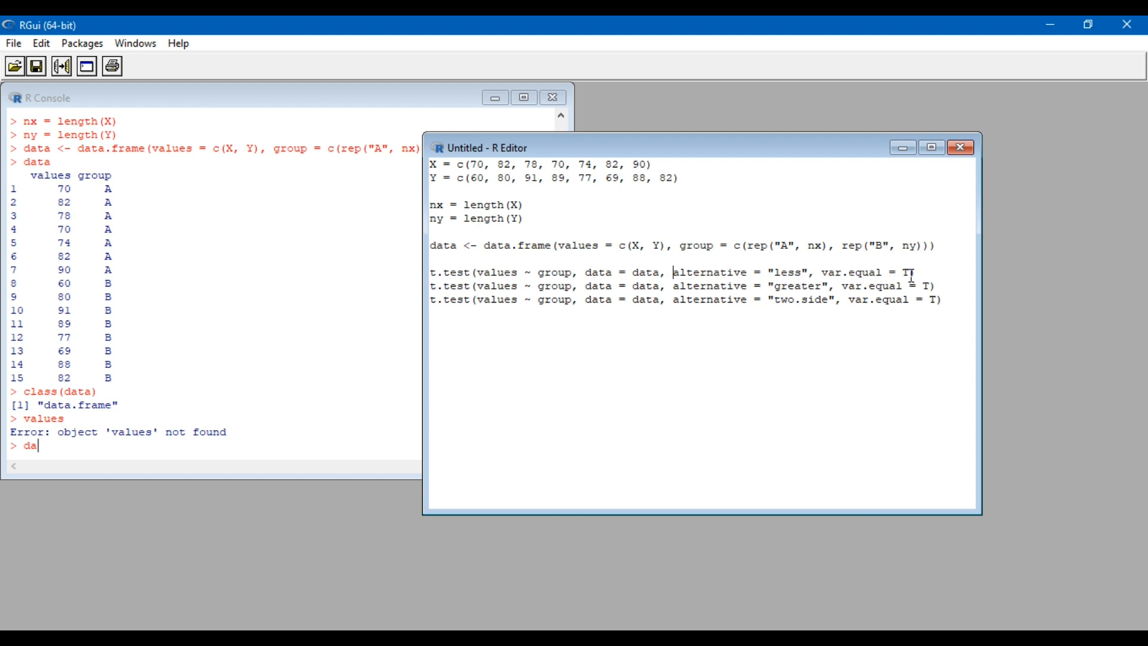
mouse_move(701, 303)
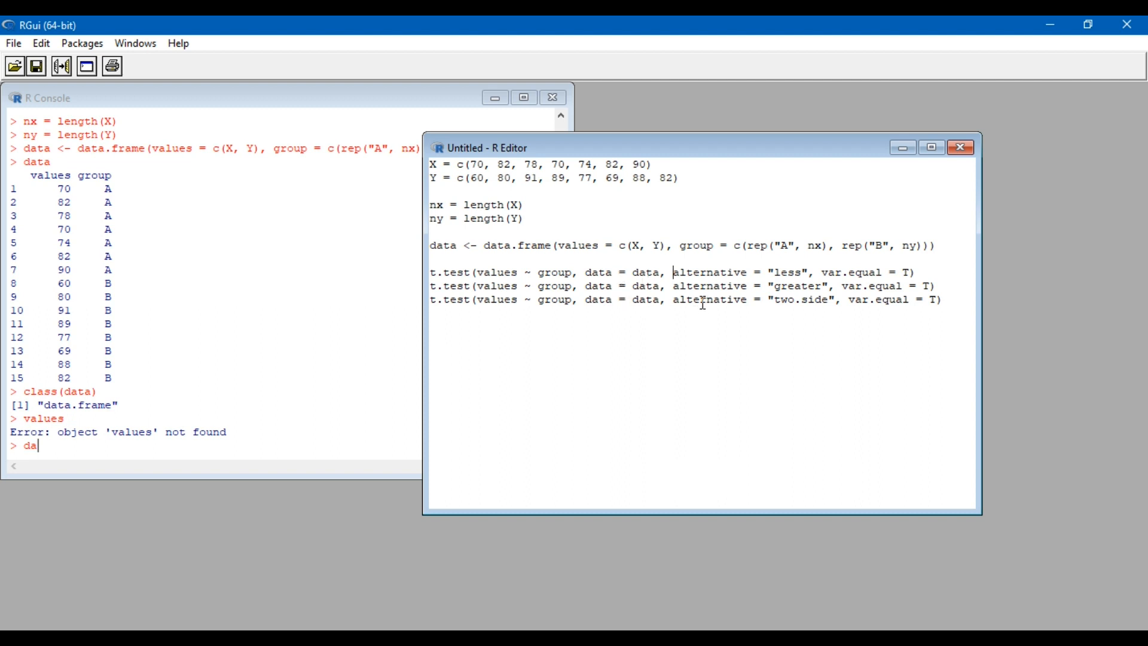
mouse_move(702, 294)
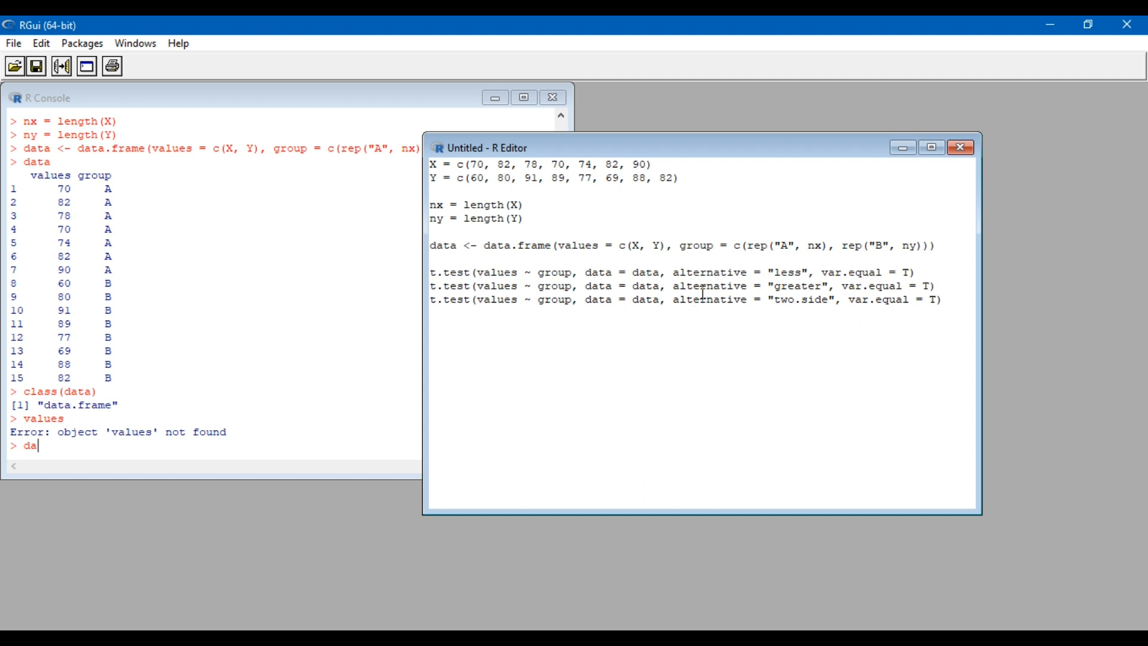
mouse_move(497, 286)
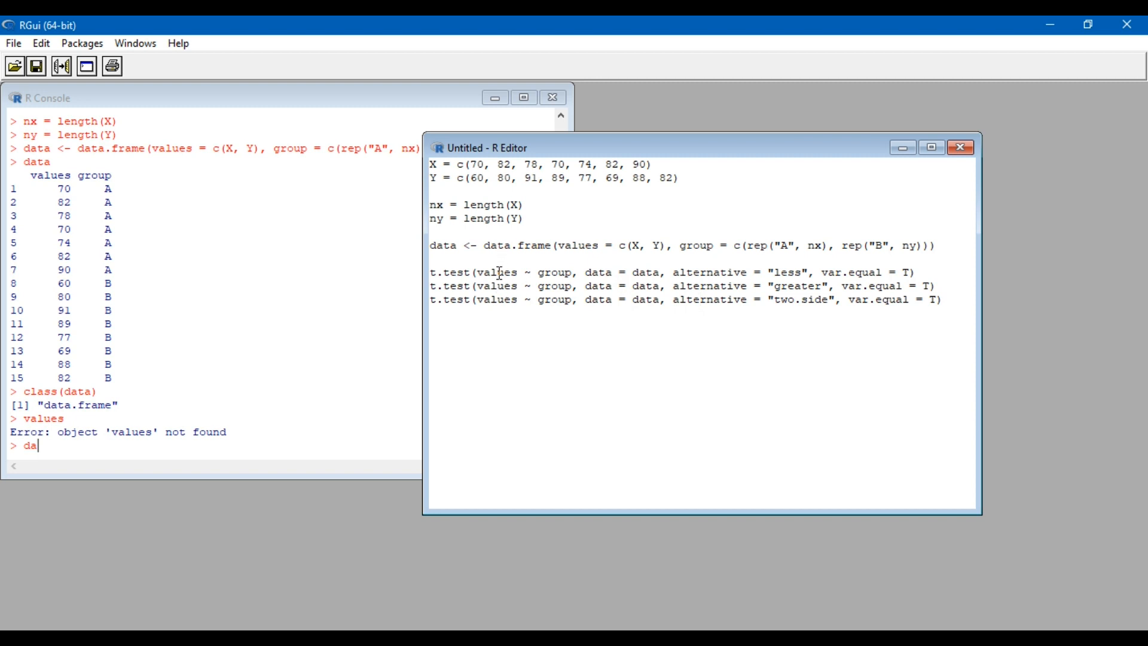
key("Return")
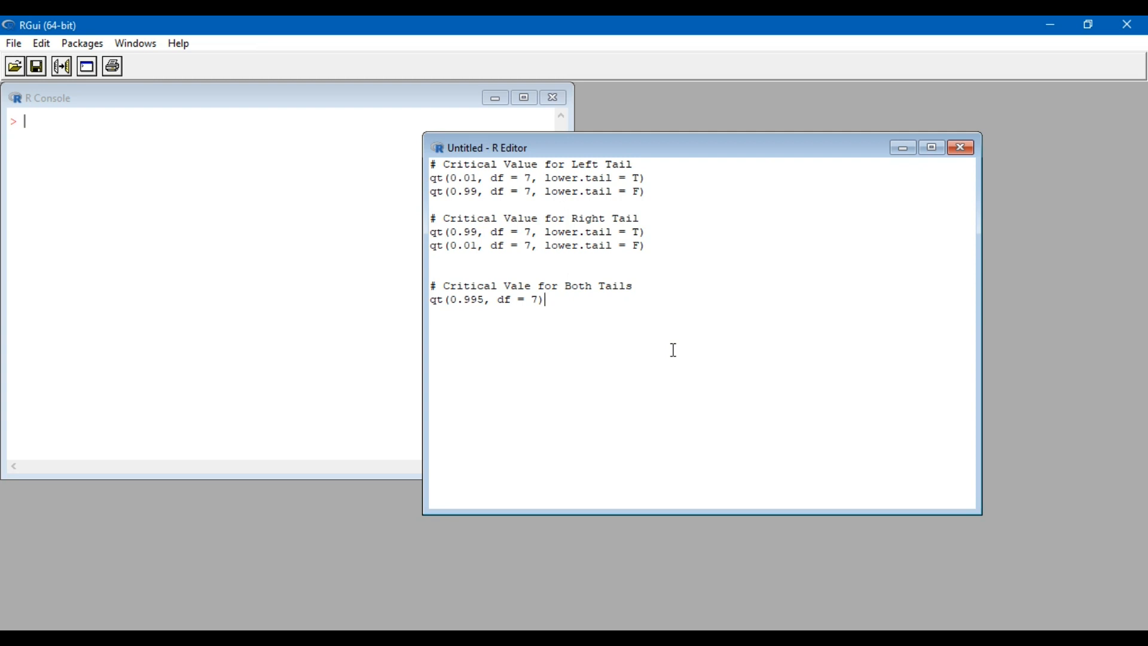
mouse_move(485, 191)
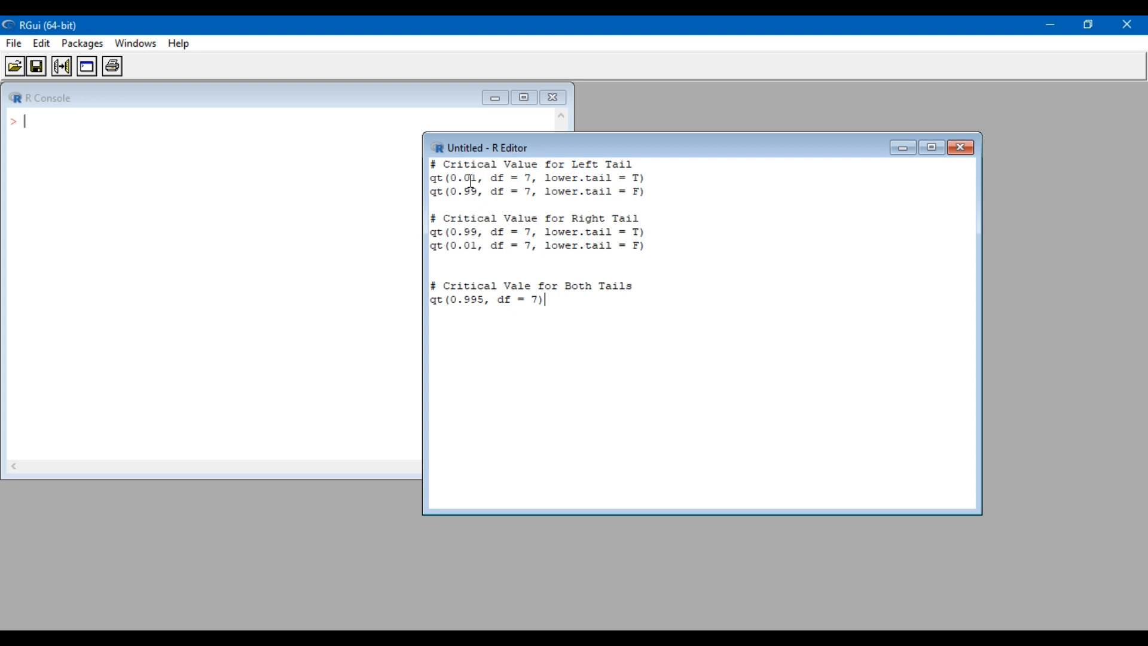
mouse_move(527, 172)
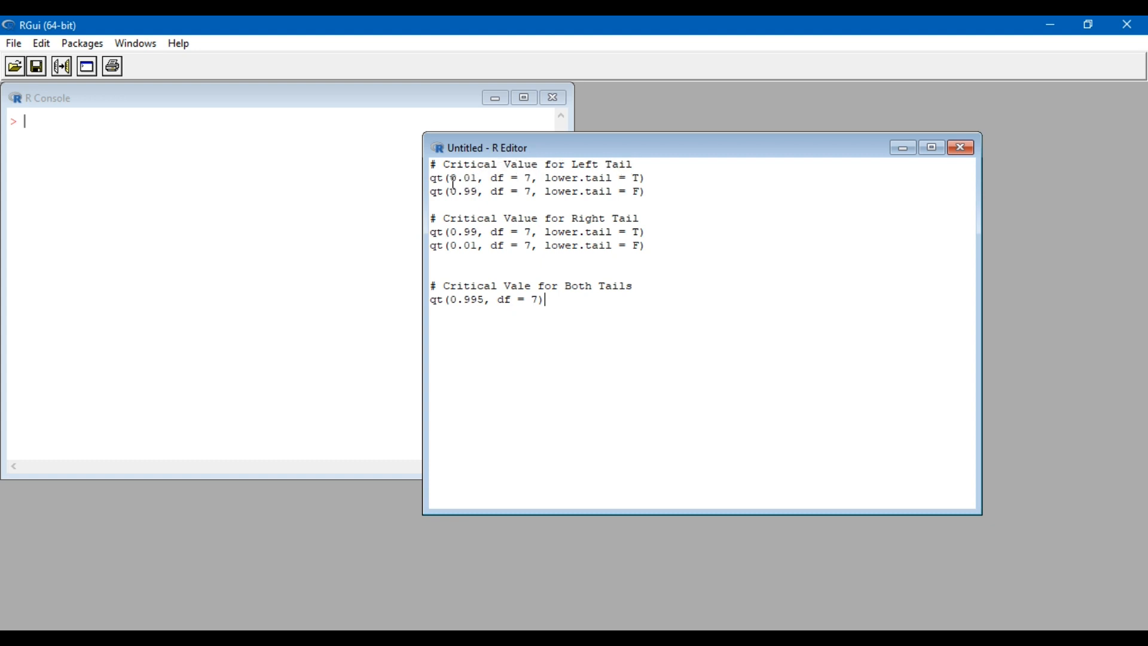
Step: Mark the 0.01 and 0.99 probabilities in the two left-tail qt(df = 7) calls
double_click(462, 177)
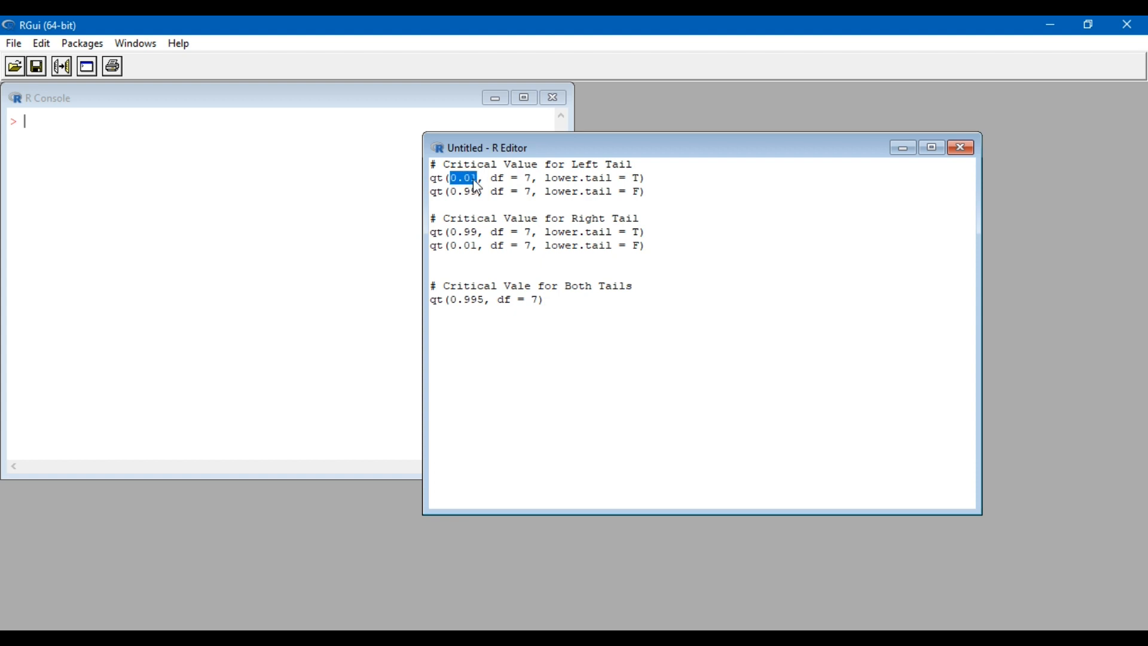
left_click(640, 178)
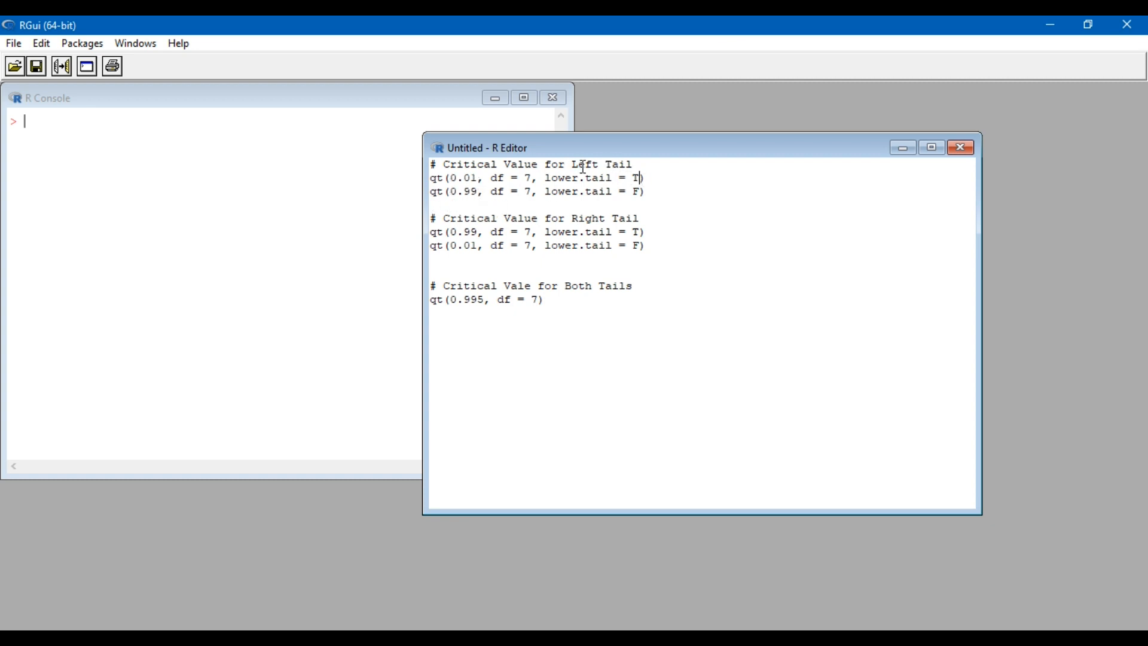
mouse_move(464, 197)
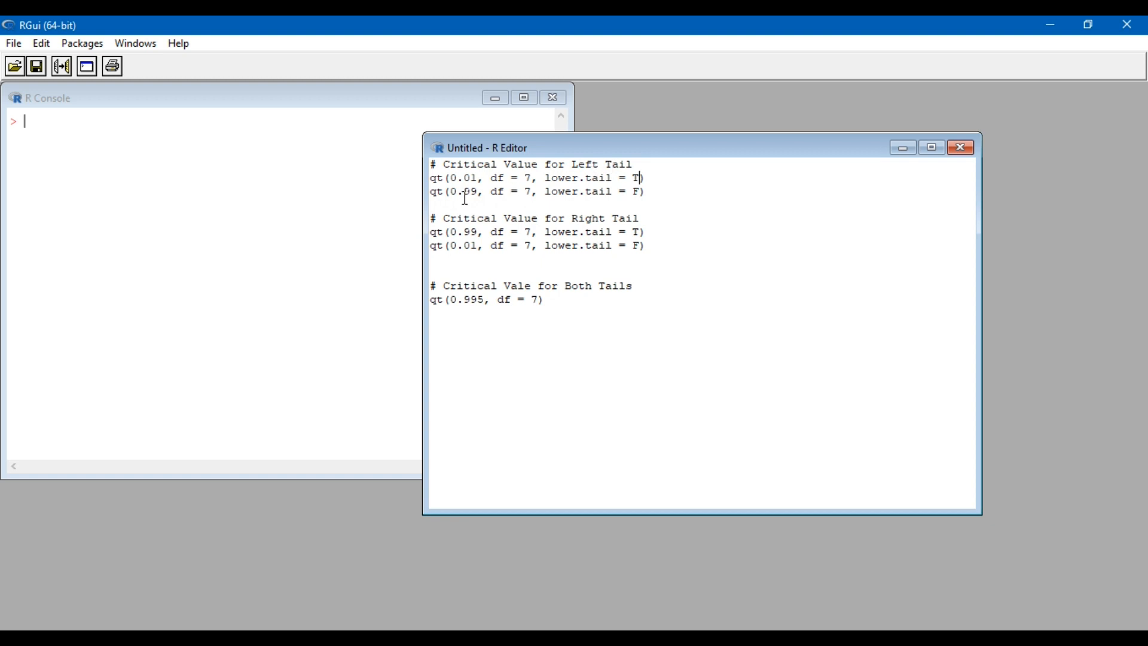
double_click(464, 192)
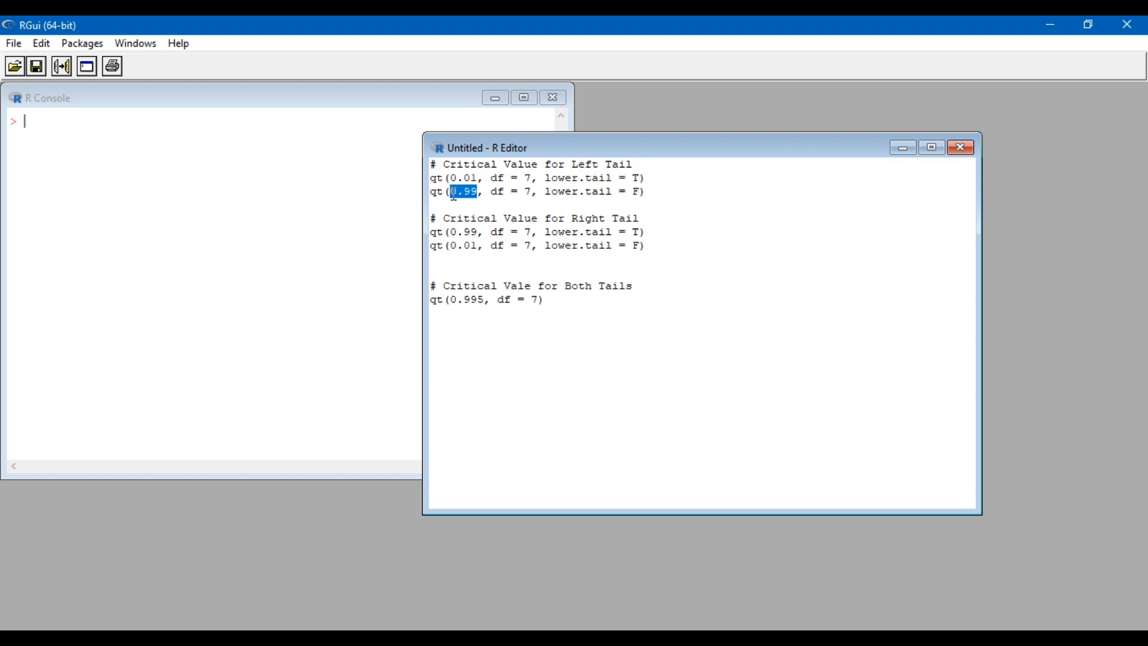
mouse_move(567, 194)
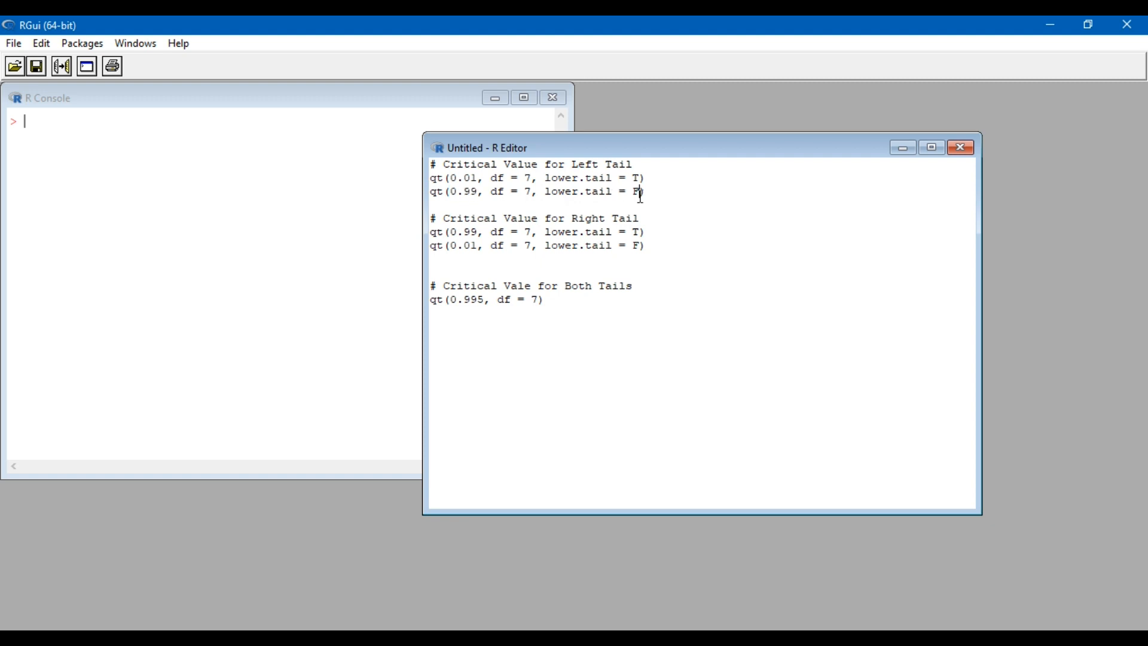
Step: Mark the right-tail 0.99 and 0.01 qt probabilities and the both-tails 0.995 value
double_click(603, 217)
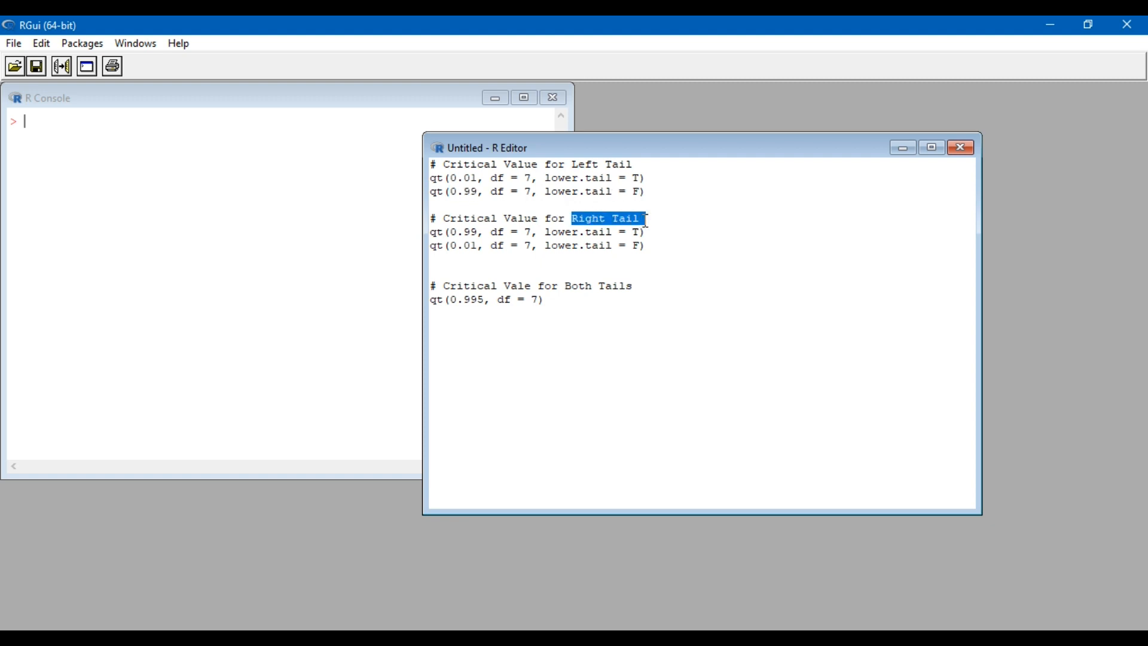
mouse_move(454, 237)
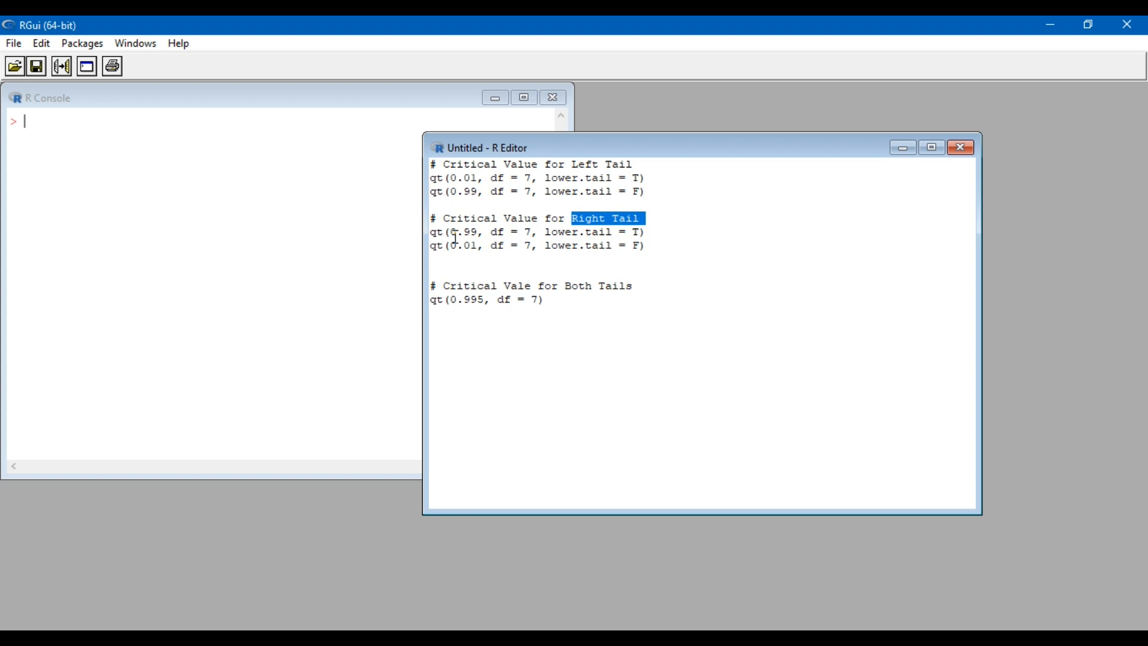
double_click(462, 232)
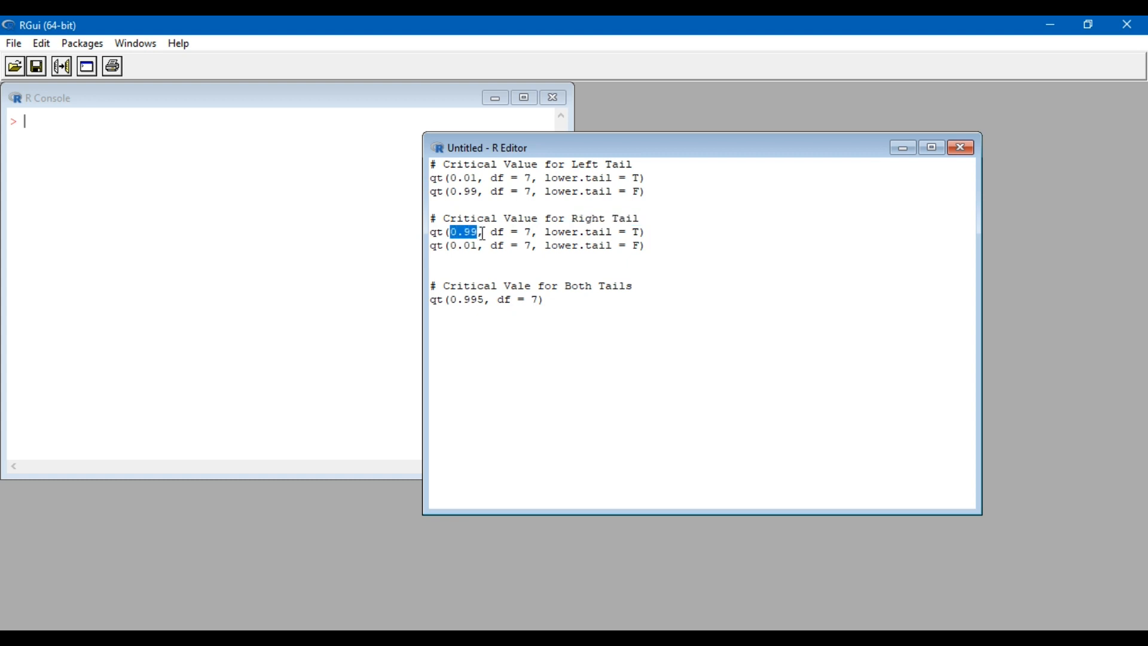
mouse_move(635, 234)
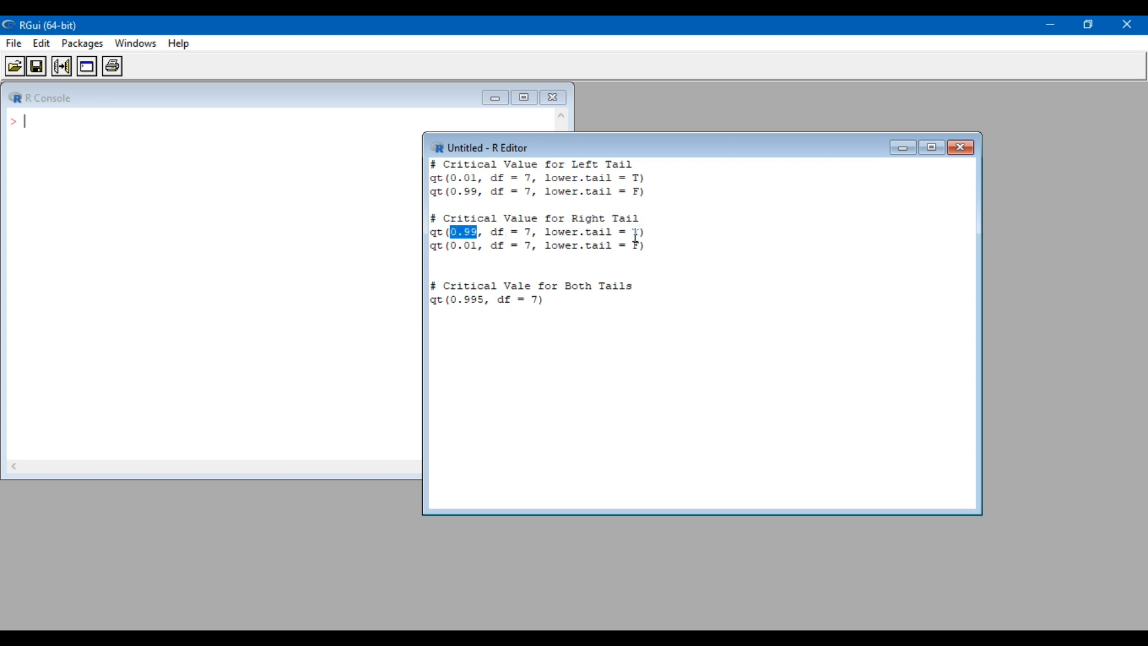
double_click(461, 245)
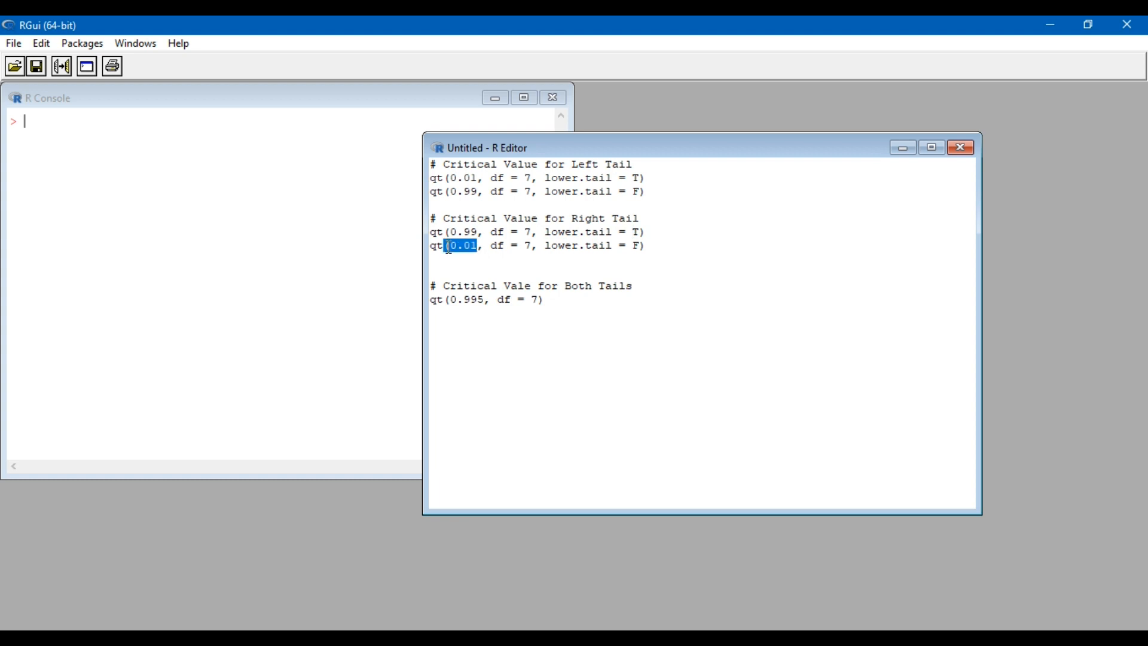
mouse_move(556, 251)
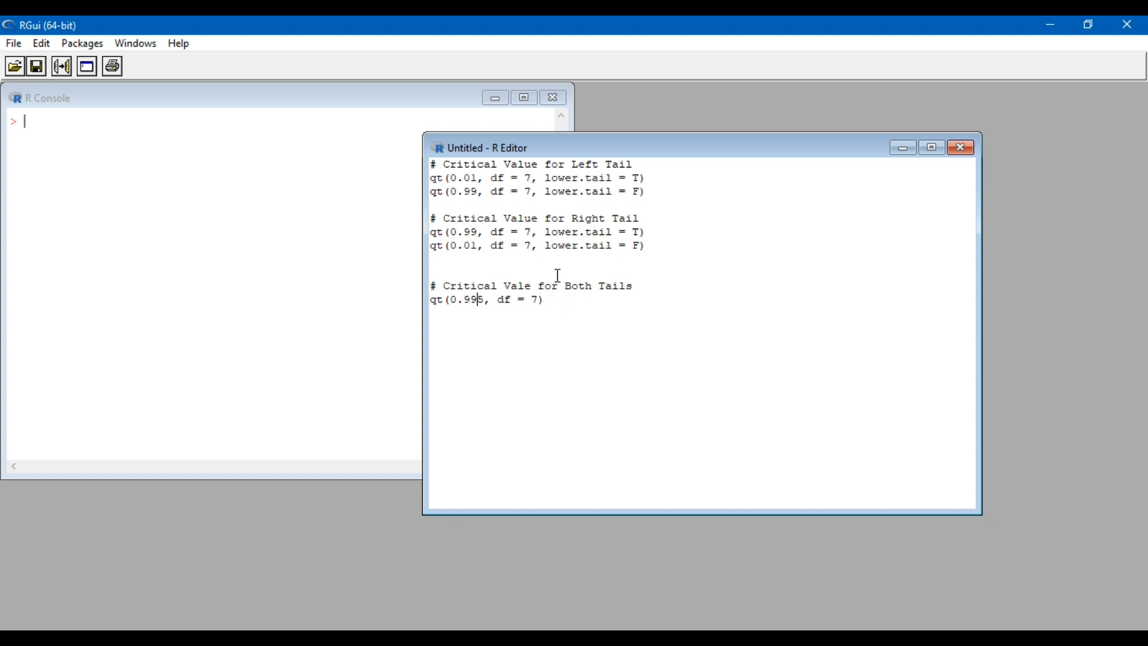
mouse_move(632, 181)
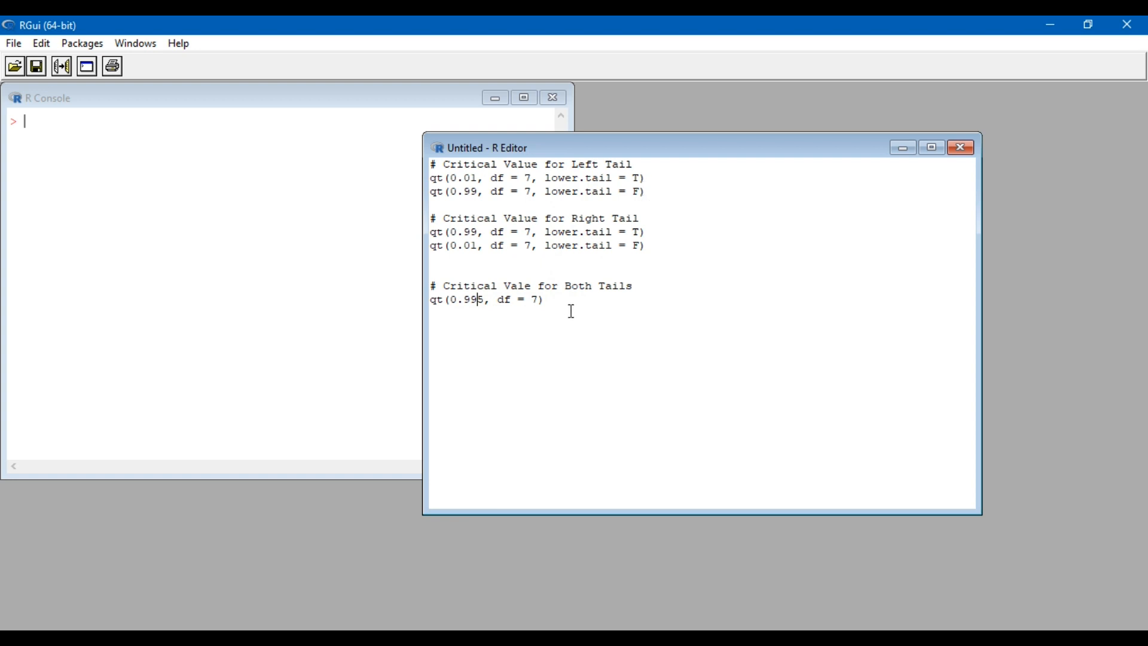
type("5")
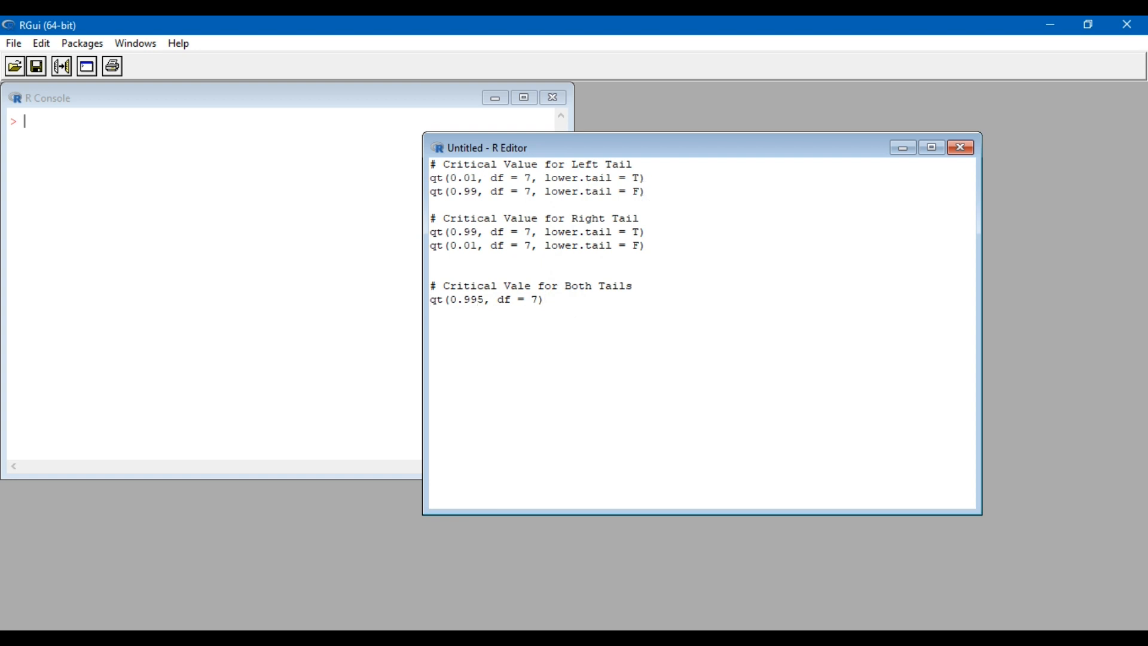
Step: Add qt(0.995, df = 7, lower.tail=F) and run both two-tail calls, printing 3.499483 and -3.499483
triple_click(487, 299)
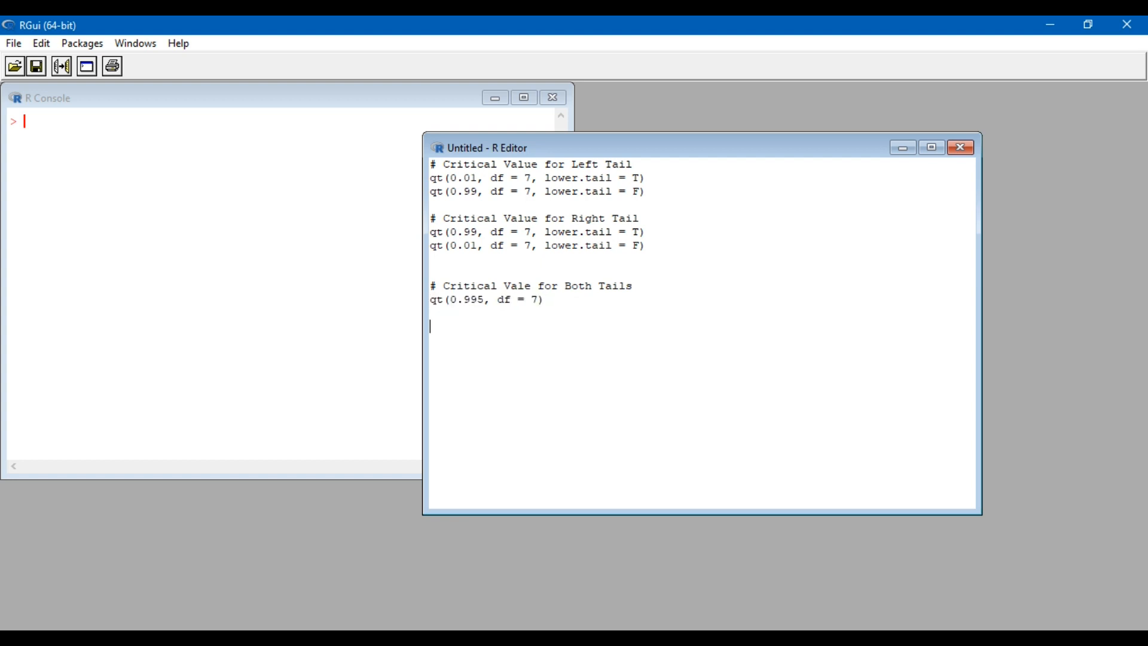
type("qt(0.995, df = 7)")
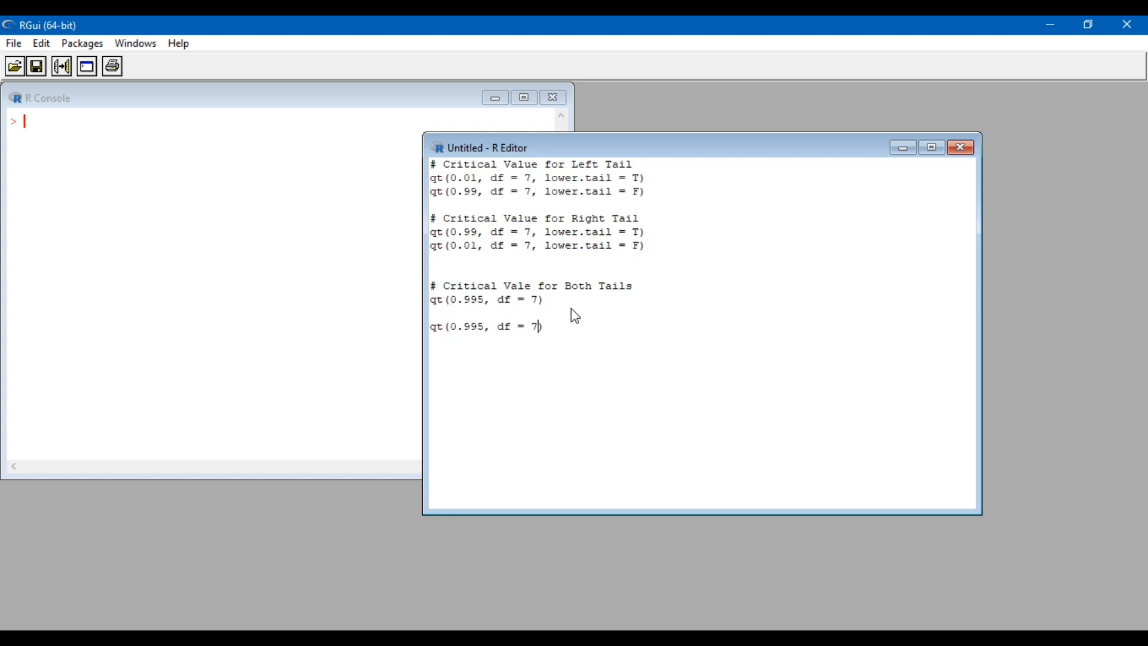
type(", 1")
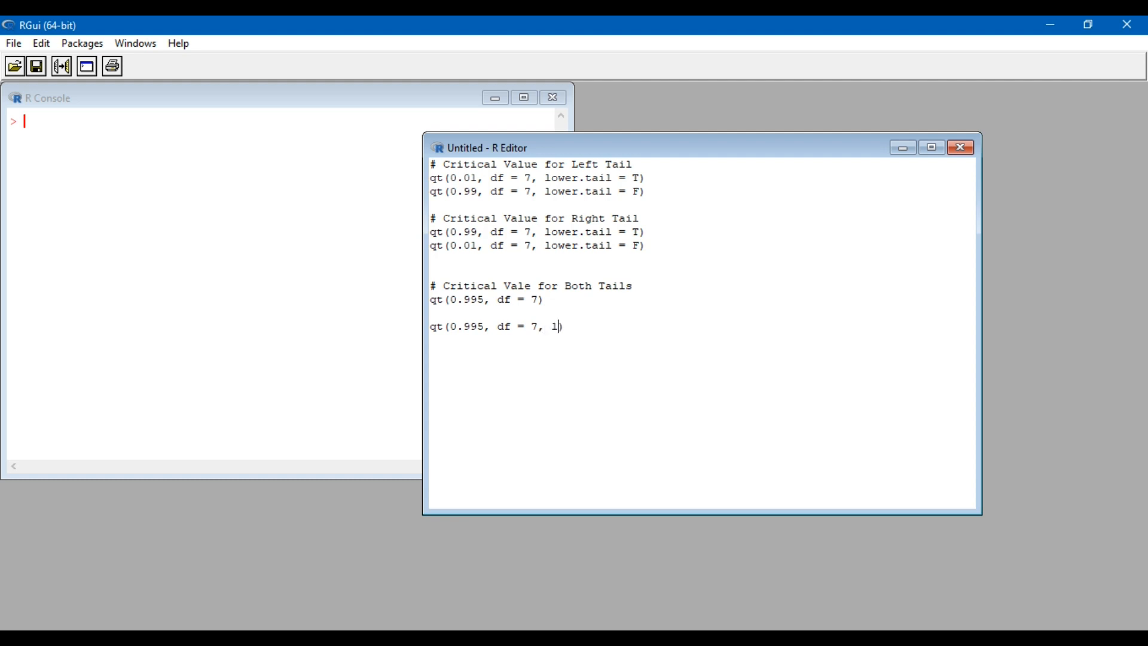
type("owe")
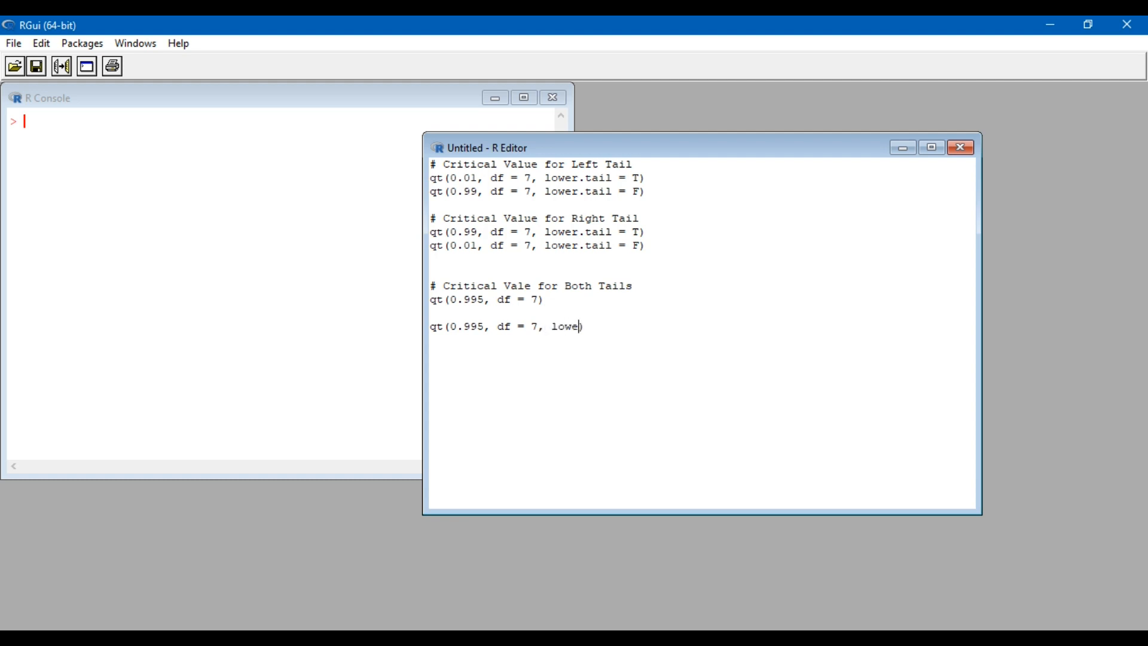
type("r.tail")
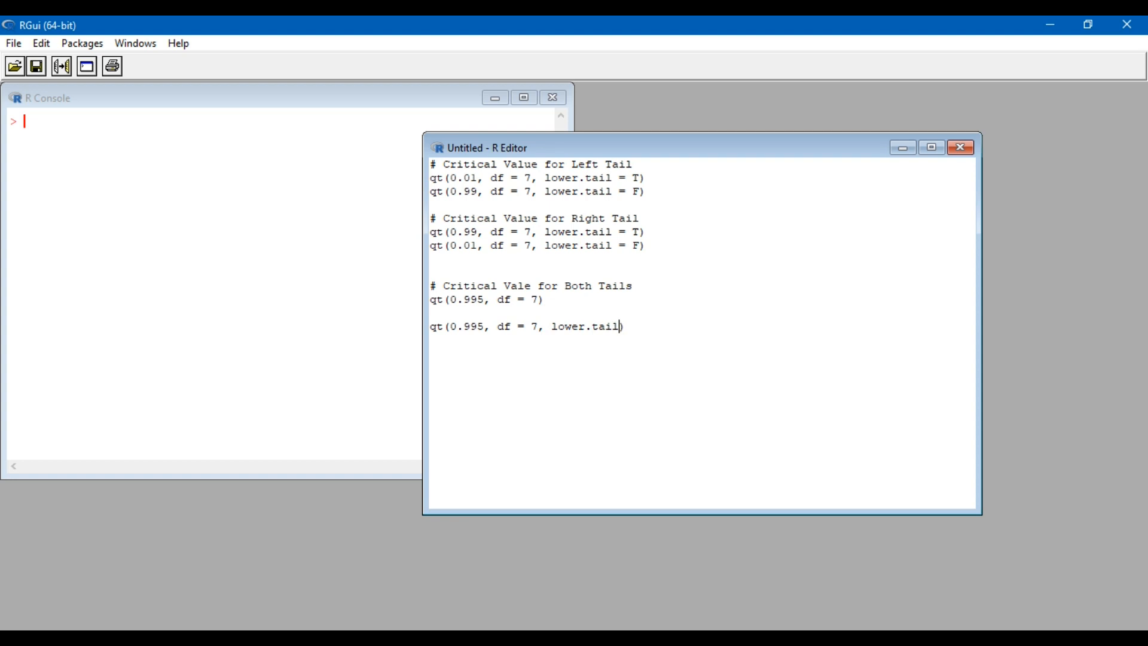
type("=F)")
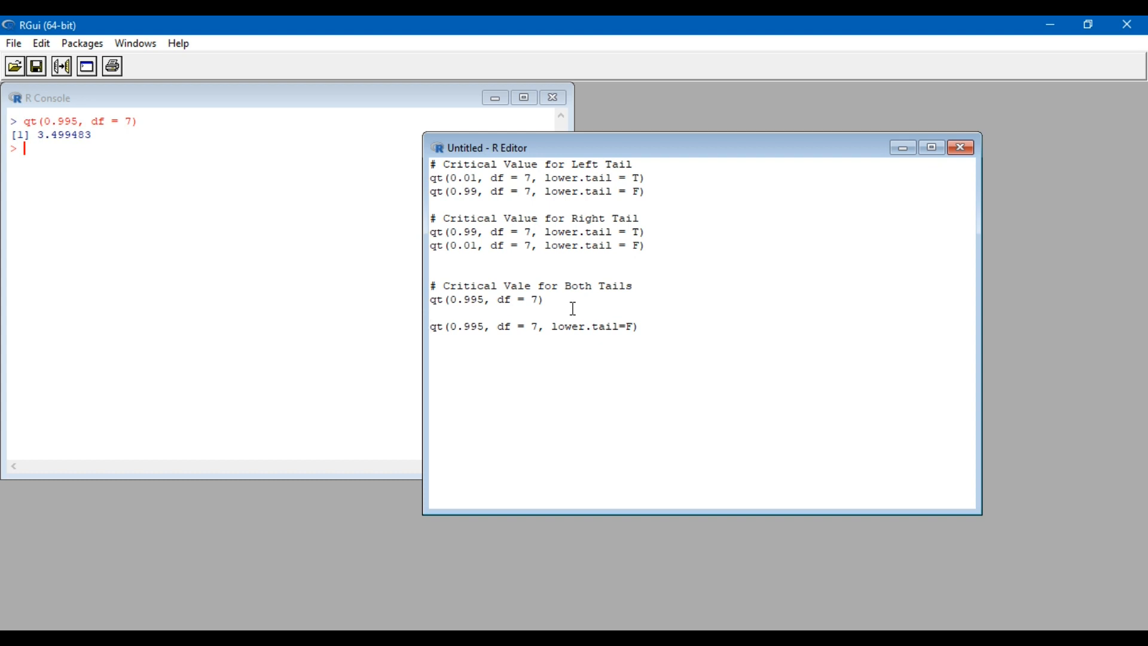
key("Return")
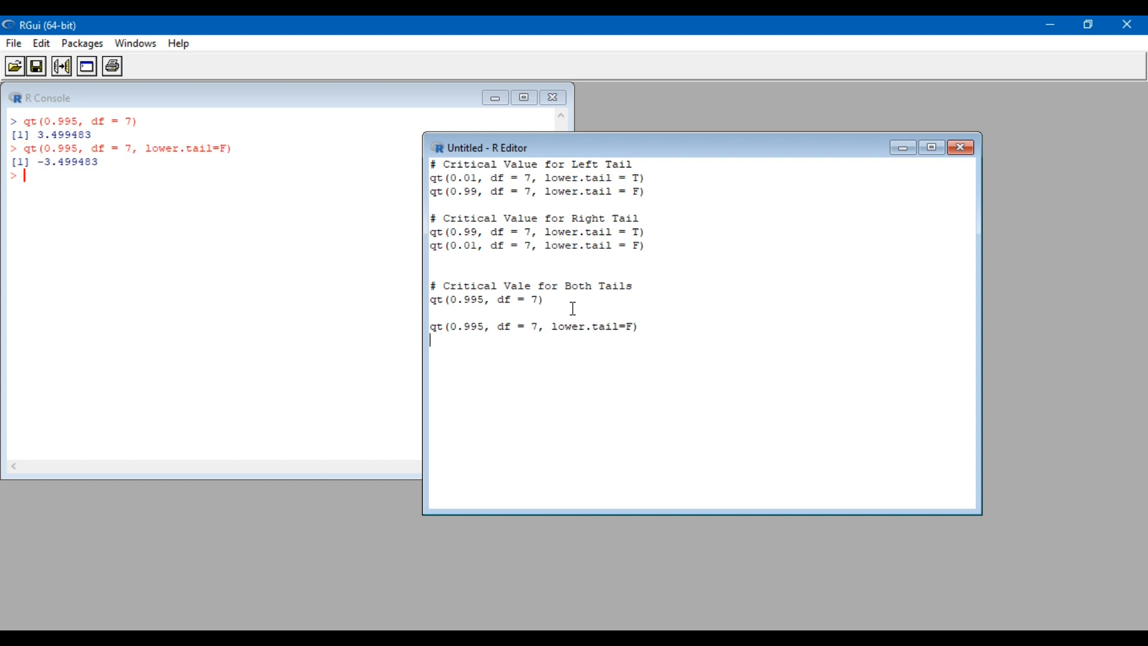